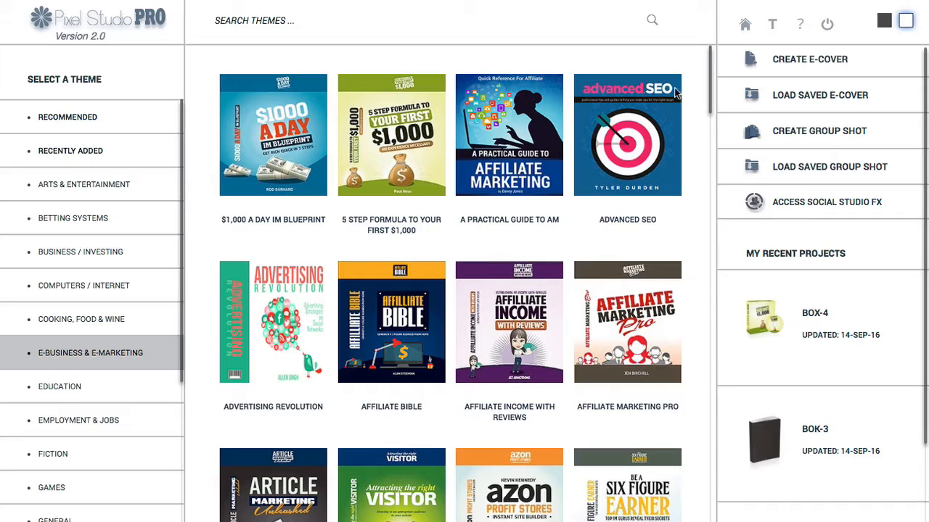
{"action": "mouse_move", "coordinate": [819, 131]}
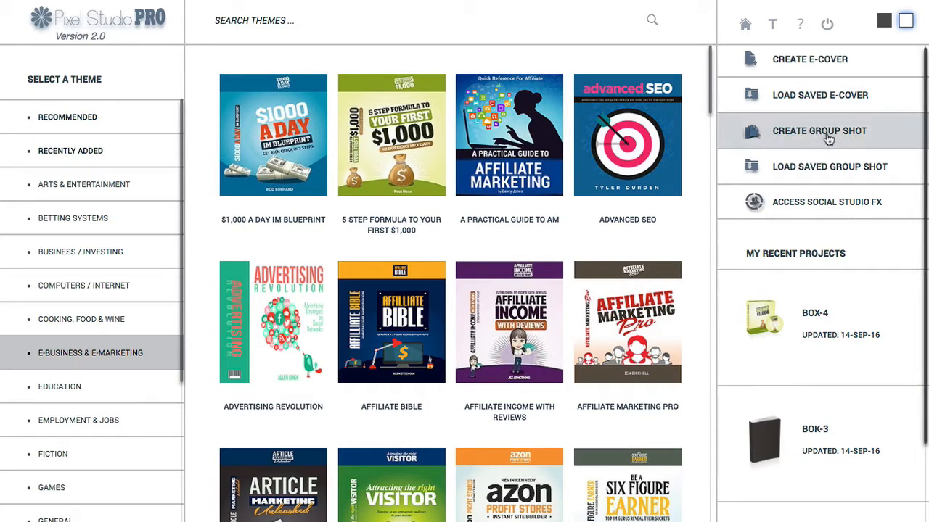
Step: Open the group shot template gallery and browse the GROUPSHOT templates
{"action": "left_click", "coordinate": [819, 131]}
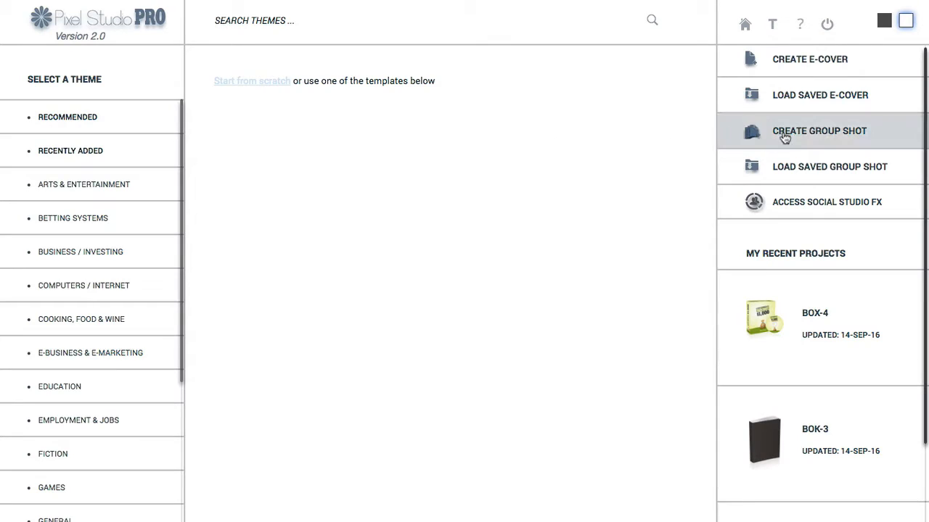
{"action": "left_click", "coordinate": [818, 131]}
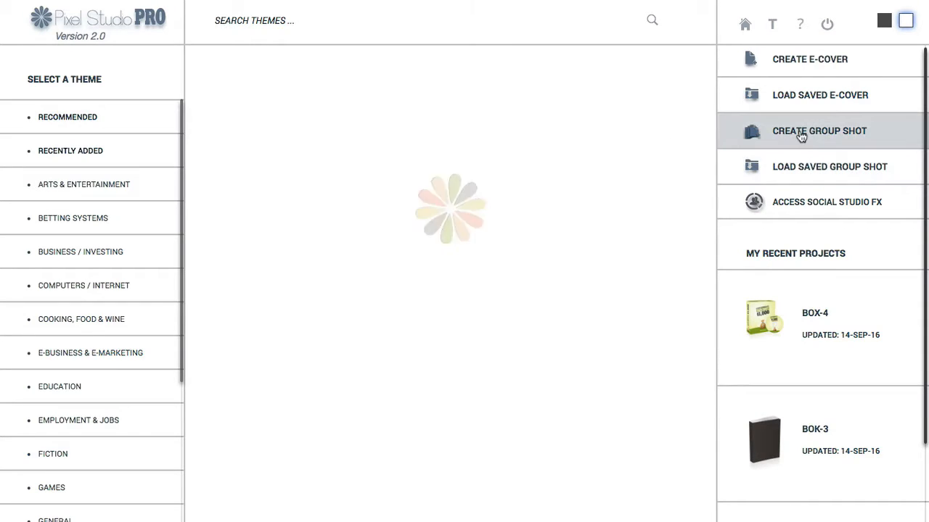
{"action": "left_click", "coordinate": [818, 131]}
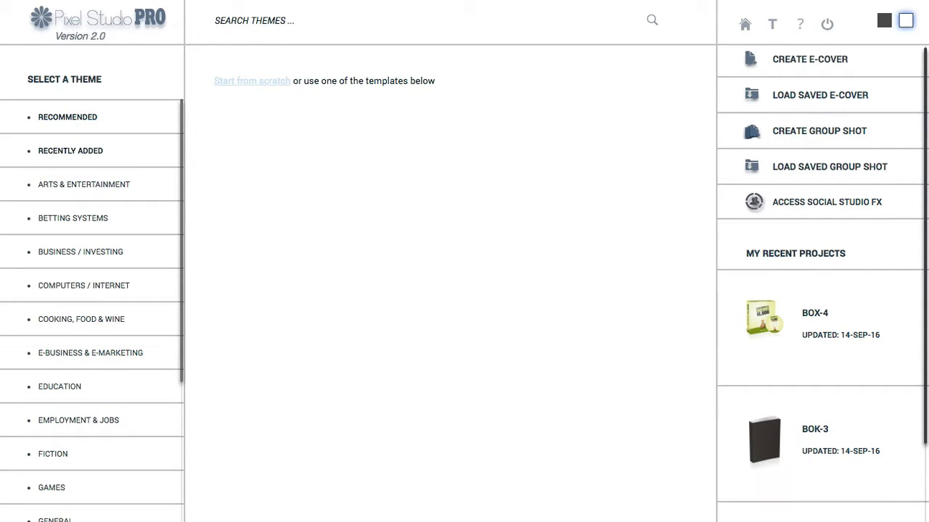
{"action": "left_click", "coordinate": [90, 354]}
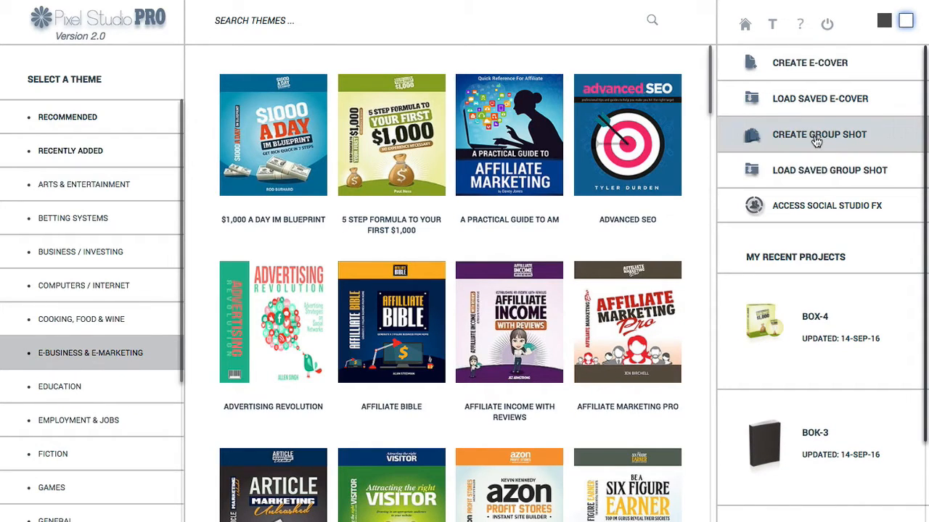
{"action": "left_click", "coordinate": [819, 135]}
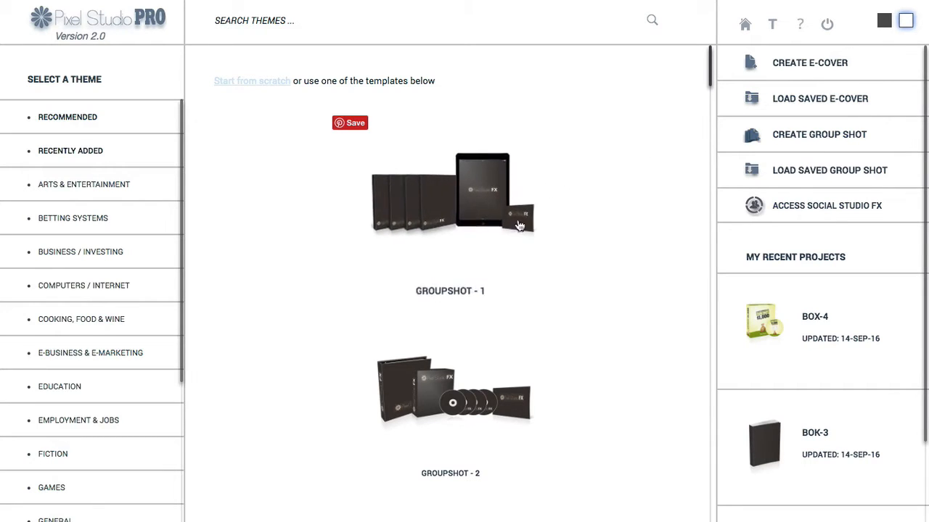
{"action": "scroll", "scroll_direction": "down", "scroll_amount": 3}
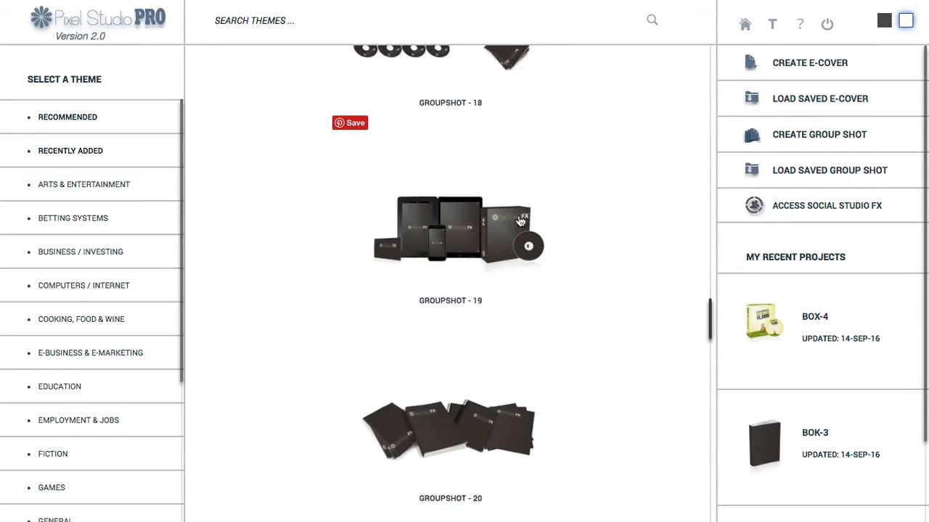
{"action": "scroll", "scroll_direction": "down", "scroll_amount": 3}
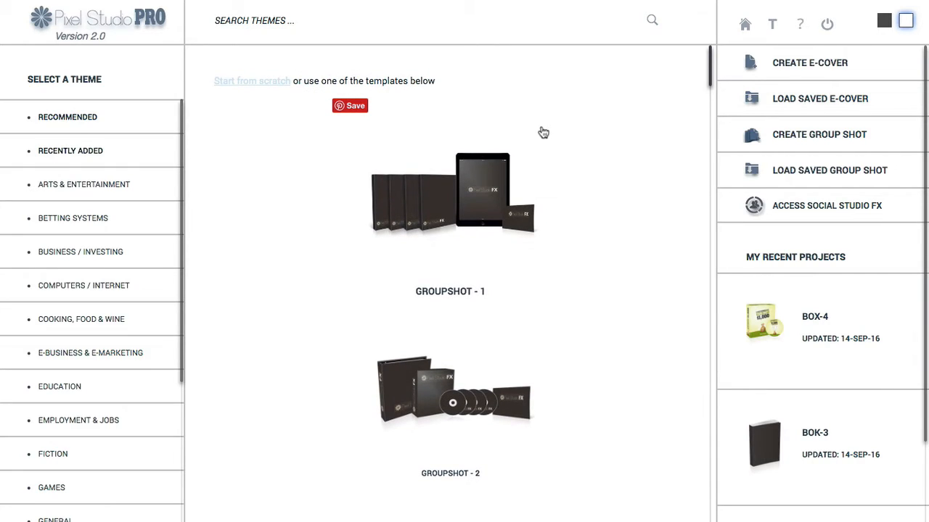
{"action": "mouse_move", "coordinate": [596, 139]}
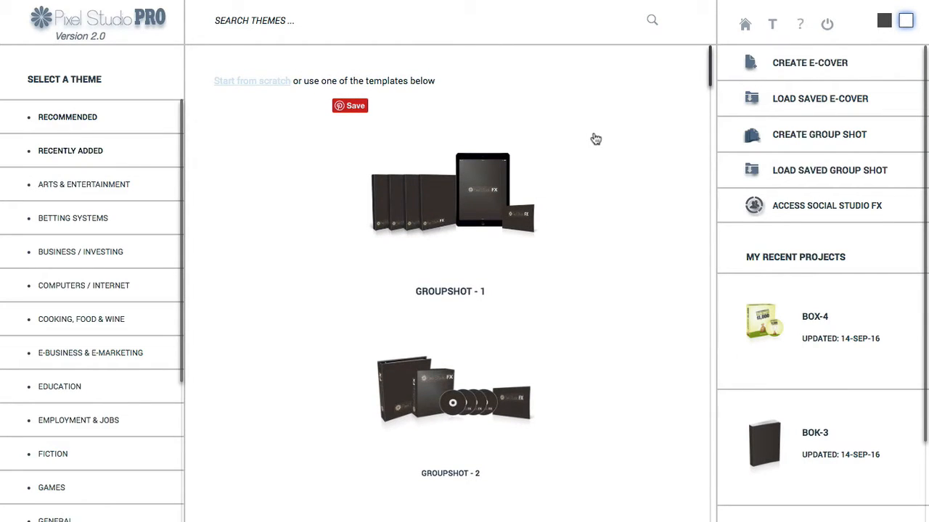
{"action": "mouse_move", "coordinate": [592, 143]}
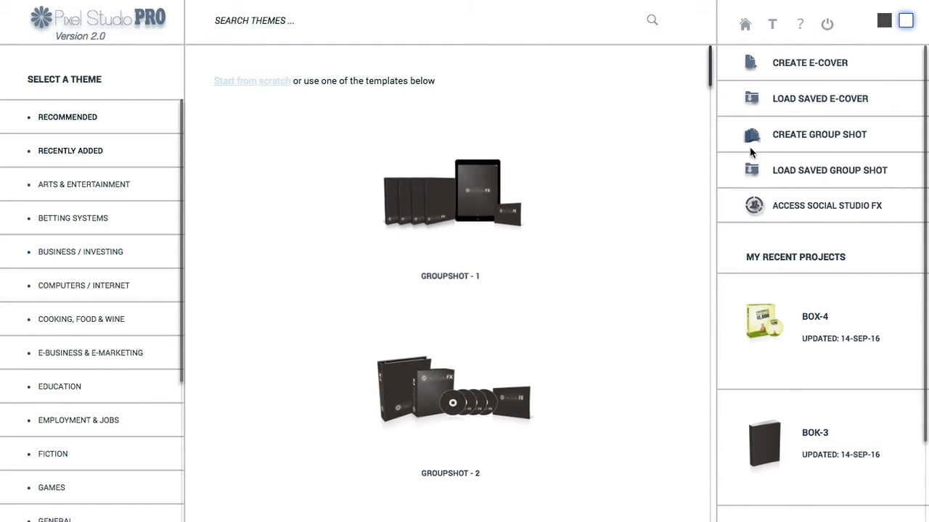
{"action": "mouse_move", "coordinate": [791, 135]}
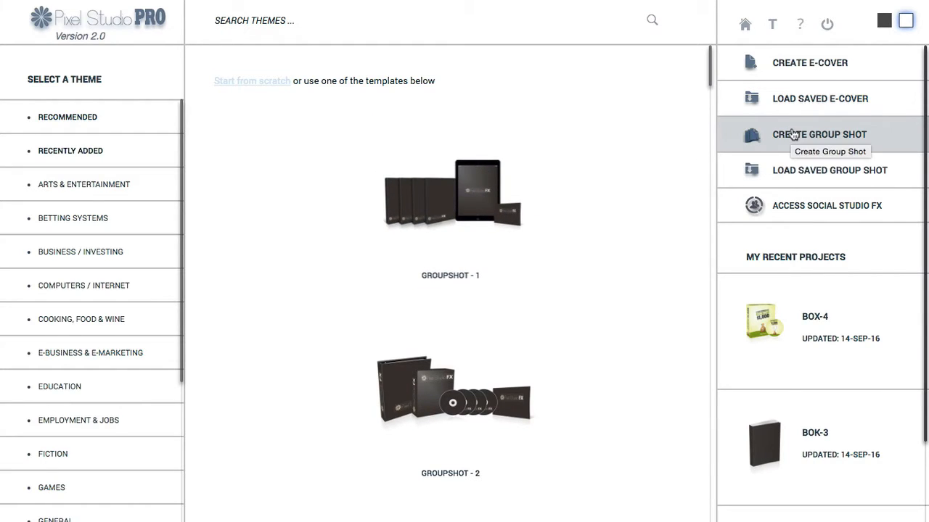
{"action": "mouse_move", "coordinate": [204, 106]}
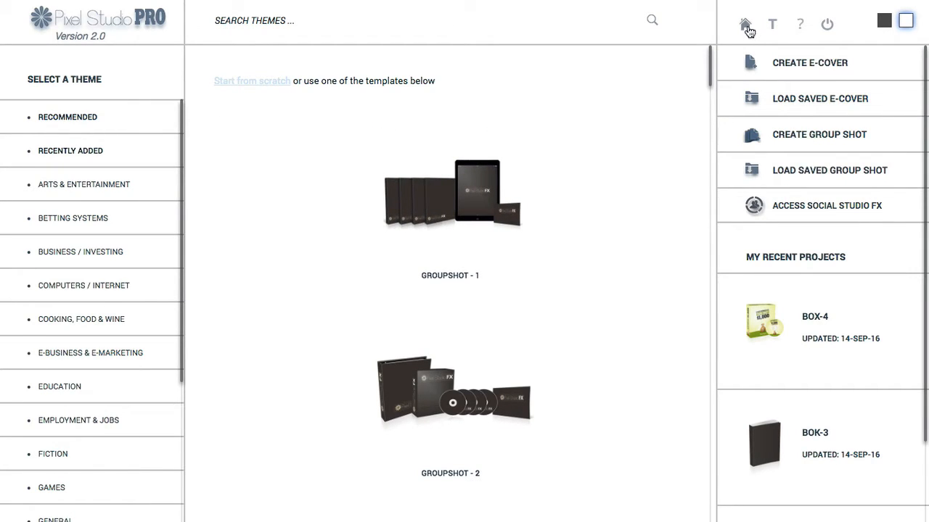
Step: Return home to the E-Business & E-Marketing e-cover theme gallery
{"action": "left_click", "coordinate": [745, 24]}
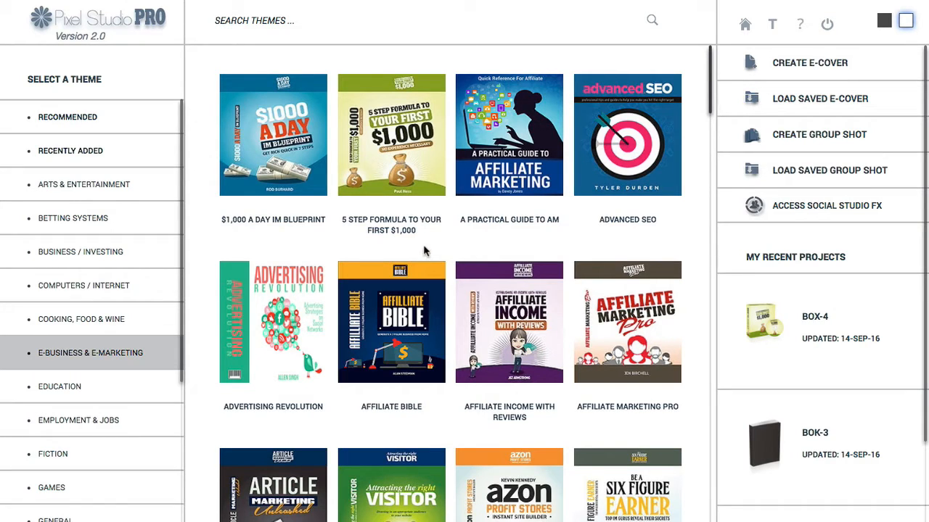
{"action": "mouse_move", "coordinate": [432, 248]}
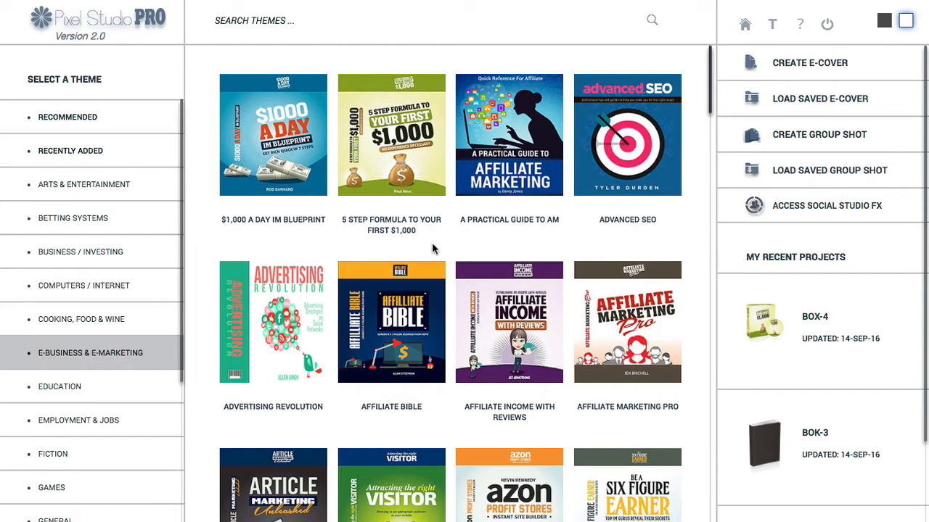
{"action": "mouse_move", "coordinate": [783, 143]}
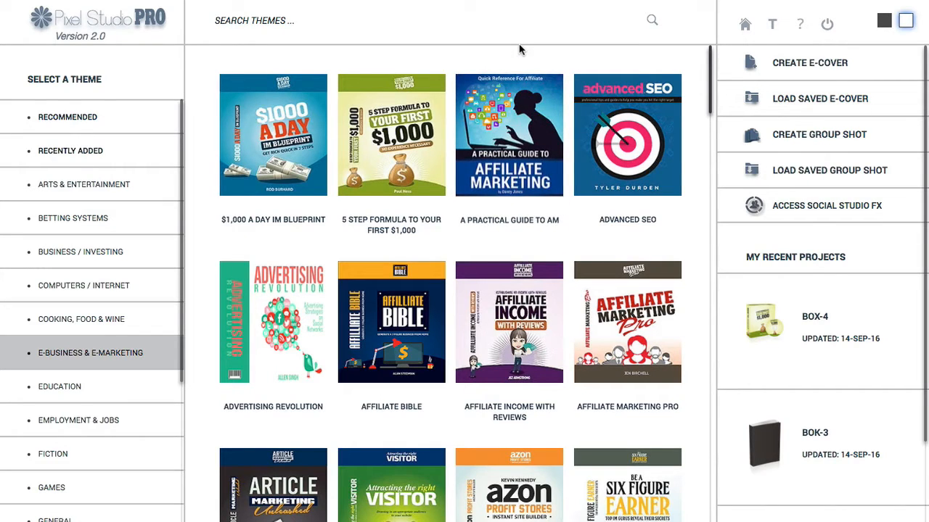
{"action": "mouse_move", "coordinate": [526, 44]}
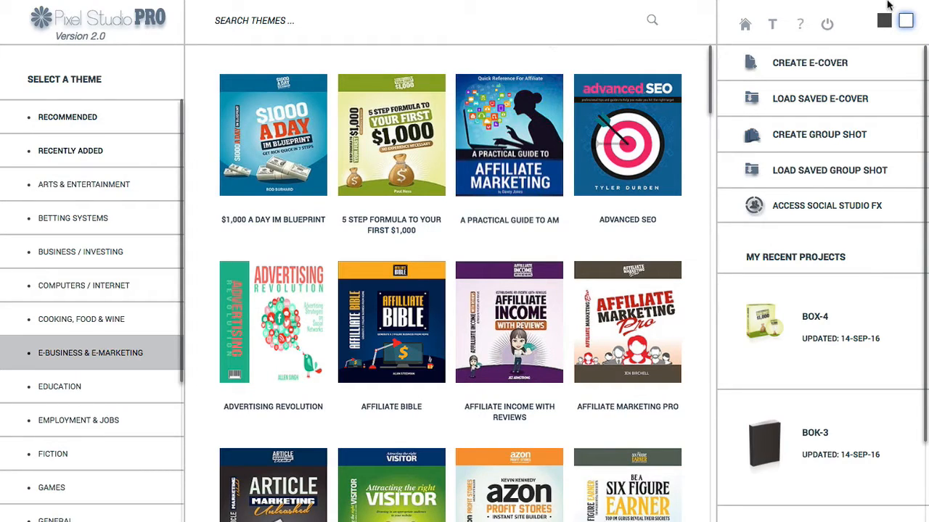
{"action": "mouse_move", "coordinate": [889, 6]}
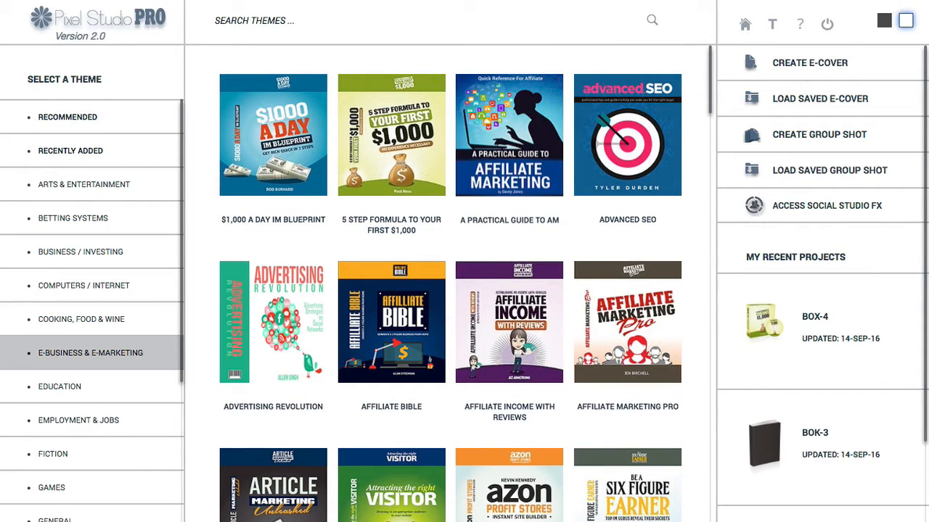
{"action": "mouse_move", "coordinate": [848, 13]}
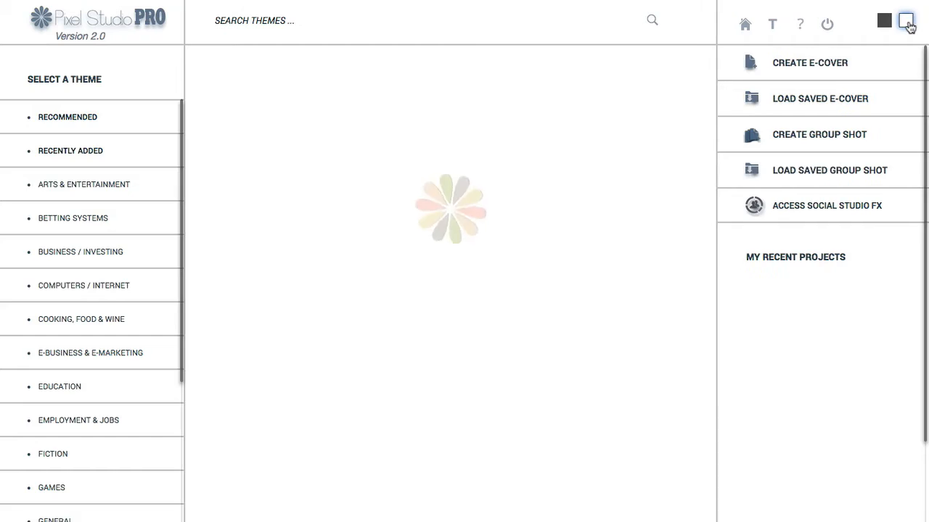
Step: Reload the gallery and browse theme categories, ending on Computers / Internet covers
{"action": "left_click", "coordinate": [98, 353]}
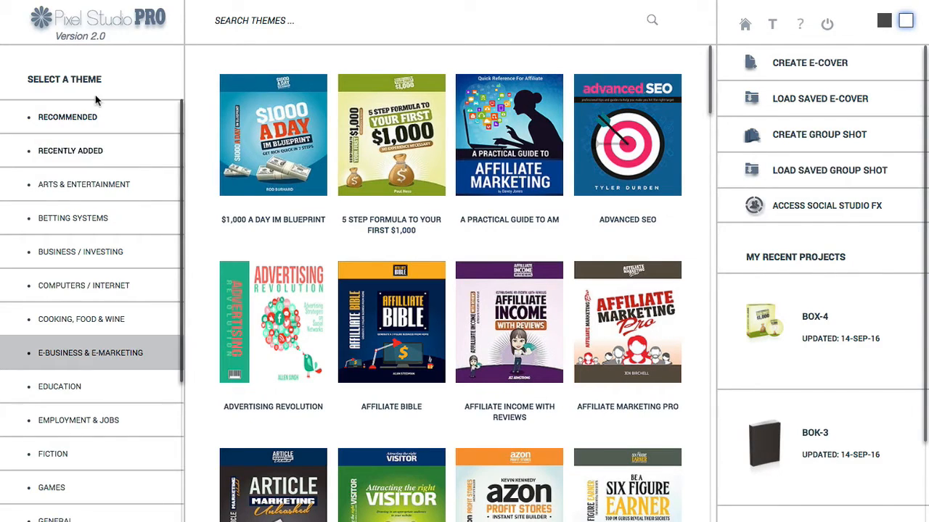
{"action": "mouse_move", "coordinate": [83, 285]}
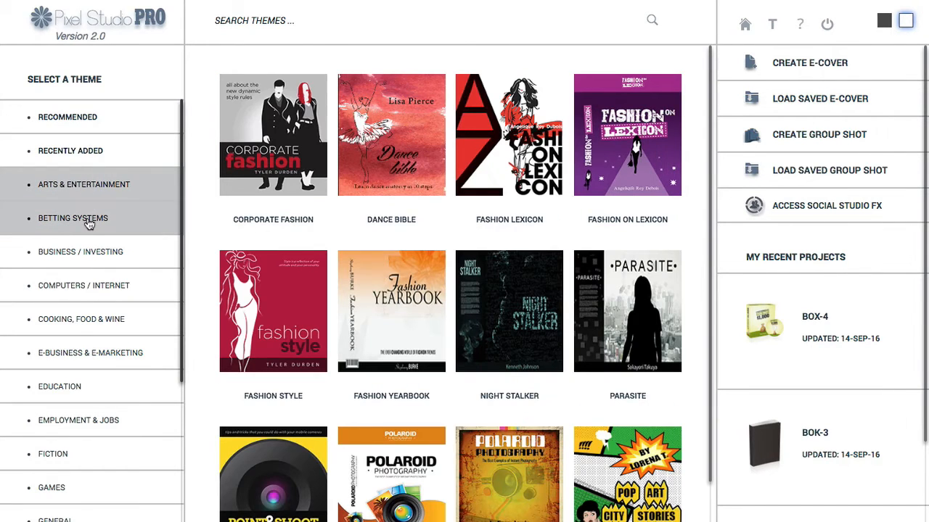
{"action": "left_click", "coordinate": [81, 252]}
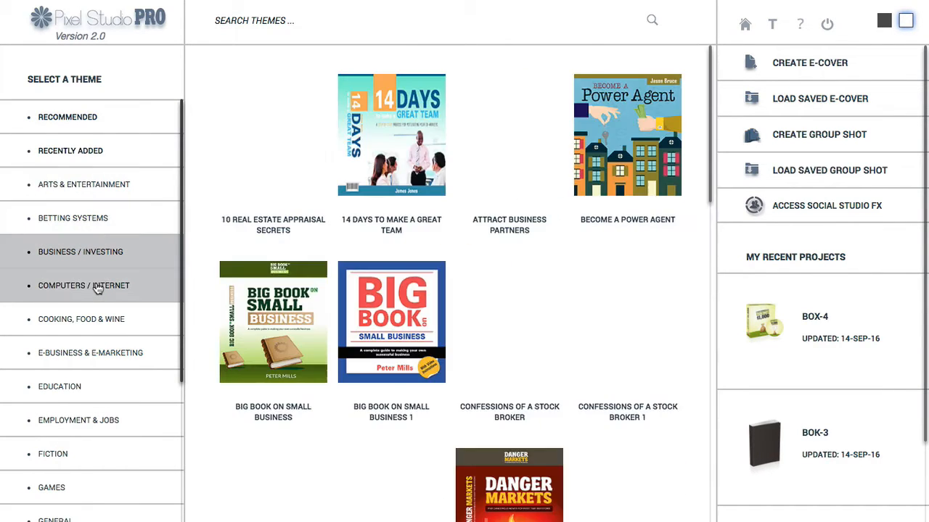
{"action": "left_click", "coordinate": [85, 285]}
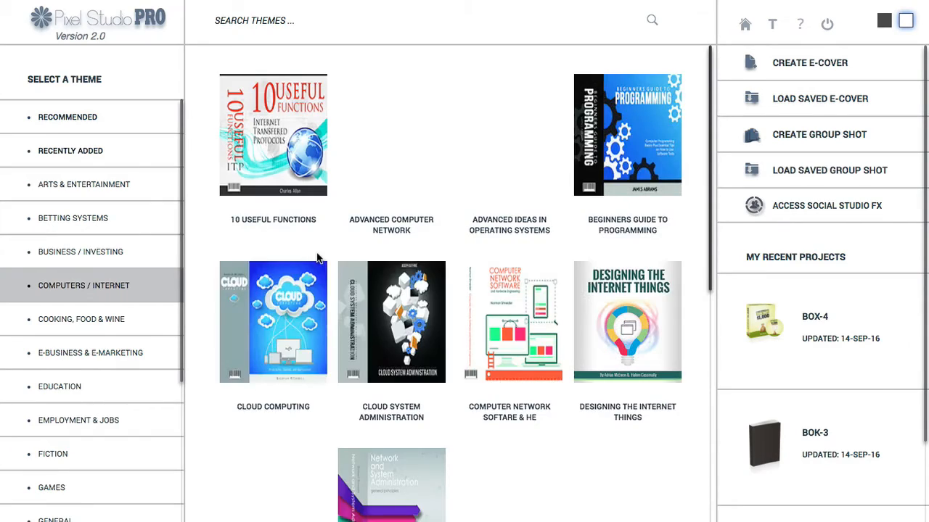
{"action": "scroll", "scroll_direction": "down", "scroll_amount": 3}
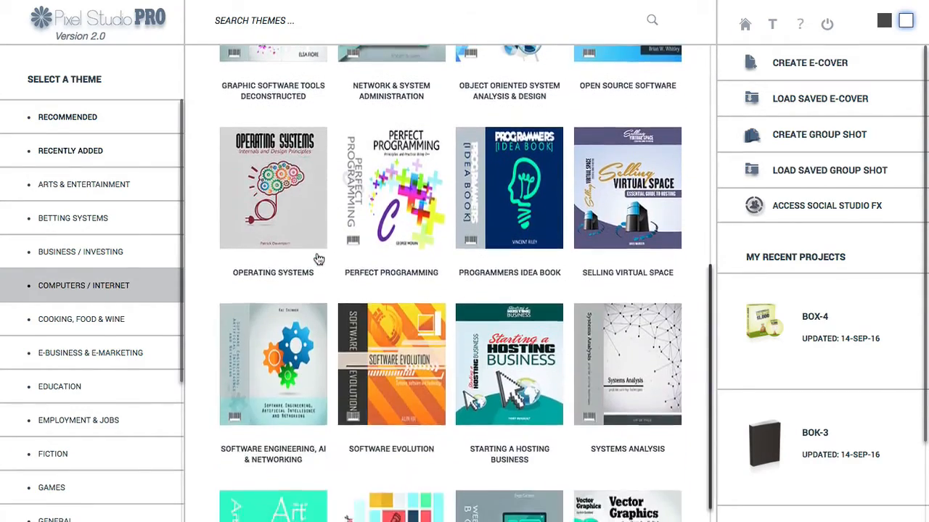
{"action": "scroll", "scroll_direction": "down", "scroll_amount": 3}
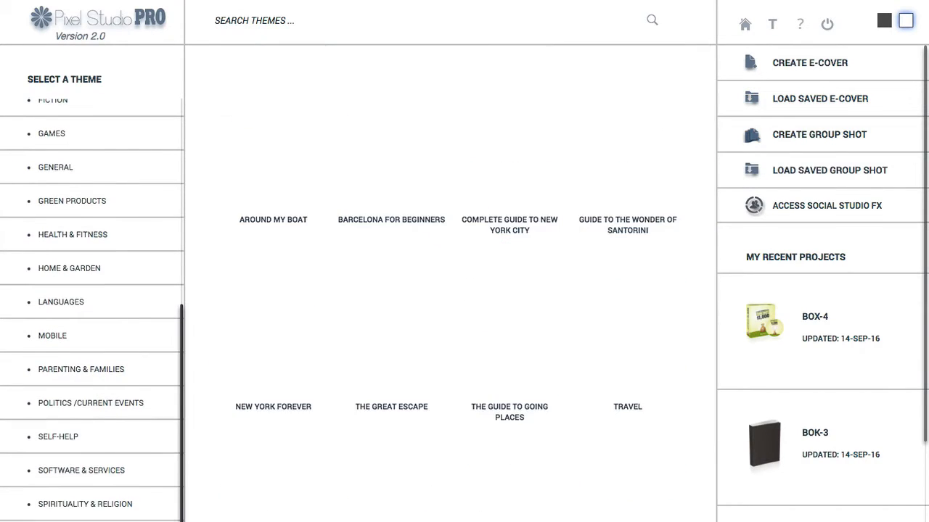
{"action": "left_click", "coordinate": [58, 437]}
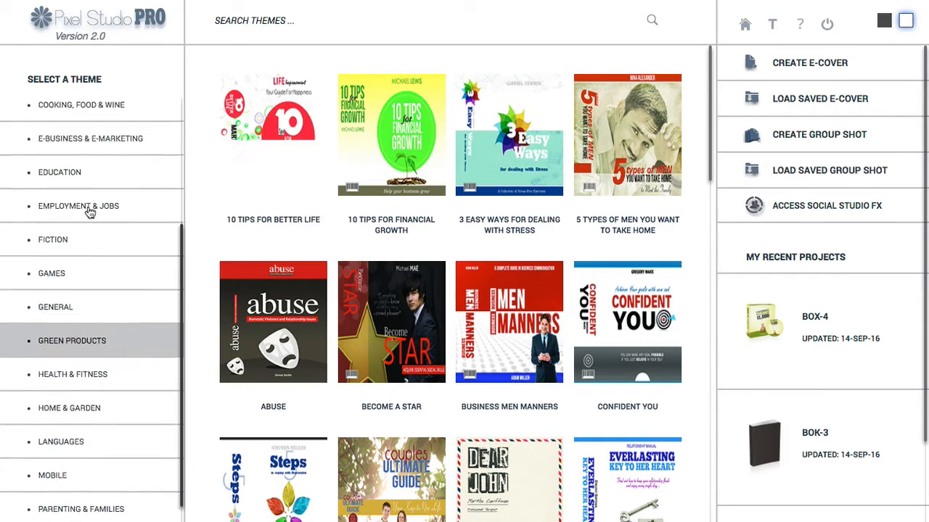
{"action": "scroll", "scroll_direction": "up", "scroll_amount": 3}
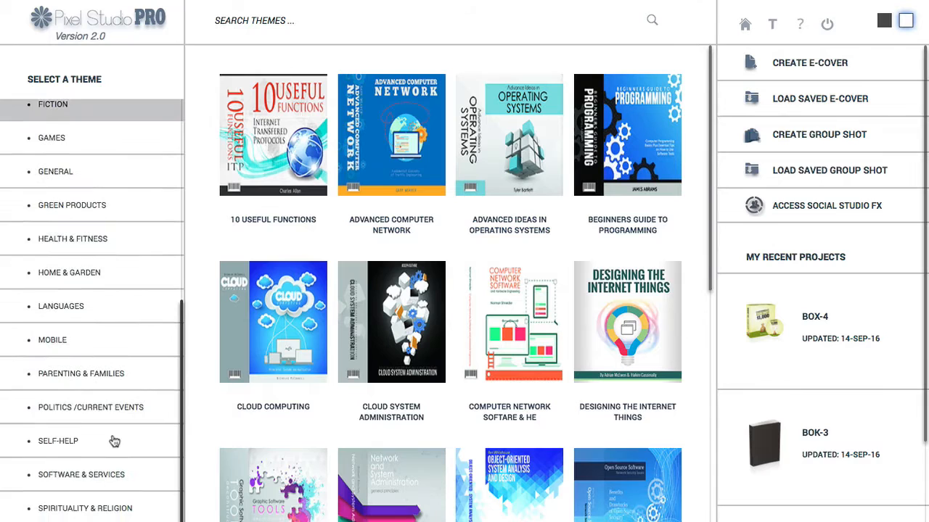
Step: Open the HTML & CSS theme's BOX-1 mockup from Software & Services
{"action": "left_click", "coordinate": [81, 473]}
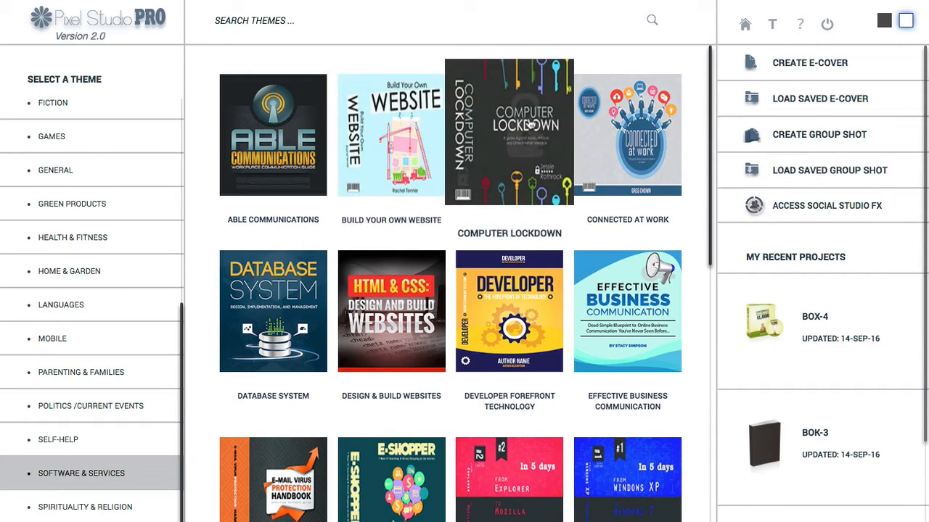
{"action": "mouse_move", "coordinate": [391, 134]}
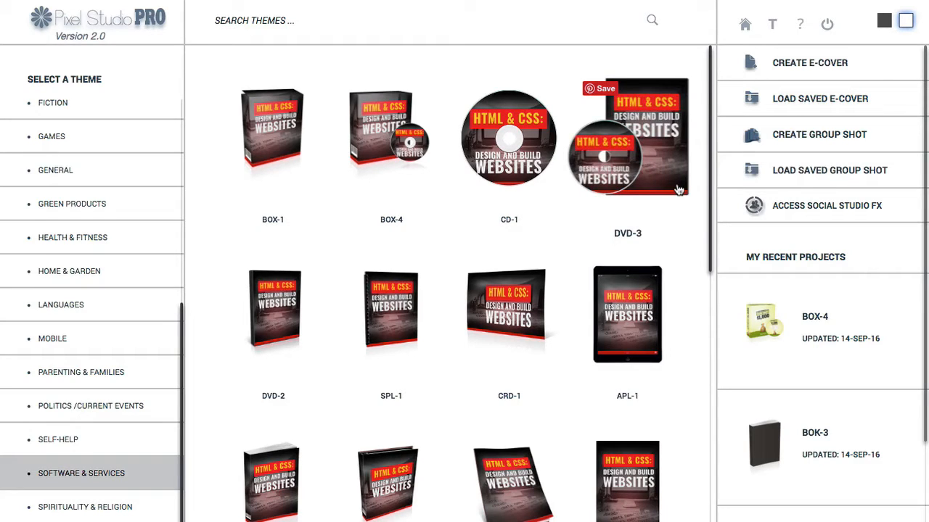
{"action": "mouse_move", "coordinate": [572, 130]}
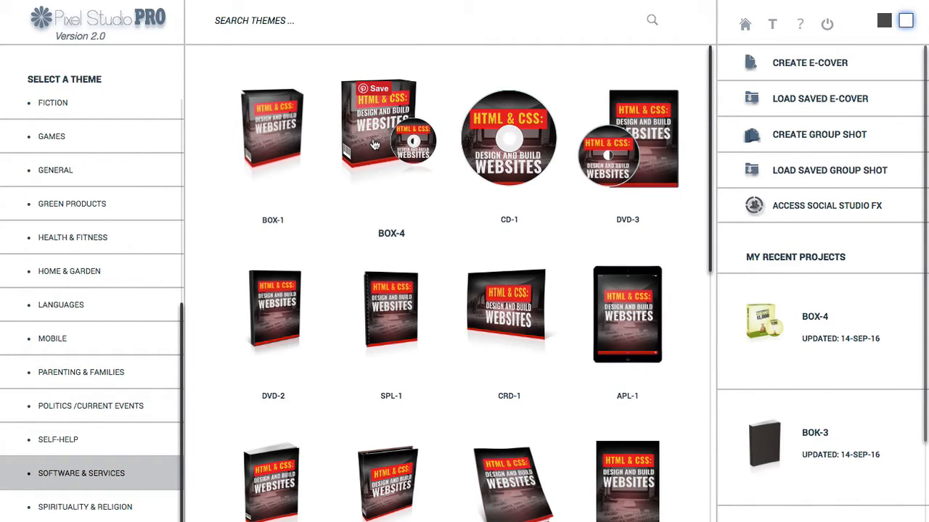
{"action": "mouse_move", "coordinate": [421, 192]}
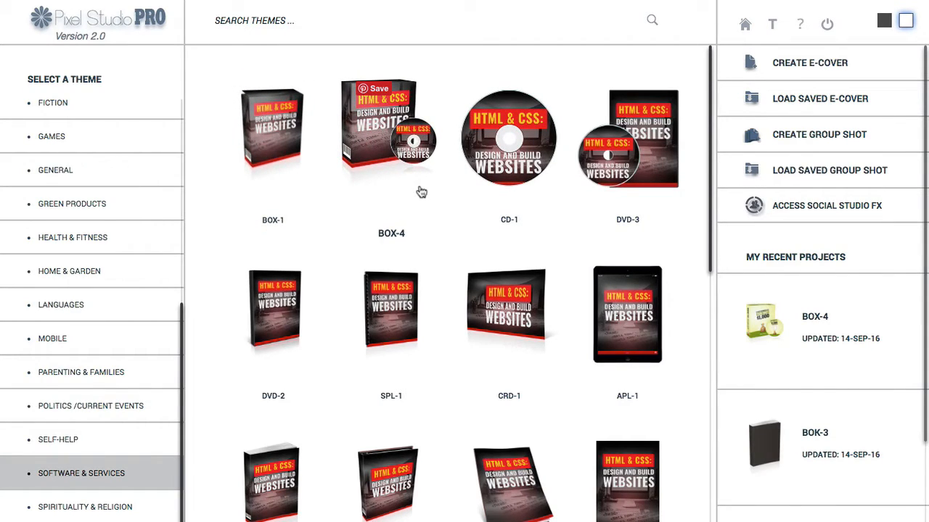
{"action": "scroll", "scroll_direction": "down", "scroll_amount": 3}
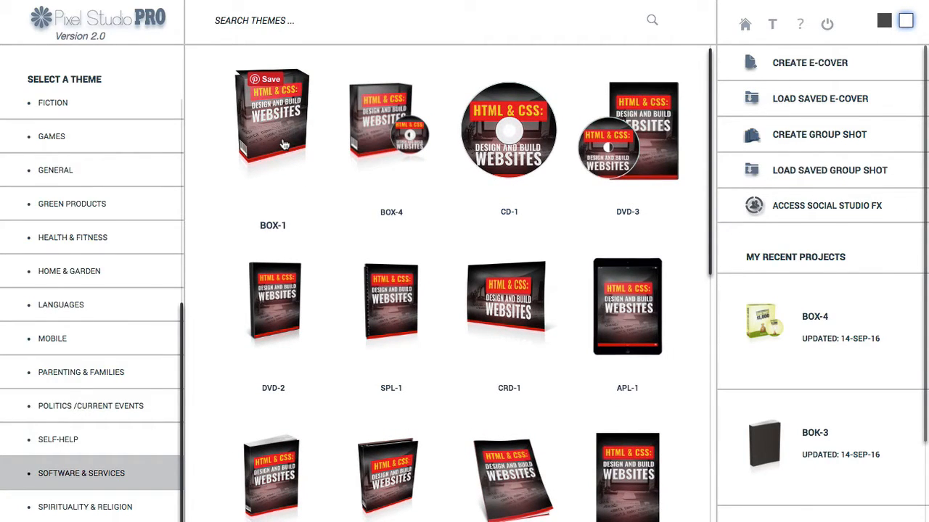
{"action": "left_click", "coordinate": [272, 119]}
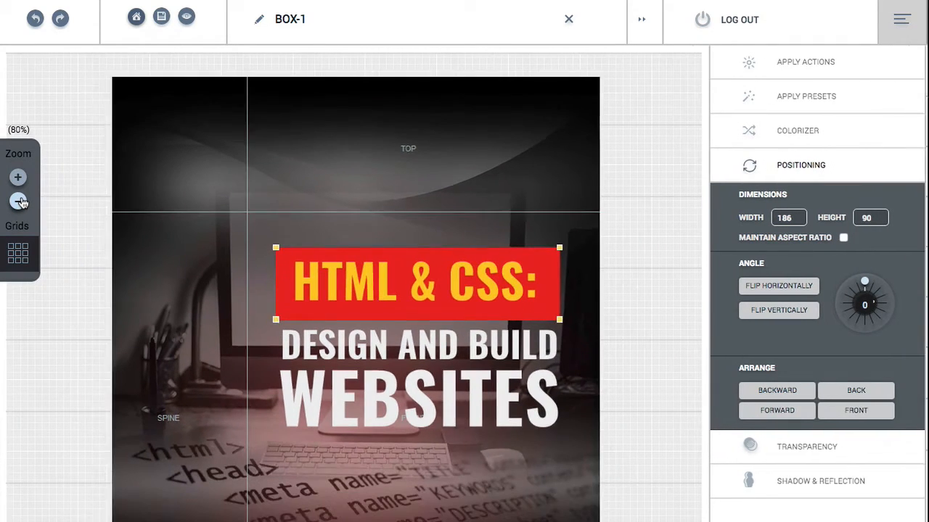
Step: Zoom out and inspect the HTML & CSS box, then open 5 Step Formula's BOX-1
{"action": "left_click", "coordinate": [18, 201]}
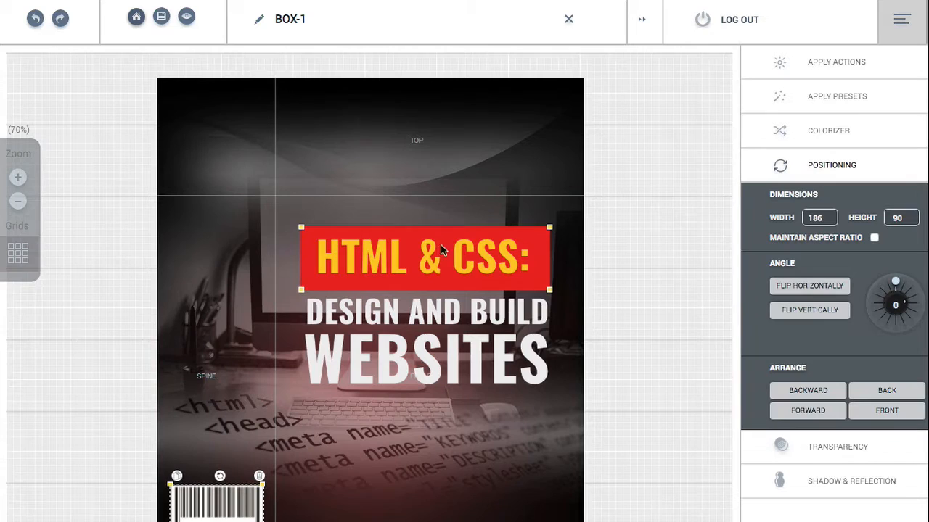
{"action": "left_click", "coordinate": [17, 253]}
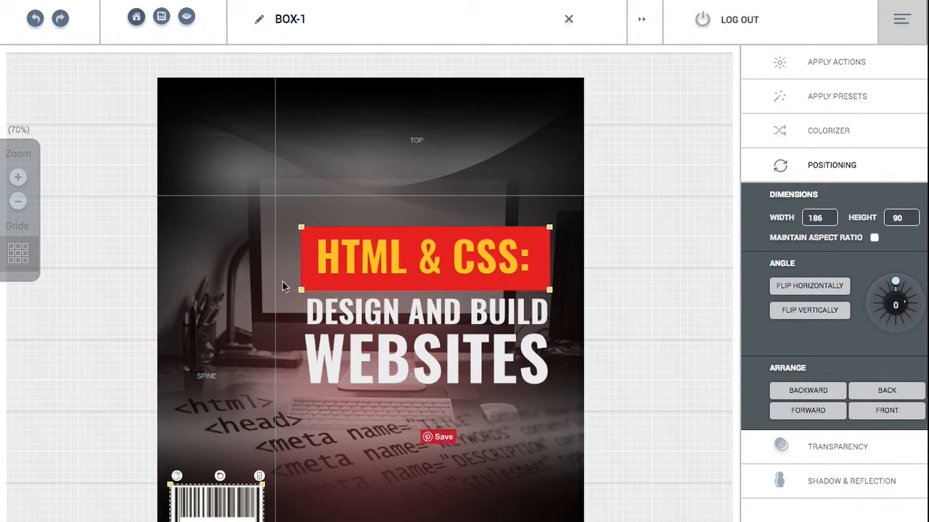
{"action": "mouse_move", "coordinate": [702, 130]}
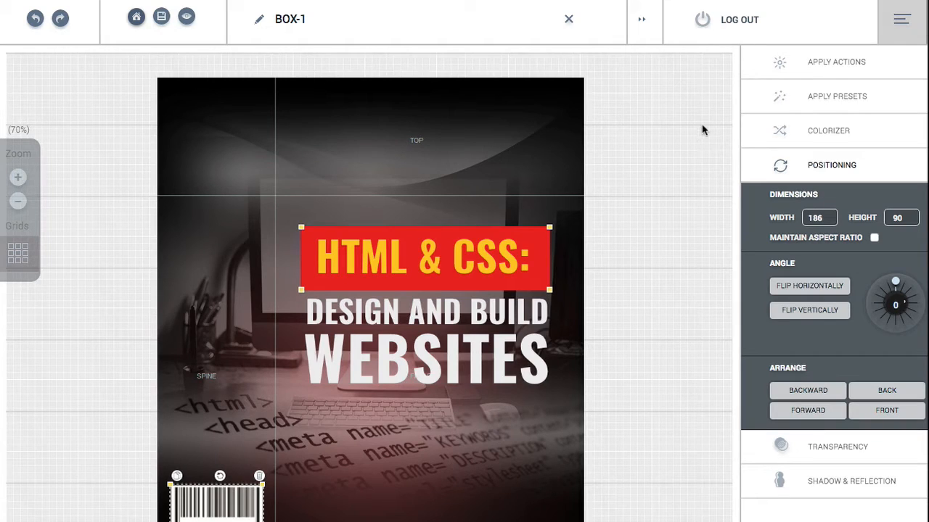
{"action": "mouse_move", "coordinate": [838, 371]}
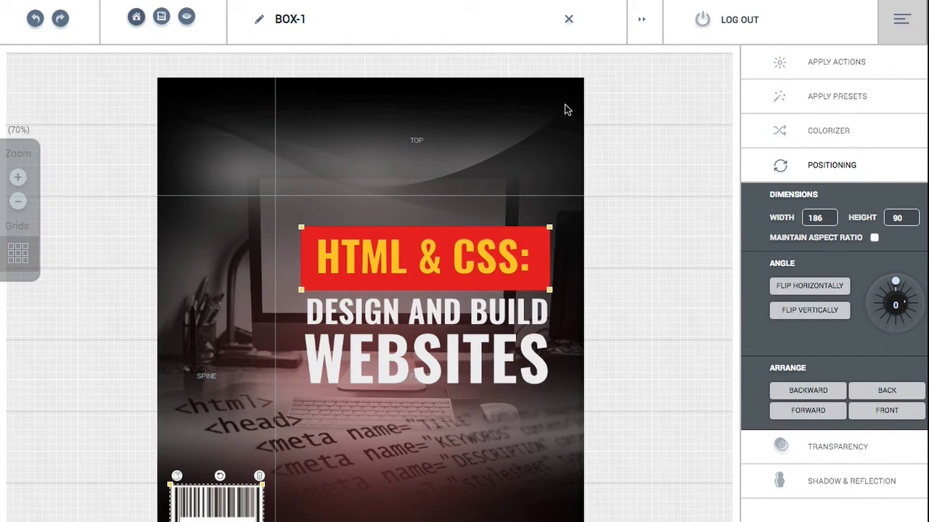
{"action": "left_click", "coordinate": [836, 62]}
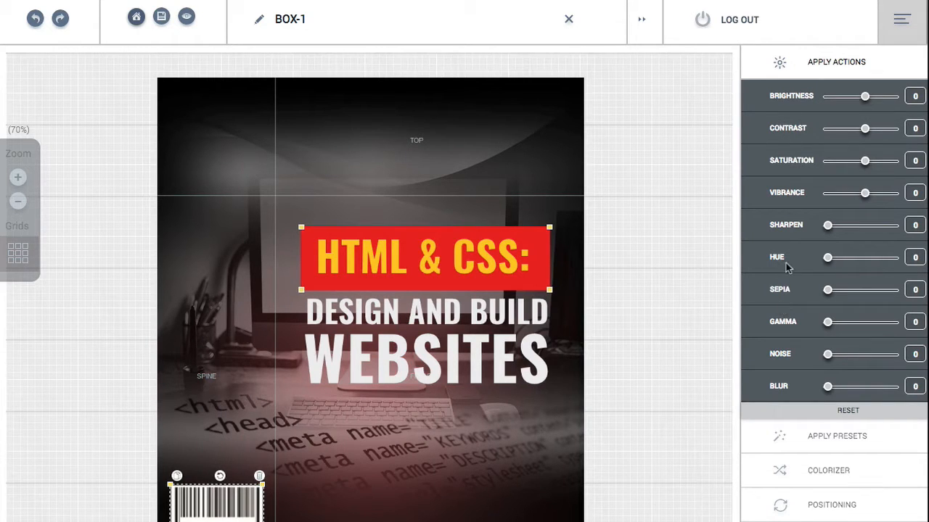
{"action": "left_click", "coordinate": [836, 62]}
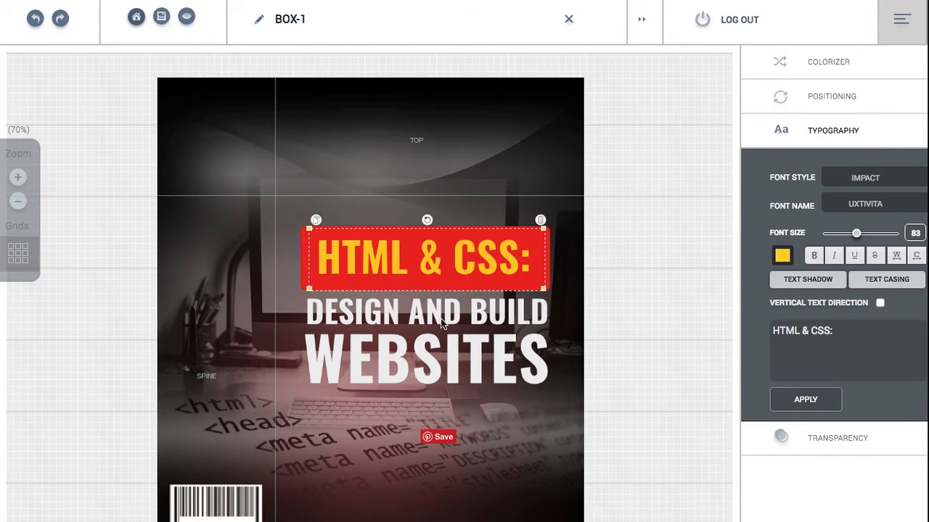
{"action": "mouse_move", "coordinate": [427, 349]}
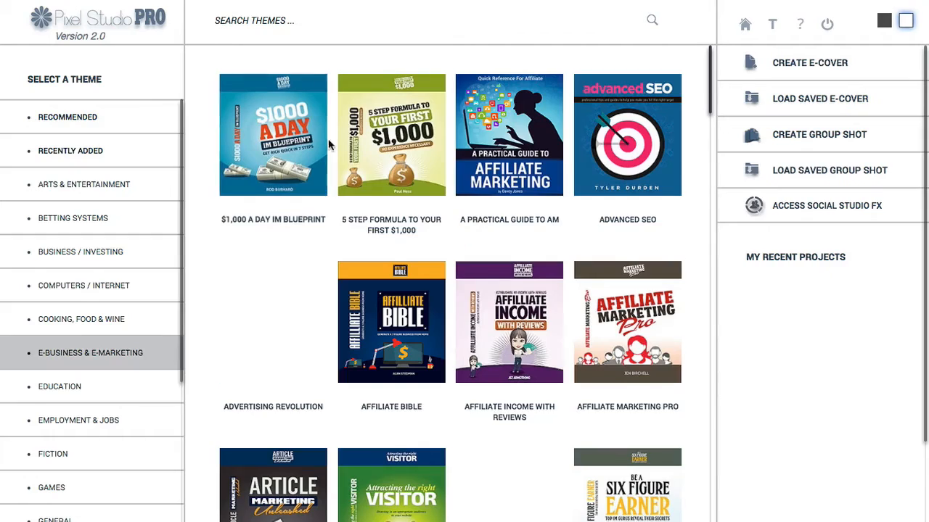
{"action": "left_click", "coordinate": [391, 134]}
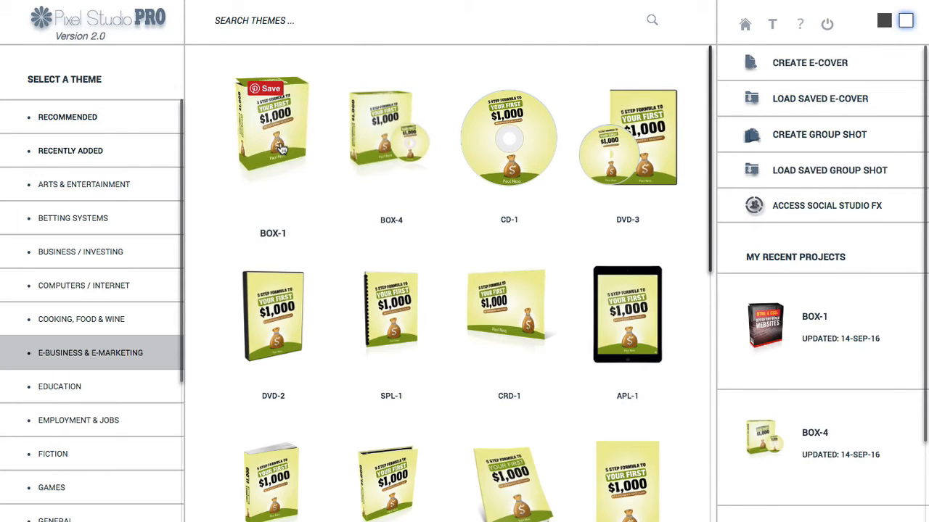
{"action": "left_click", "coordinate": [273, 137]}
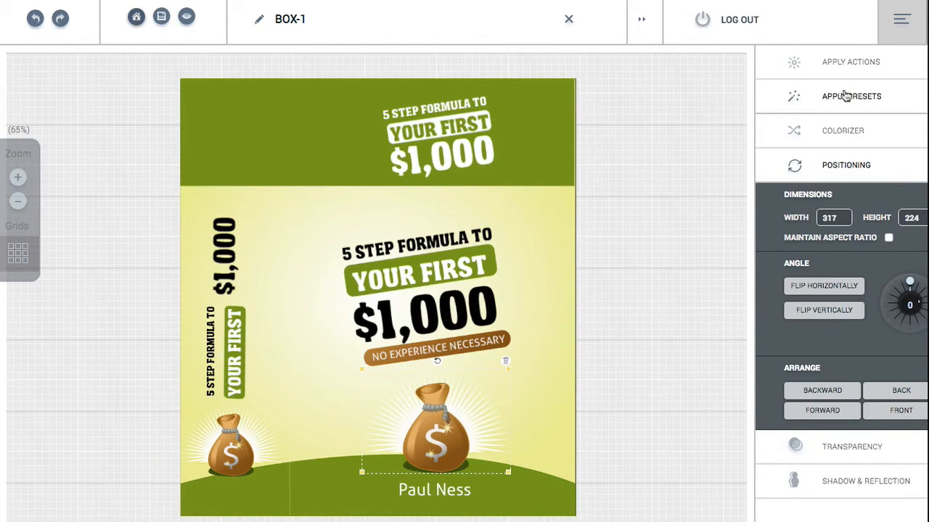
Step: Preview a photo preset from Apply Presets on the money bag box cover
{"action": "left_click", "coordinate": [851, 96]}
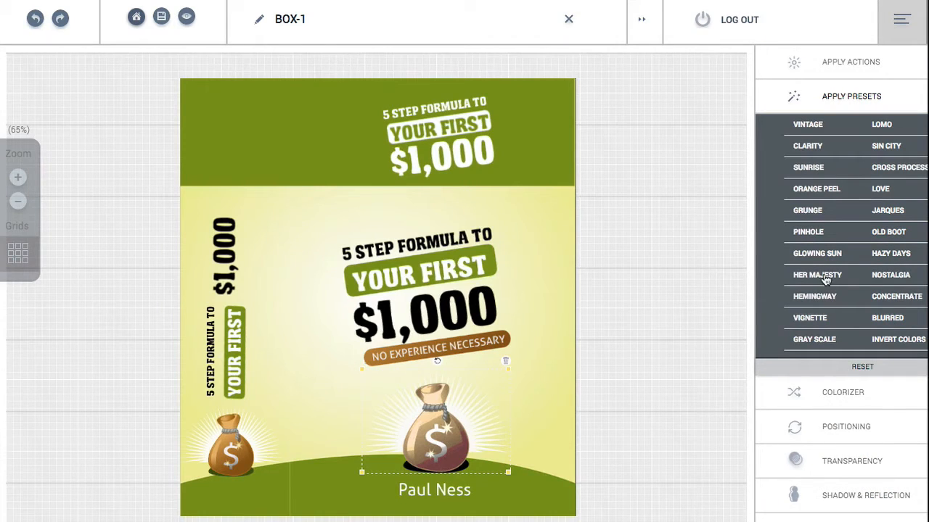
{"action": "mouse_move", "coordinate": [479, 181]}
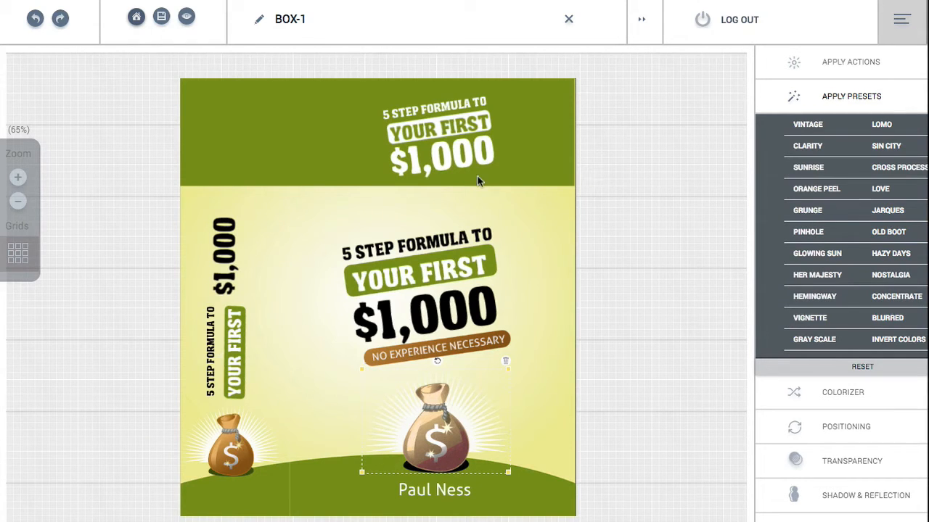
{"action": "mouse_move", "coordinate": [443, 407]}
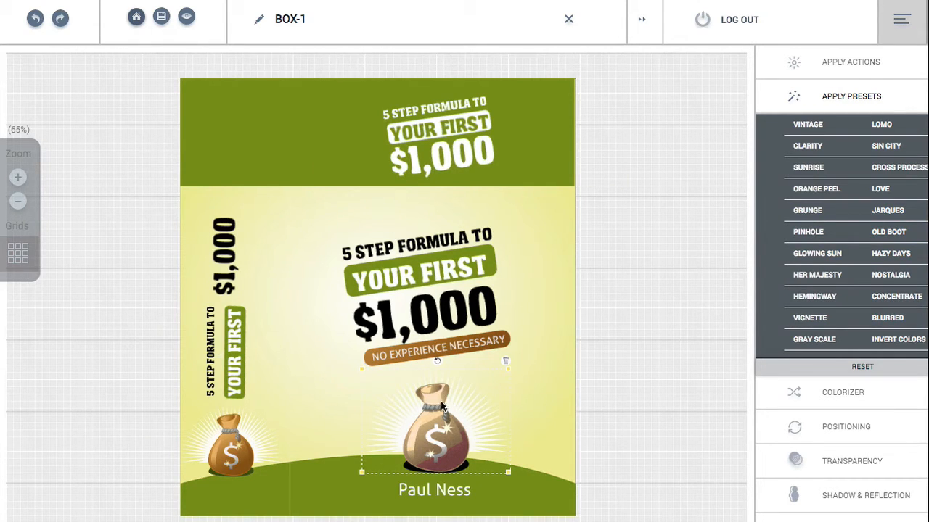
{"action": "left_click", "coordinate": [862, 367]}
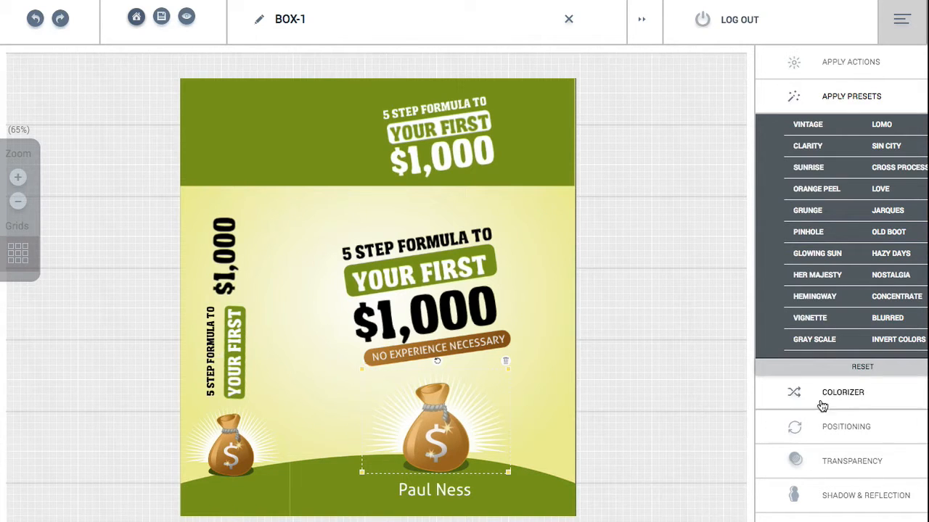
Step: Randomize Colorizer template colours until the box is purple with a green top
{"action": "left_click", "coordinate": [842, 392]}
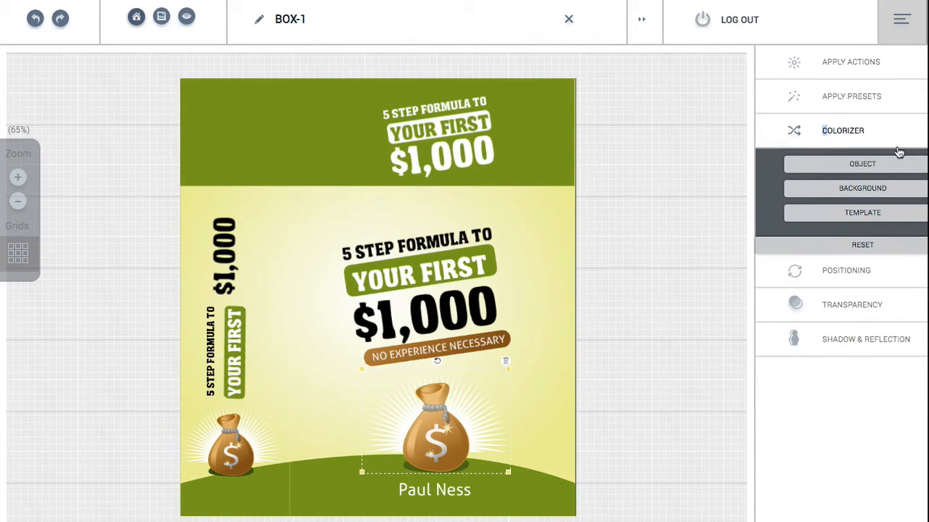
{"action": "mouse_move", "coordinate": [744, 207]}
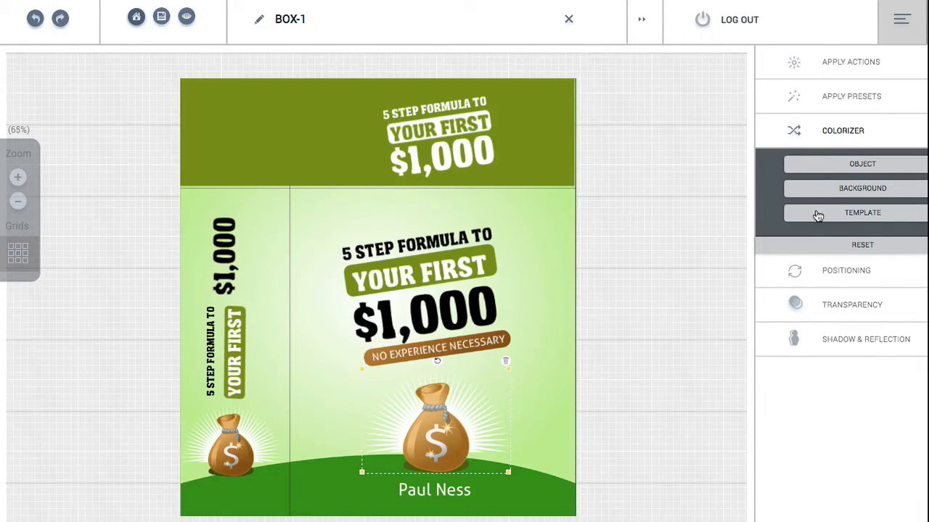
{"action": "left_click", "coordinate": [862, 212]}
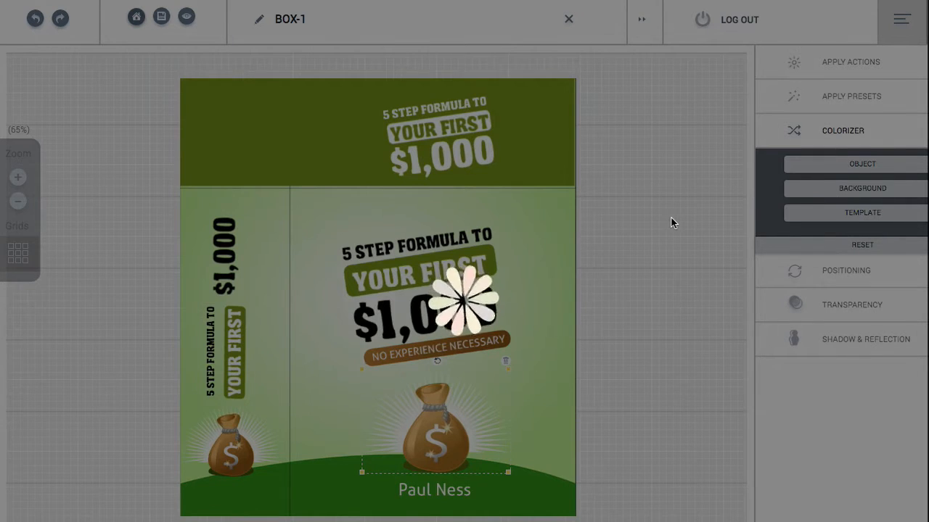
{"action": "left_click", "coordinate": [862, 213]}
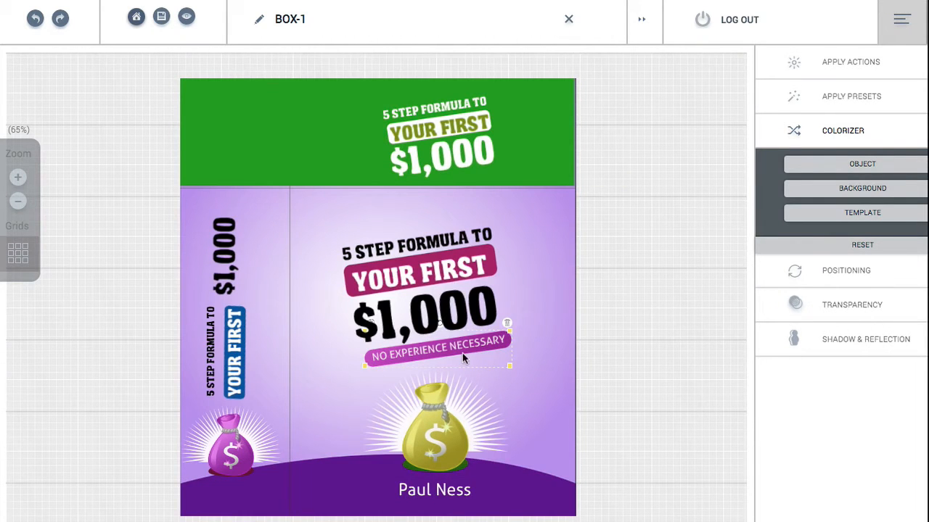
{"action": "mouse_move", "coordinate": [733, 282]}
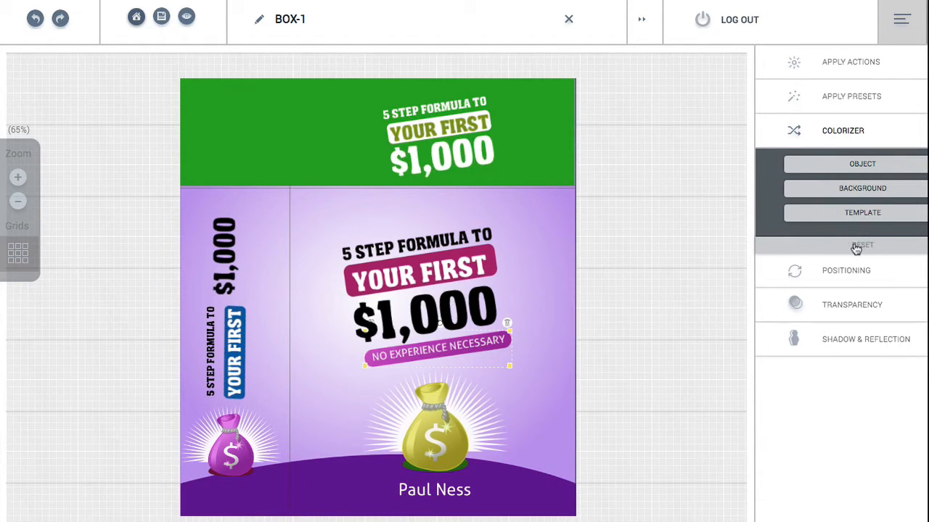
{"action": "left_click", "coordinate": [862, 245]}
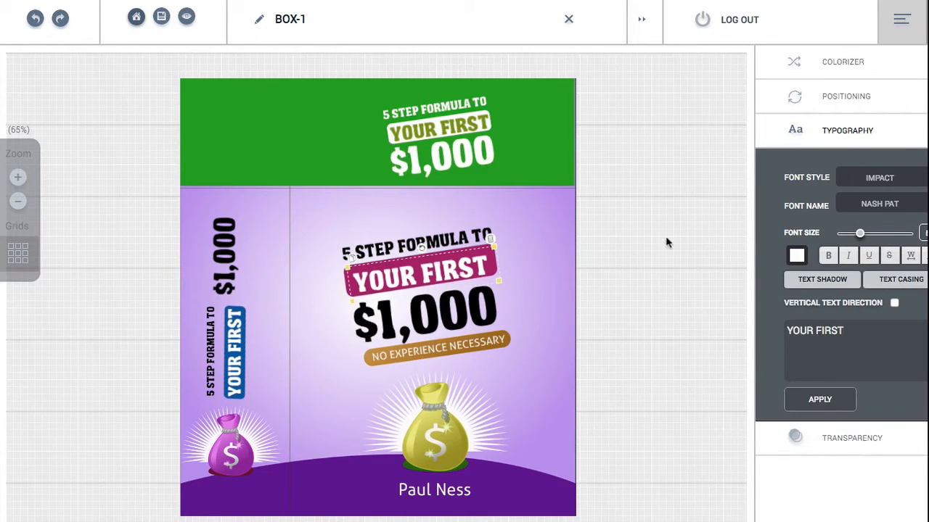
Step: Tilt the YOUR FIRST heading to 343°, hide the grid, and send it back
{"action": "left_click", "coordinate": [842, 61]}
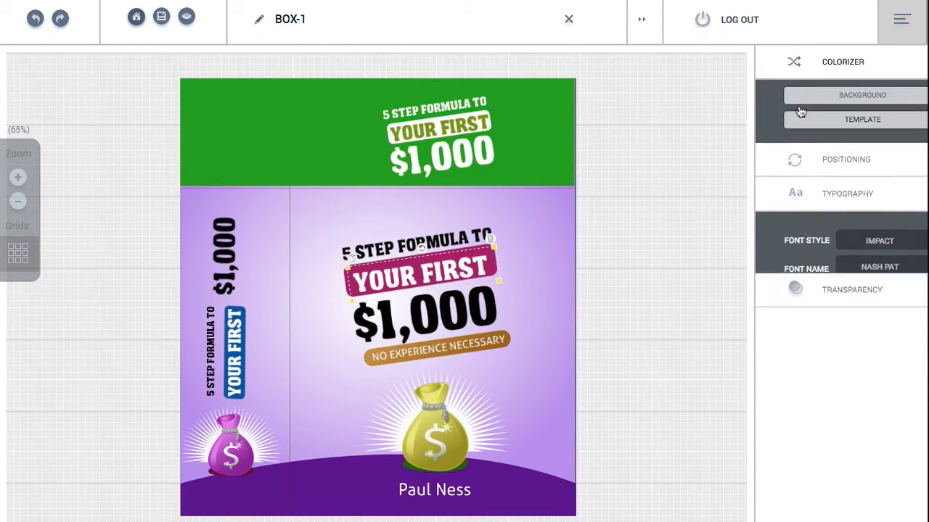
{"action": "left_click", "coordinate": [846, 159]}
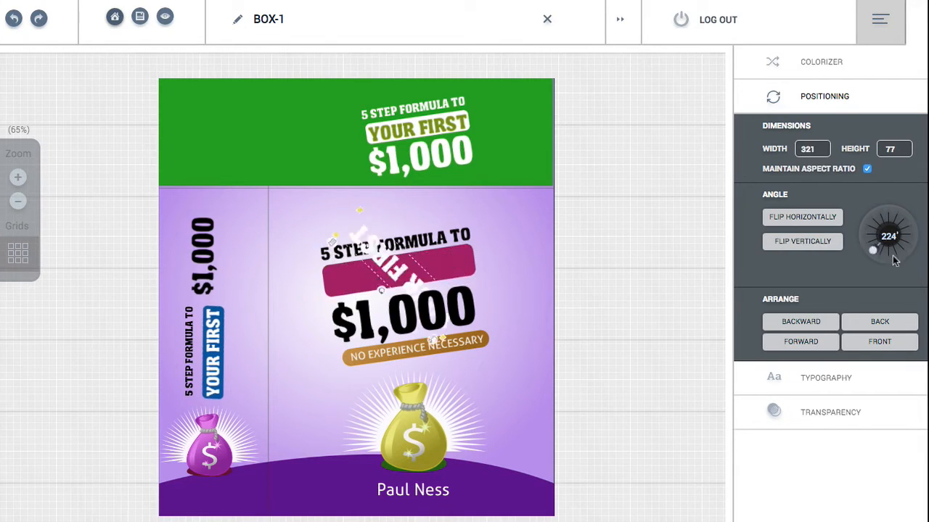
{"action": "left_click_drag", "start_coordinate": [872, 250], "coordinate": [881, 213]}
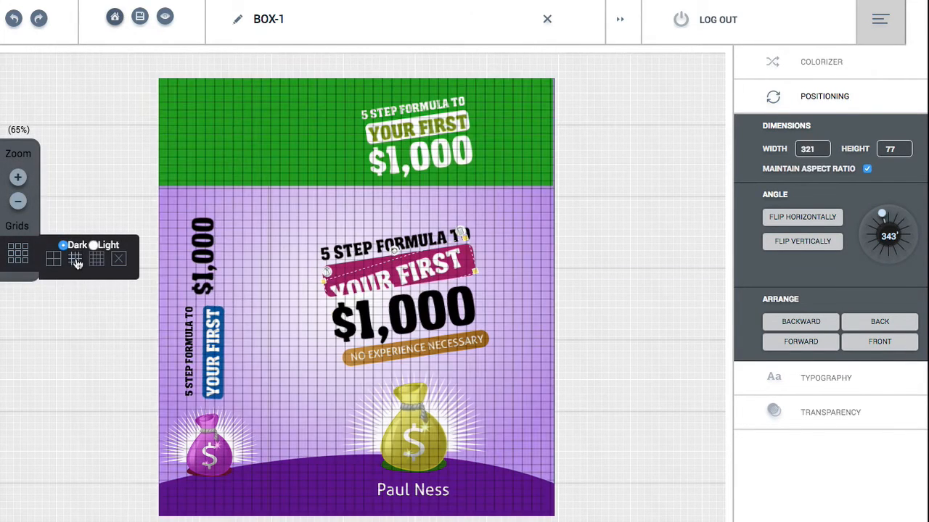
{"action": "left_click", "coordinate": [96, 260]}
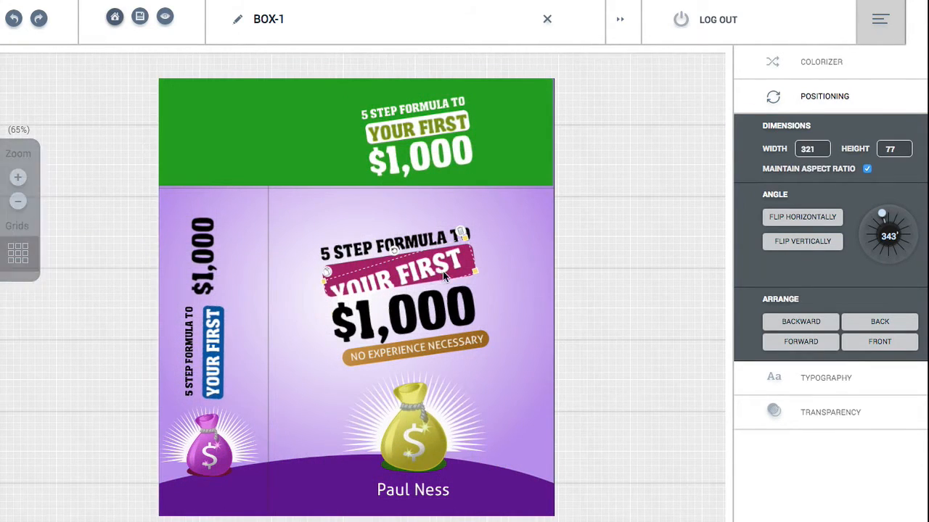
{"action": "mouse_move", "coordinate": [270, 195]}
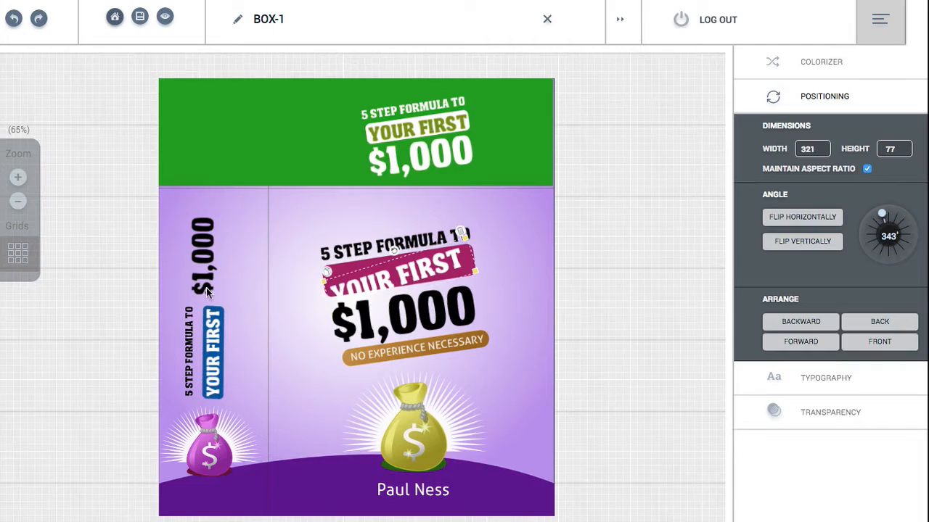
{"action": "mouse_move", "coordinate": [319, 265]}
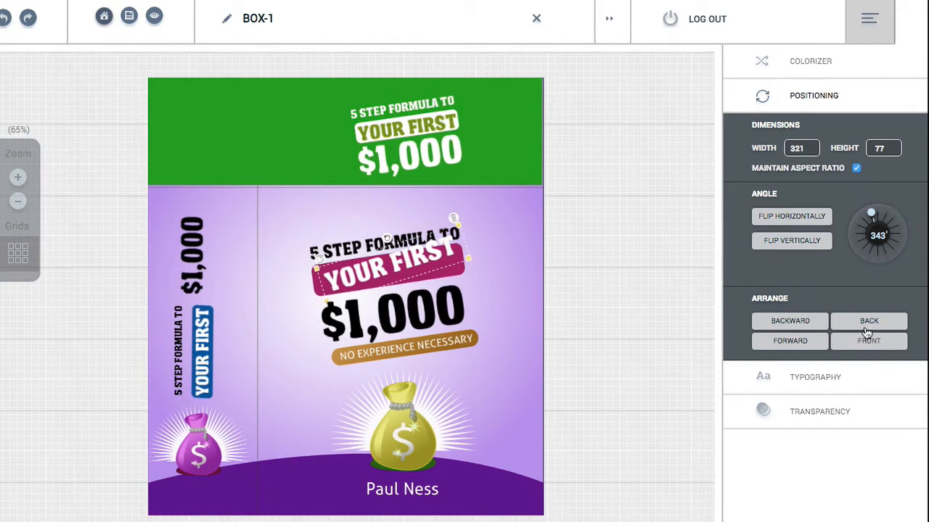
{"action": "left_click", "coordinate": [868, 341]}
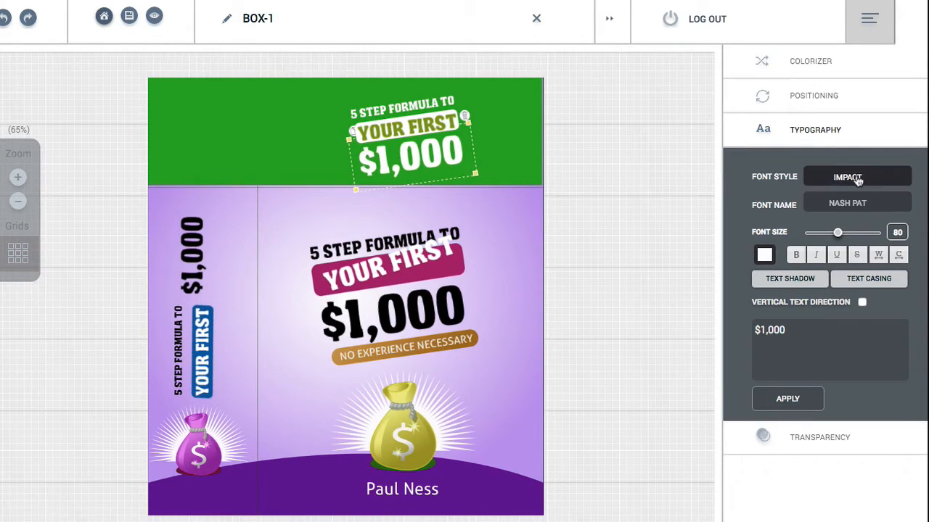
Step: Set the lid's $1,000 to a Handwritten font, toggling vertical text on and off
{"action": "left_click", "coordinate": [857, 177]}
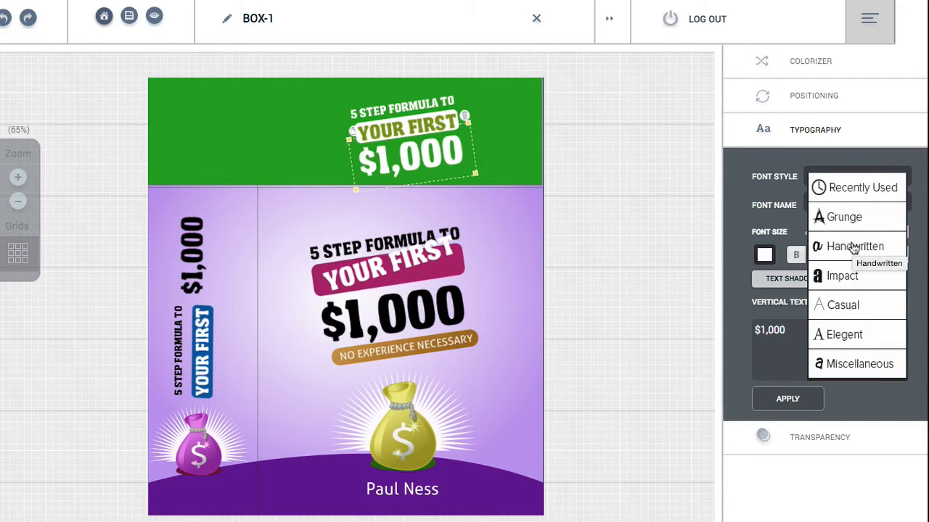
{"action": "left_click", "coordinate": [855, 246]}
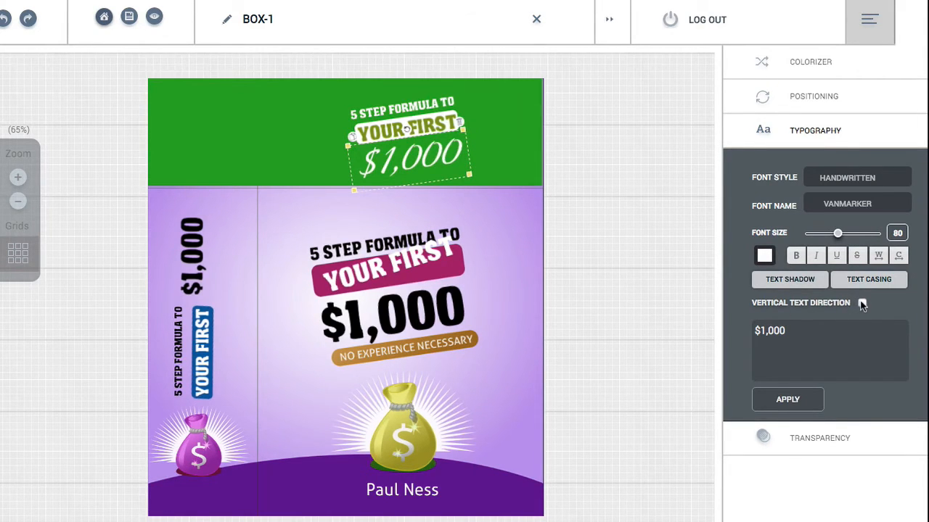
{"action": "left_click", "coordinate": [861, 303]}
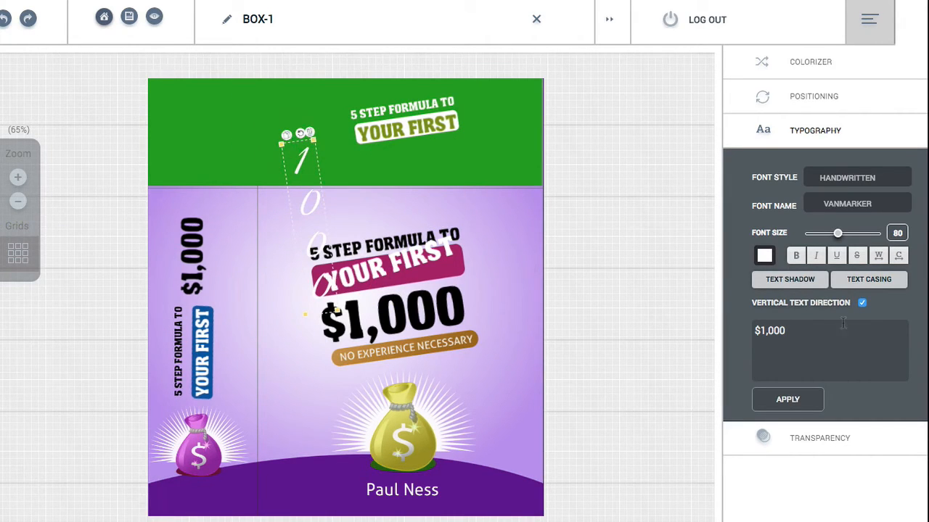
{"action": "left_click", "coordinate": [861, 303]}
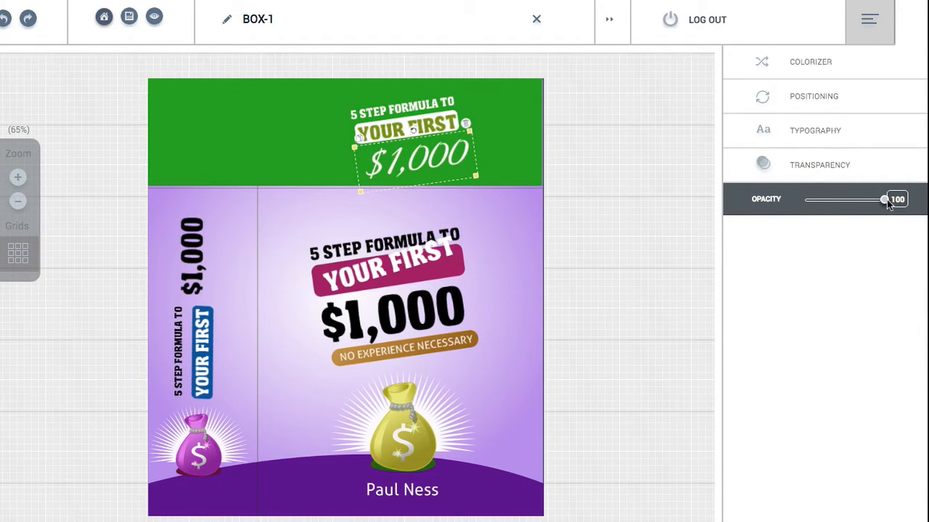
{"action": "left_click_drag", "start_coordinate": [884, 199], "coordinate": [827, 199]}
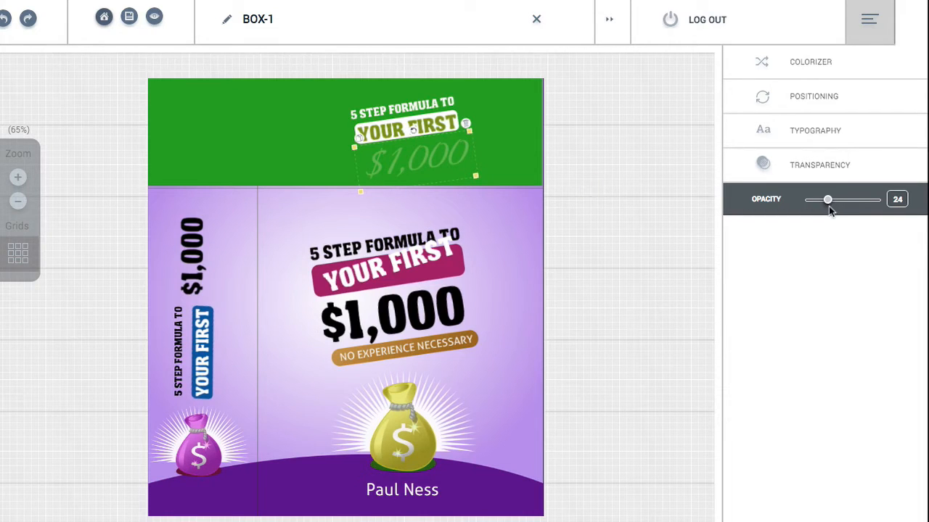
{"action": "left_click_drag", "start_coordinate": [827, 199], "coordinate": [881, 200]}
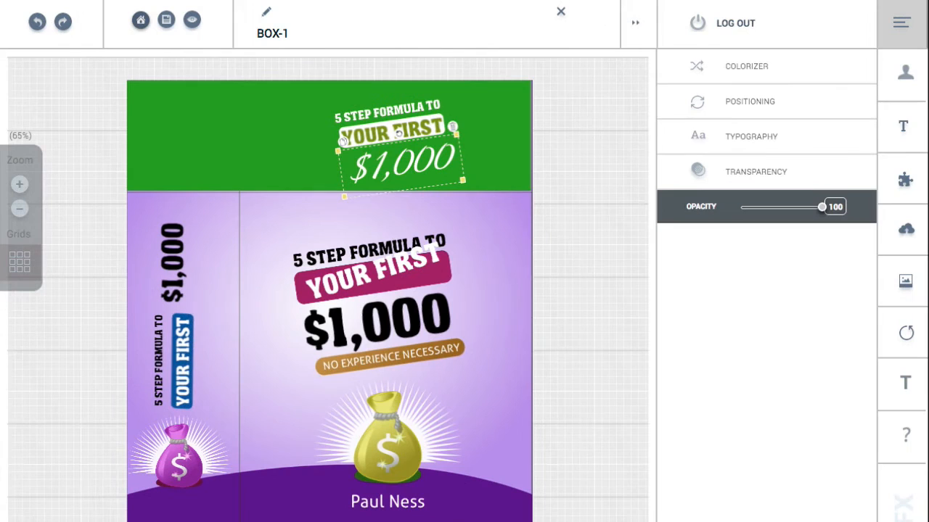
{"action": "mouse_move", "coordinate": [406, 265]}
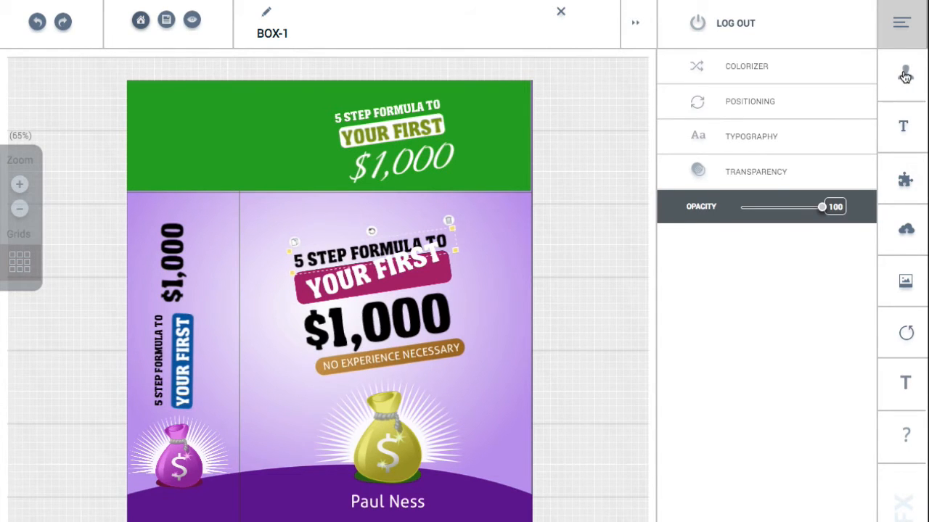
Step: Replace the '5 STEP FORMULA TO' line with the saved profile title KEITH PROFILE
{"action": "left_click", "coordinate": [905, 75]}
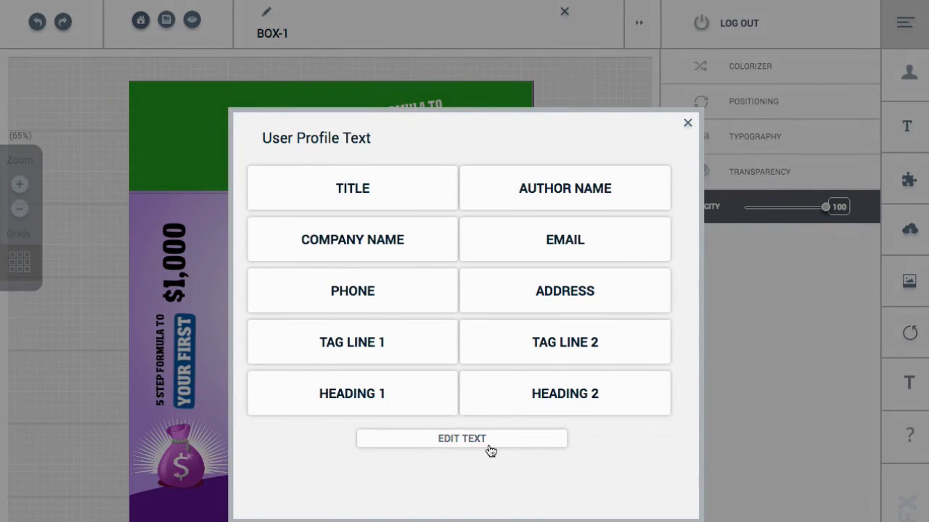
{"action": "left_click", "coordinate": [462, 438]}
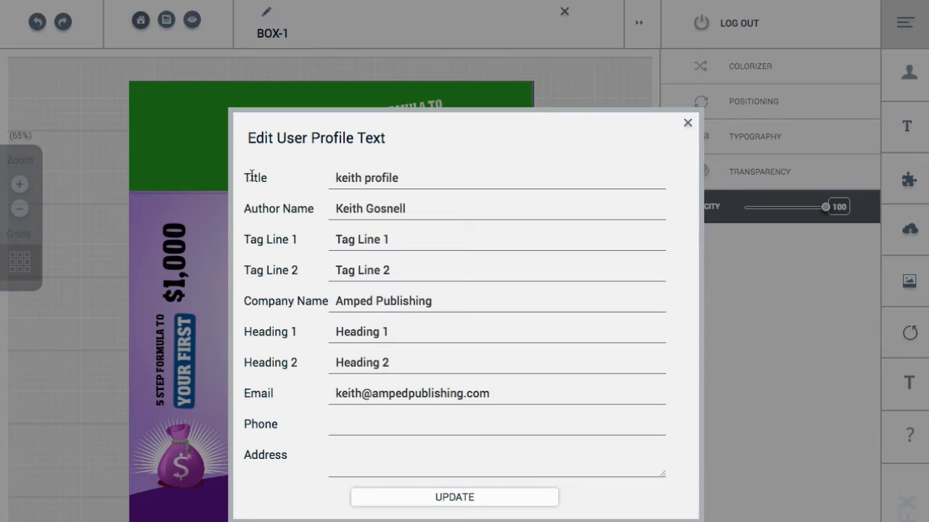
{"action": "mouse_move", "coordinate": [210, 163]}
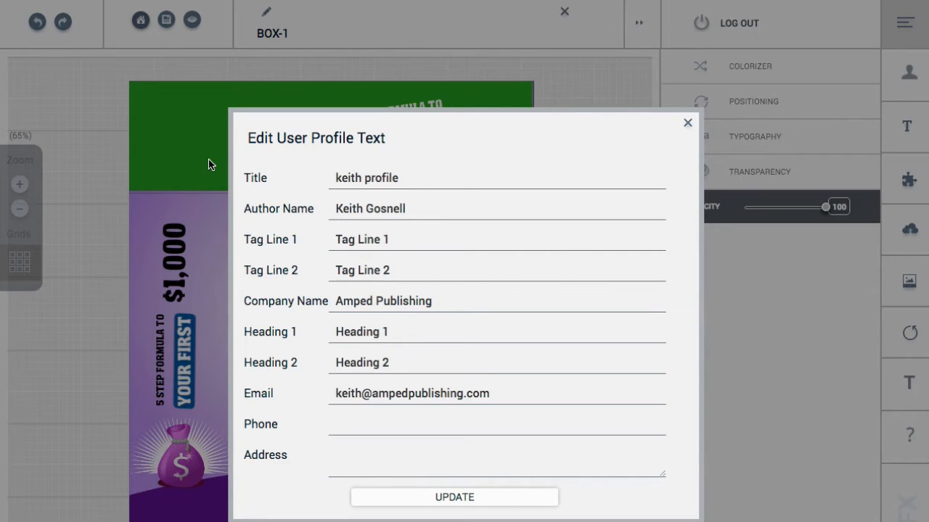
{"action": "mouse_move", "coordinate": [276, 260]}
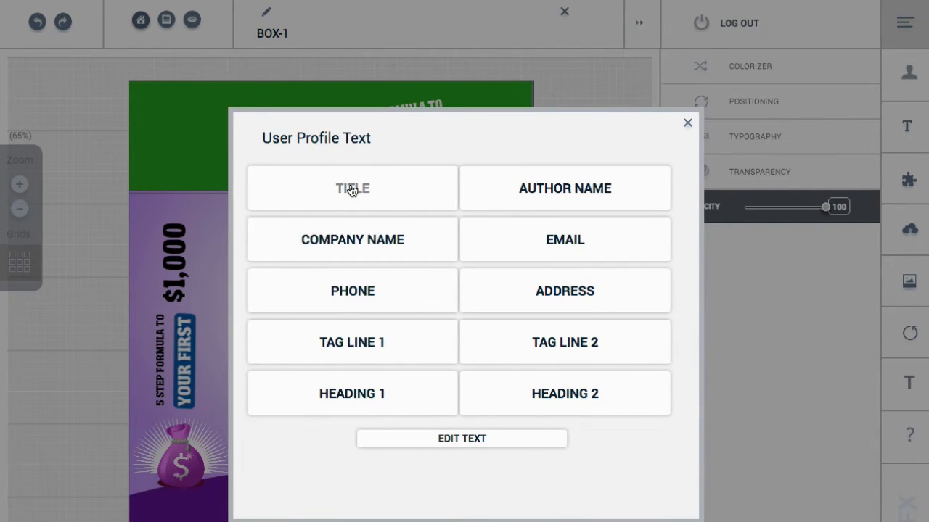
{"action": "left_click", "coordinate": [352, 188]}
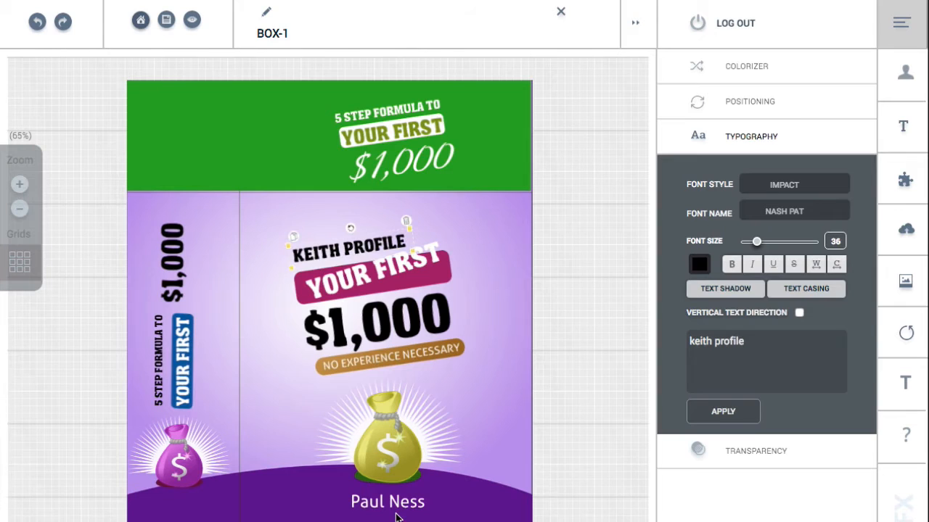
{"action": "left_click", "coordinate": [388, 502]}
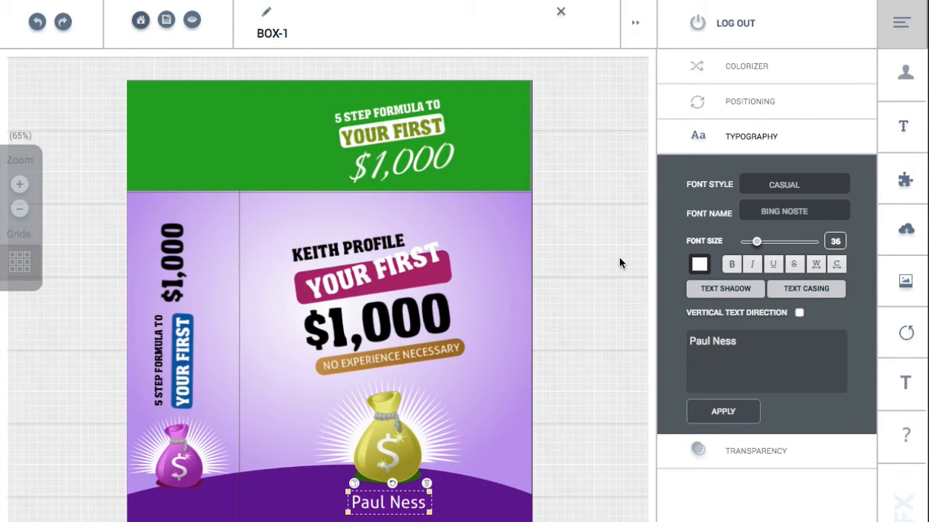
{"action": "mouse_move", "coordinate": [762, 101]}
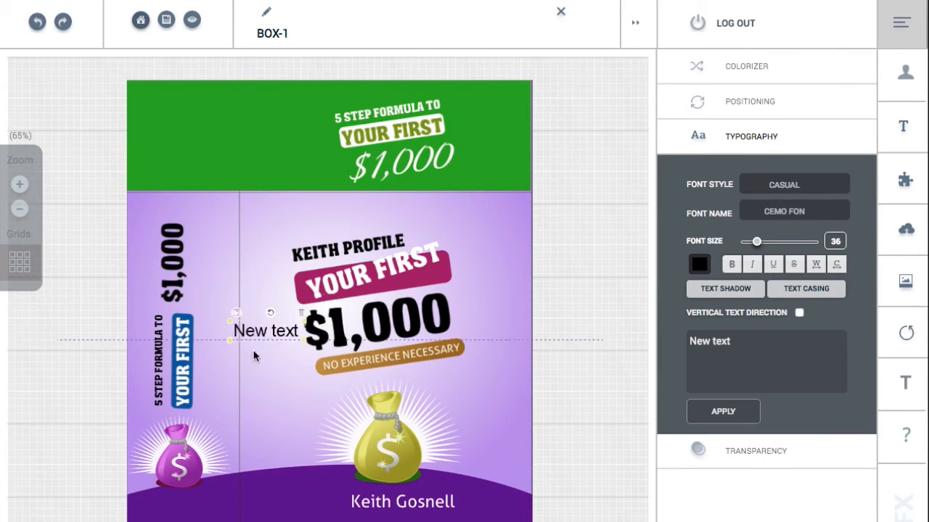
Step: Move the 'New text' box lower so it sits beside the $1,000 label
{"action": "left_click_drag", "start_coordinate": [266, 330], "coordinate": [258, 377]}
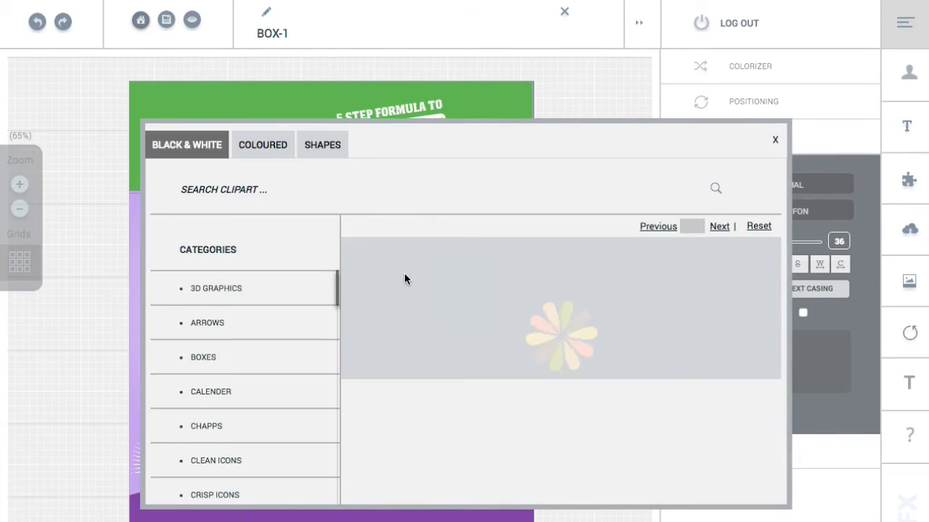
Step: Browse the Shapes, Black & White and Currency Fill clipart, adding nothing
{"action": "left_click", "coordinate": [215, 288]}
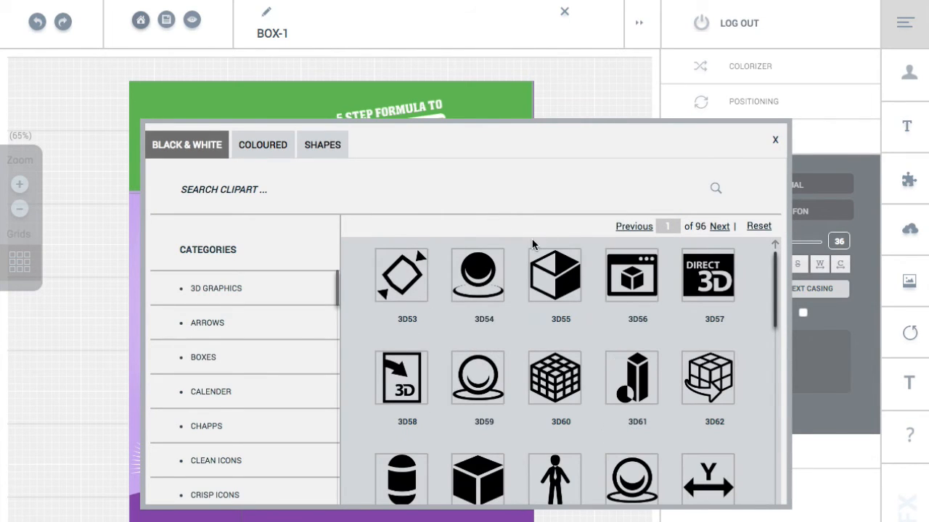
{"action": "mouse_move", "coordinate": [372, 299]}
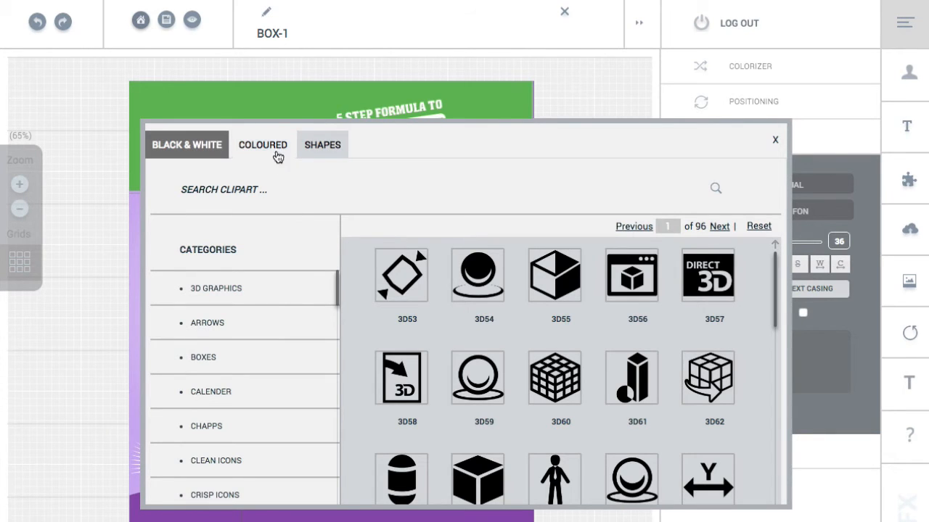
{"action": "left_click", "coordinate": [321, 145]}
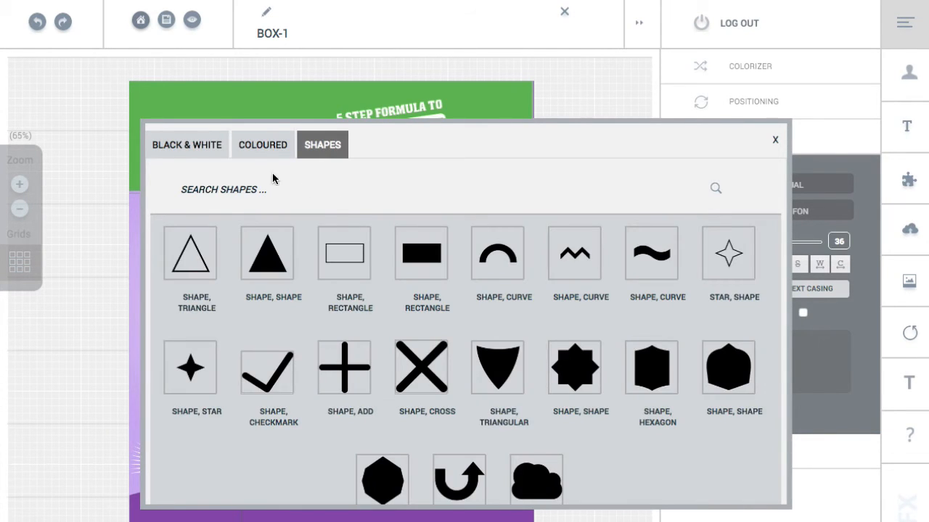
{"action": "left_click", "coordinate": [187, 144]}
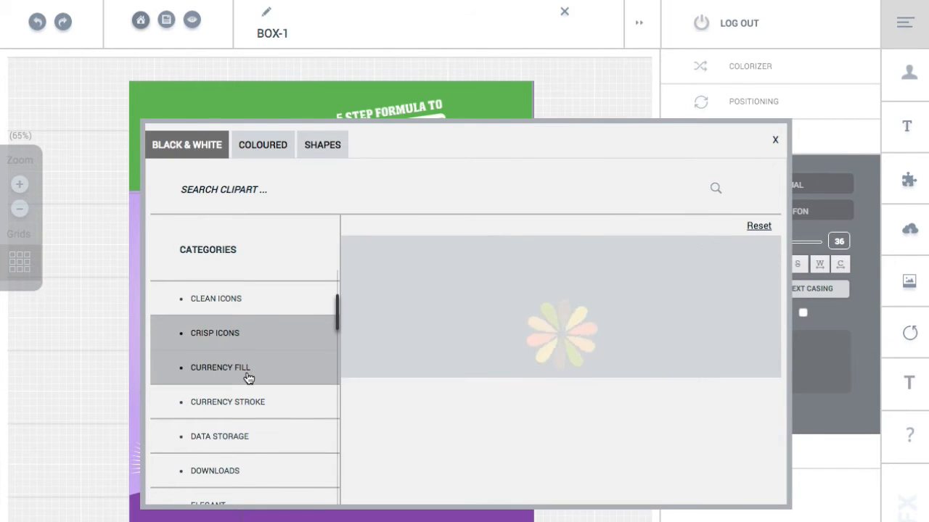
{"action": "left_click", "coordinate": [220, 367]}
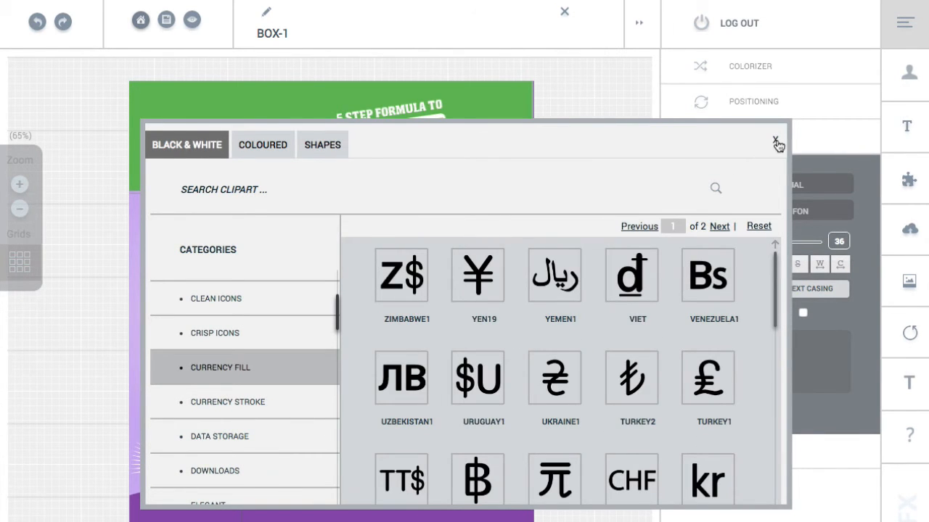
{"action": "left_click", "coordinate": [776, 141]}
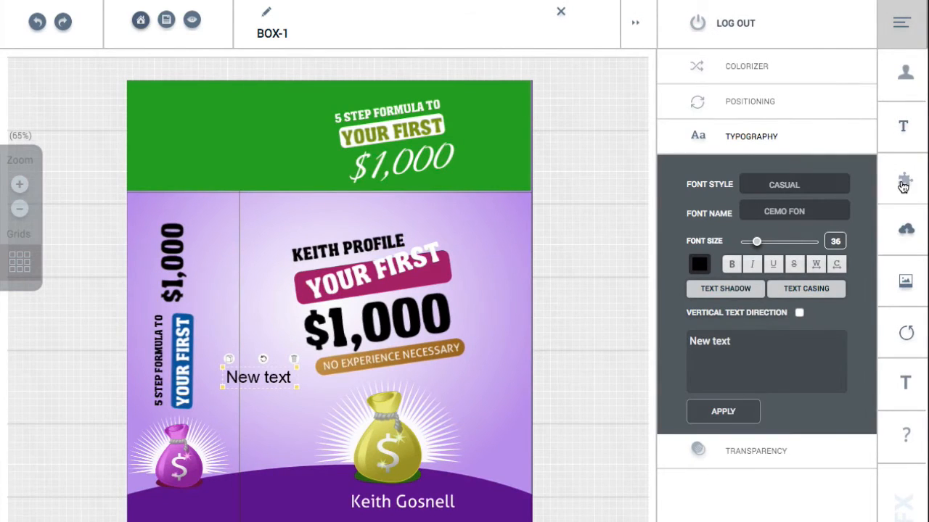
Step: Browse system images (Betting Systems), stock accounts and stock images, reaching My Backgrounds
{"action": "left_click", "coordinate": [906, 282]}
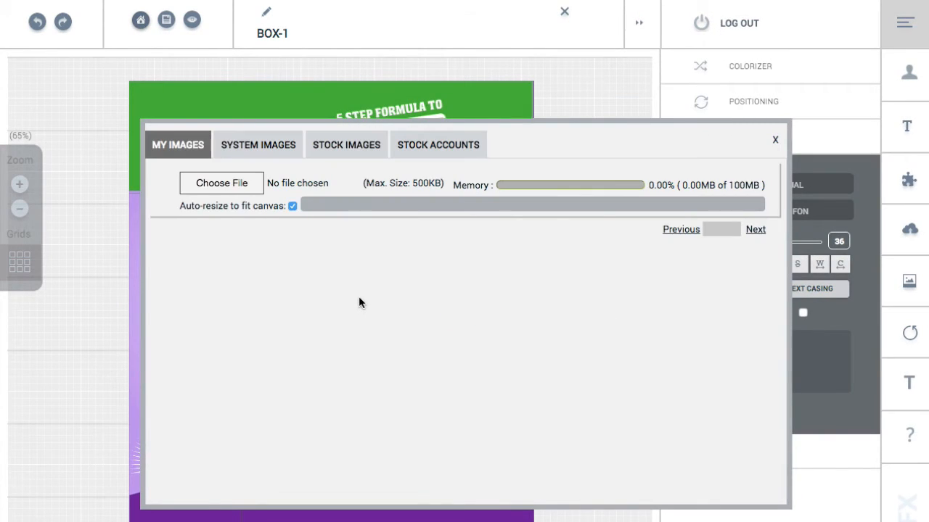
{"action": "left_click", "coordinate": [258, 144]}
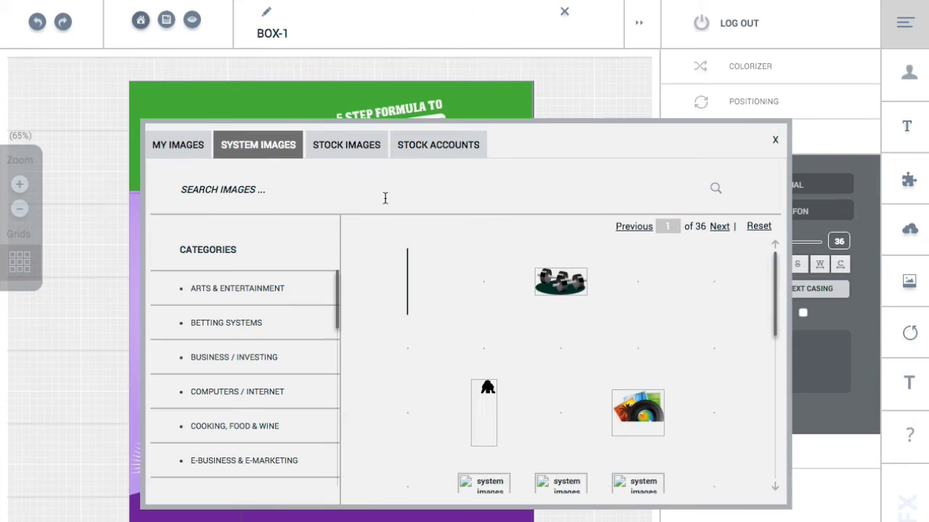
{"action": "left_click", "coordinate": [226, 322]}
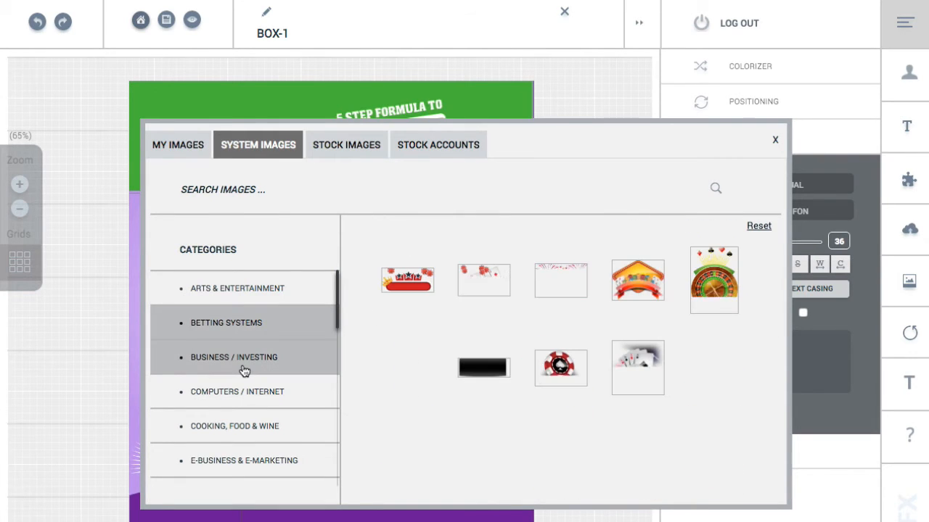
{"action": "left_click", "coordinate": [226, 323]}
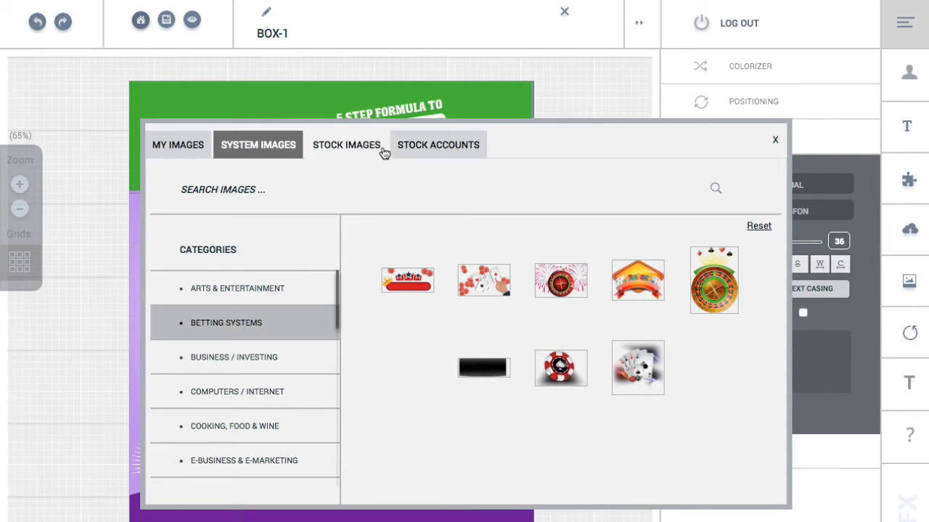
{"action": "left_click", "coordinate": [437, 144]}
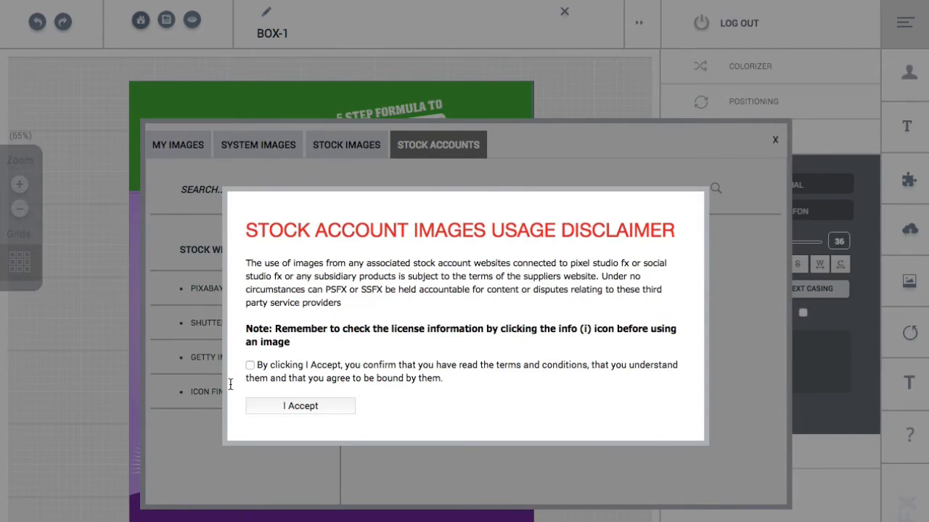
{"action": "mouse_move", "coordinate": [308, 372]}
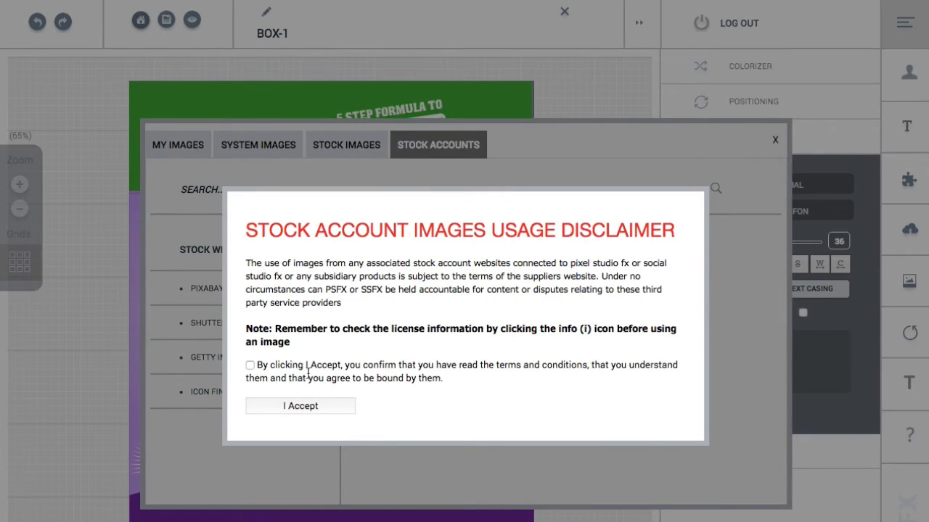
{"action": "mouse_move", "coordinate": [255, 406]}
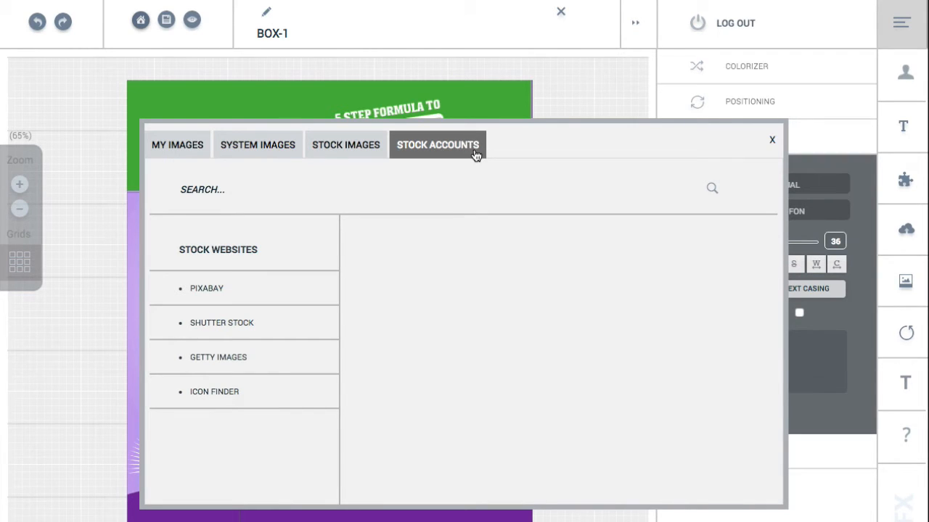
{"action": "left_click", "coordinate": [345, 144]}
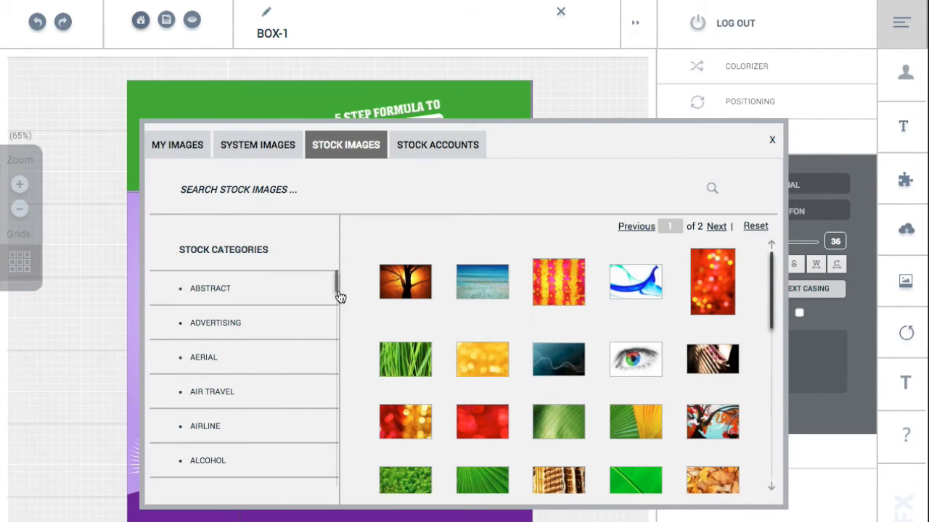
{"action": "left_click", "coordinate": [215, 323]}
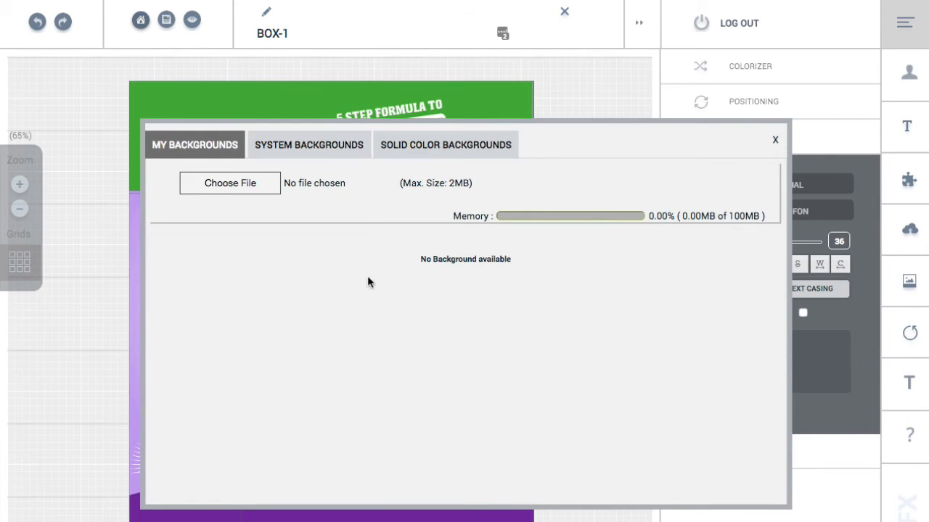
Step: View the Business / Investing system backgrounds and close without applying any
{"action": "left_click", "coordinate": [308, 144]}
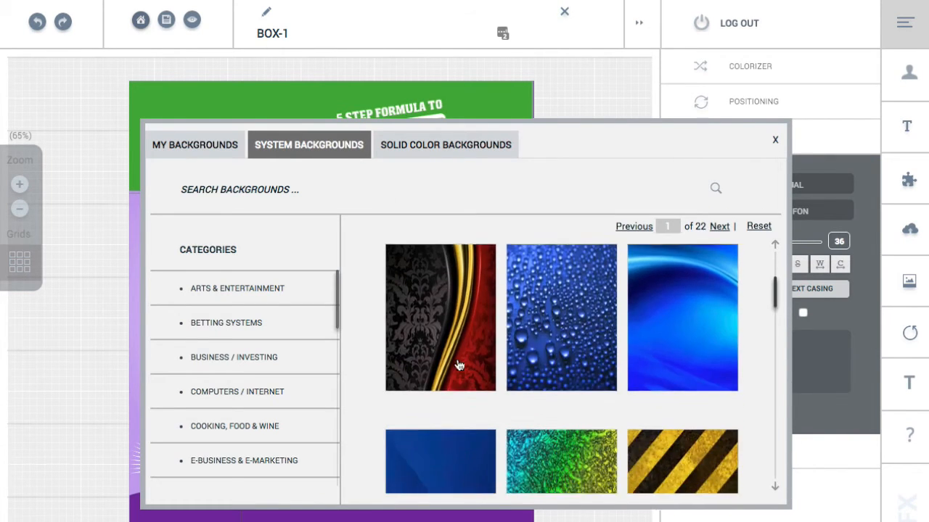
{"action": "left_click", "coordinate": [233, 357]}
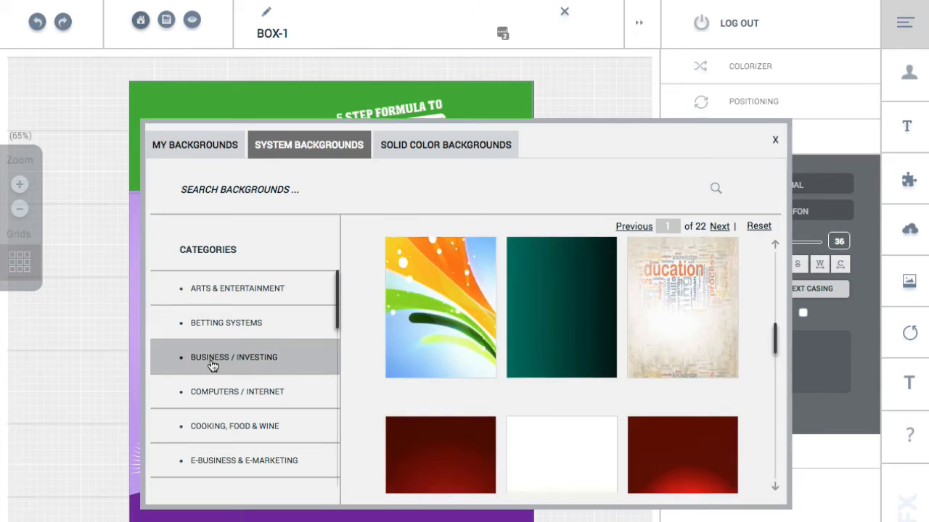
{"action": "left_click", "coordinate": [446, 145]}
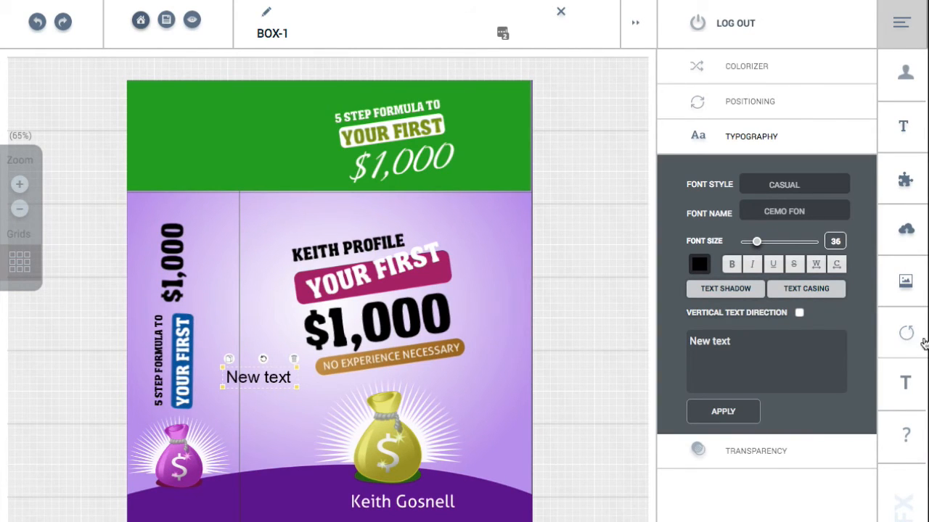
{"action": "mouse_move", "coordinate": [905, 332]}
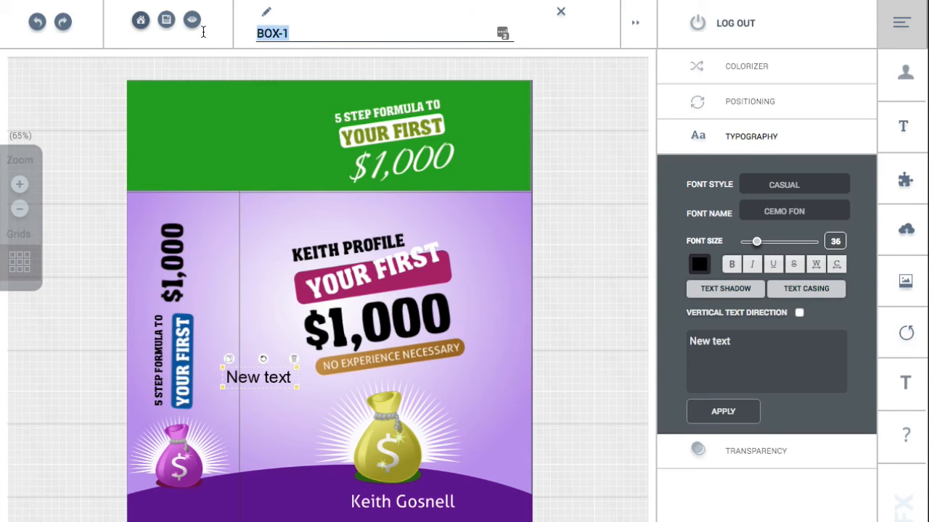
Step: Rename the project from BOX-1 to 'keith test'
{"action": "type", "text": "keith"}
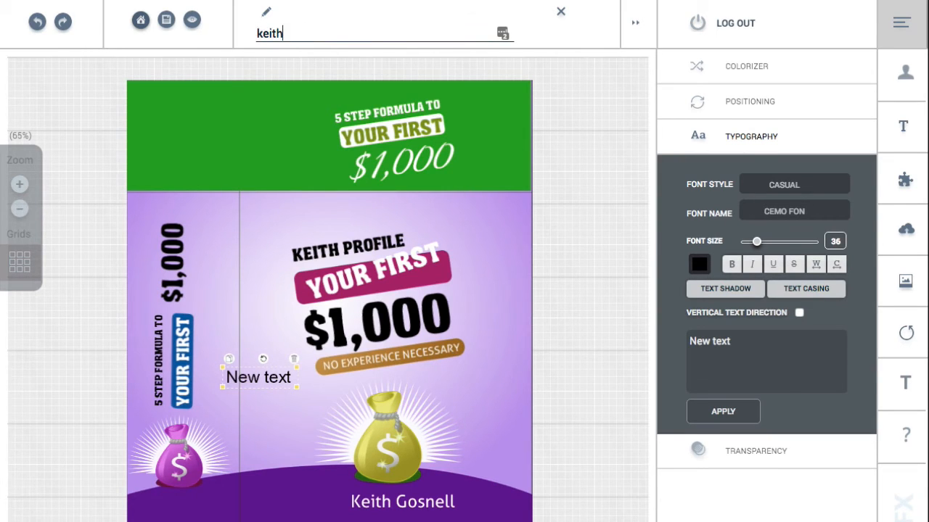
{"action": "type", "text": "test"}
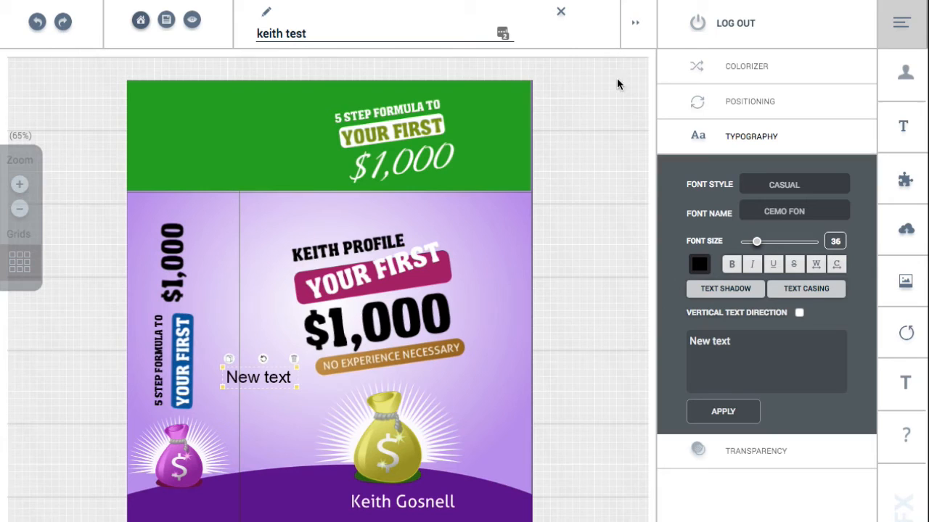
{"action": "mouse_move", "coordinate": [579, 44]}
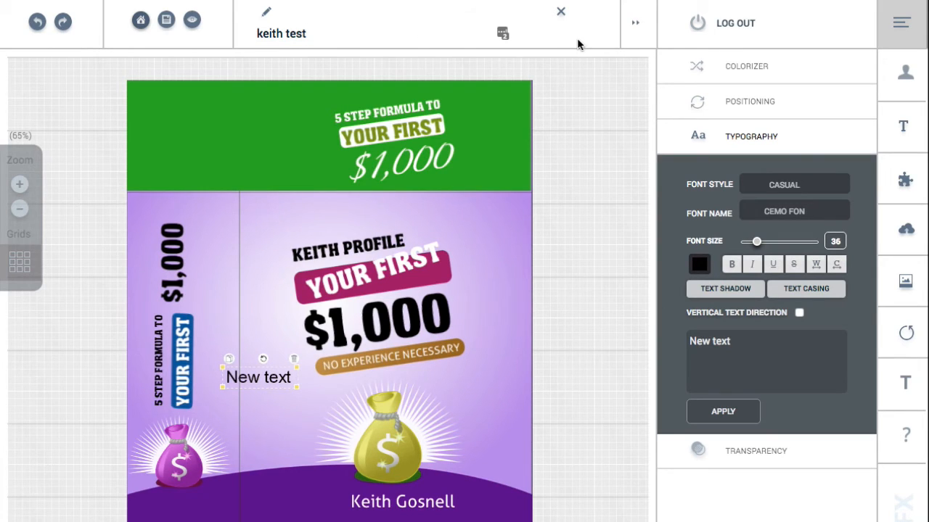
{"action": "mouse_move", "coordinate": [861, 33]}
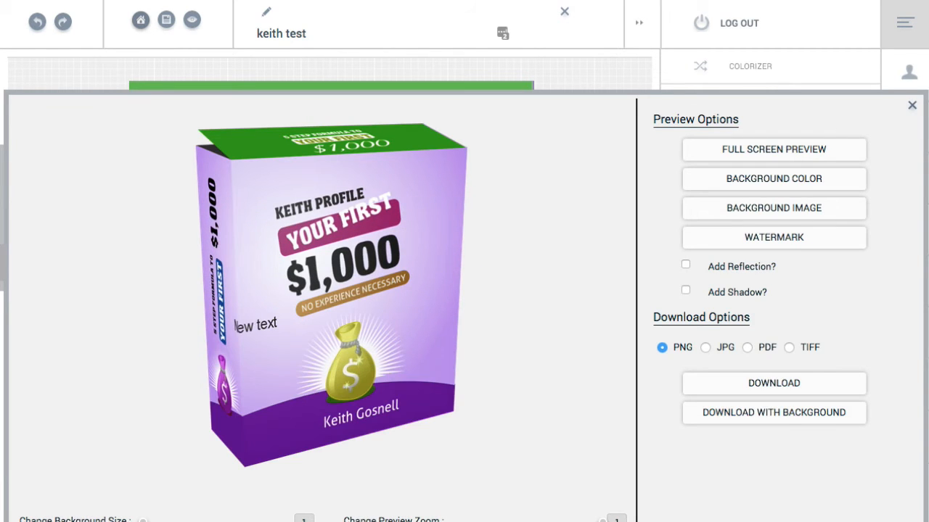
{"action": "mouse_move", "coordinate": [759, 158]}
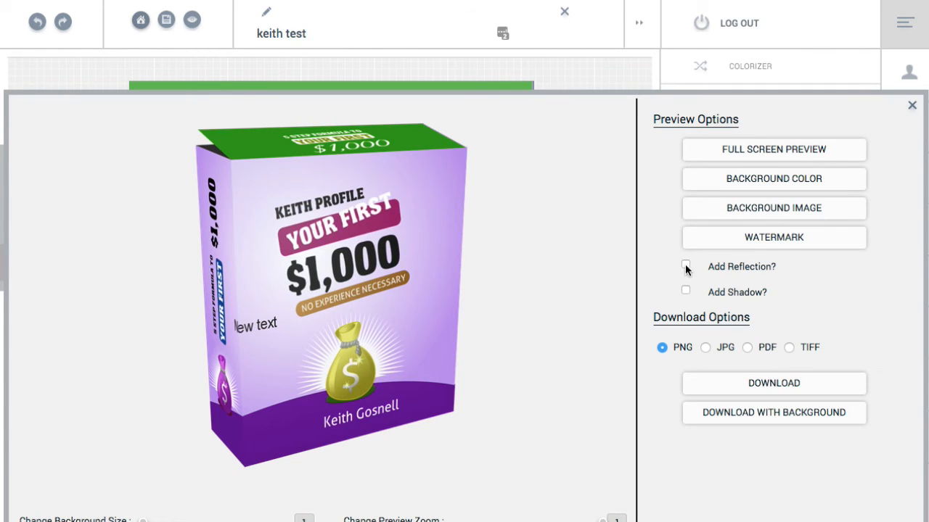
Step: Turn on a reflection beneath the previewed box, then close the 3D preview
{"action": "left_click", "coordinate": [685, 266]}
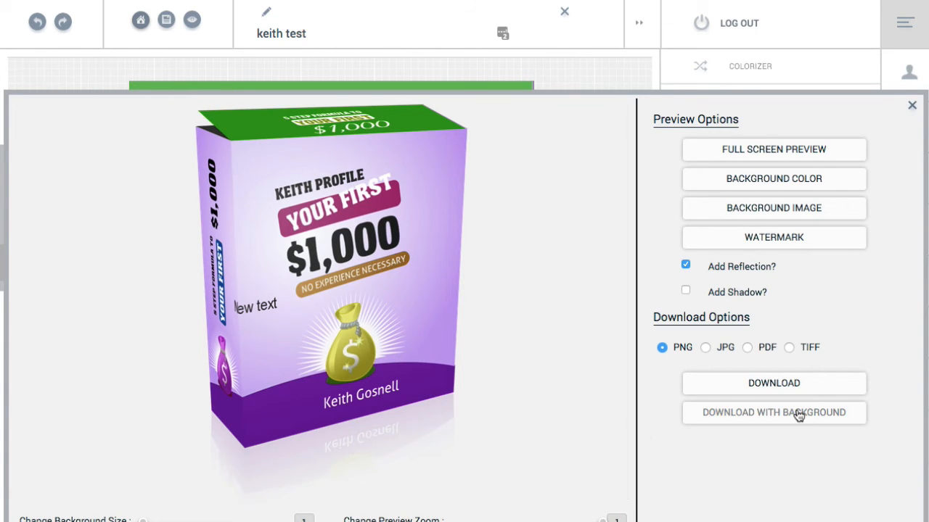
{"action": "mouse_move", "coordinate": [773, 178]}
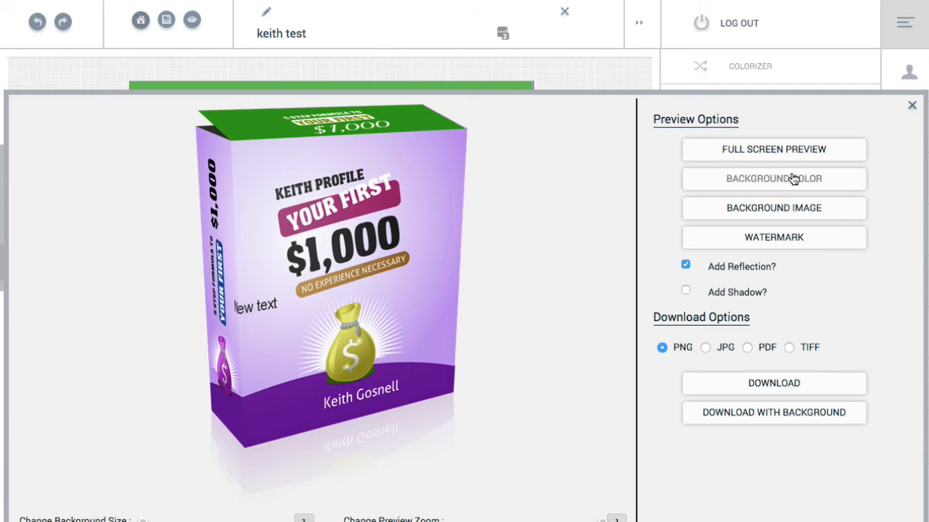
{"action": "mouse_move", "coordinate": [913, 108]}
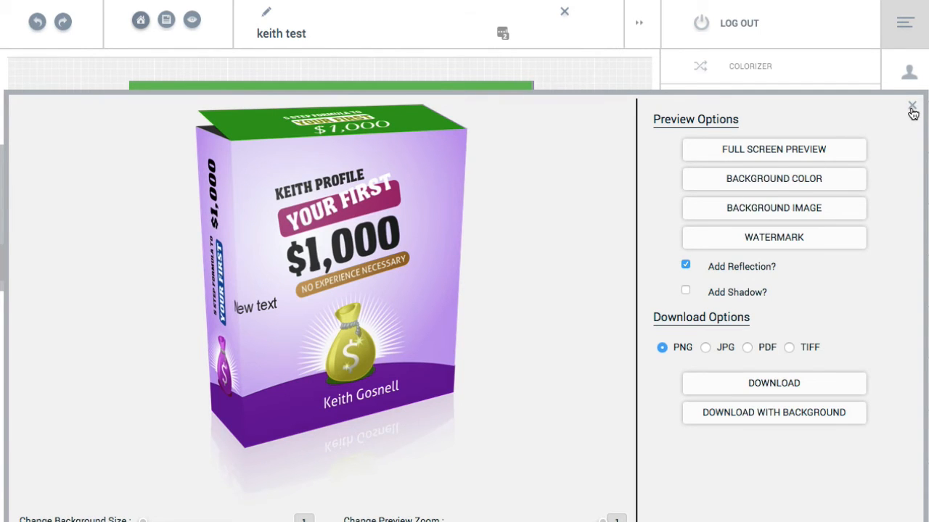
{"action": "left_click", "coordinate": [913, 106]}
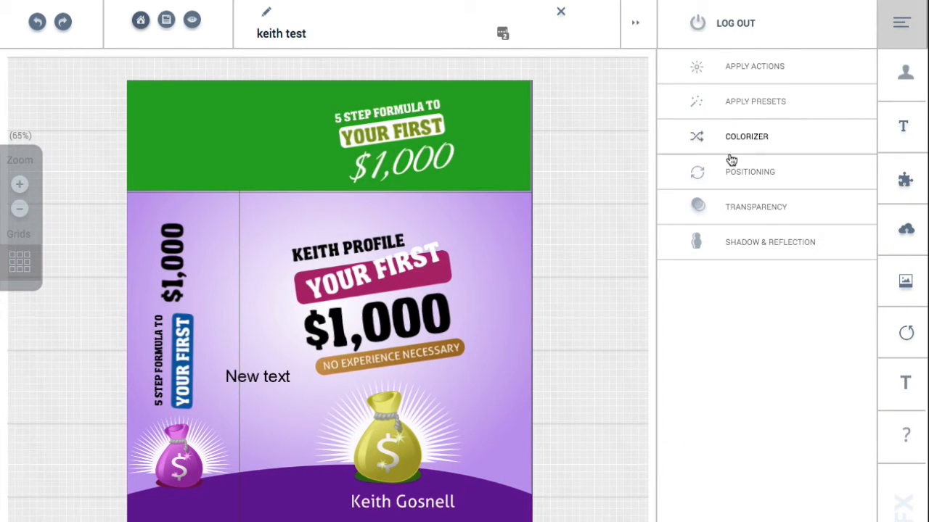
Step: Select the gold money bag and open its Shadow & Reflection editor
{"action": "left_click", "coordinate": [388, 432]}
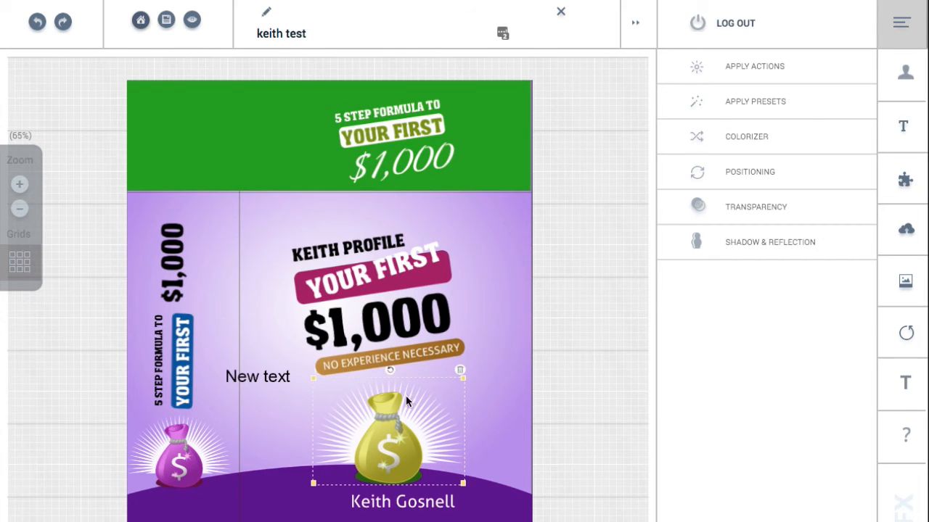
{"action": "mouse_move", "coordinate": [770, 241]}
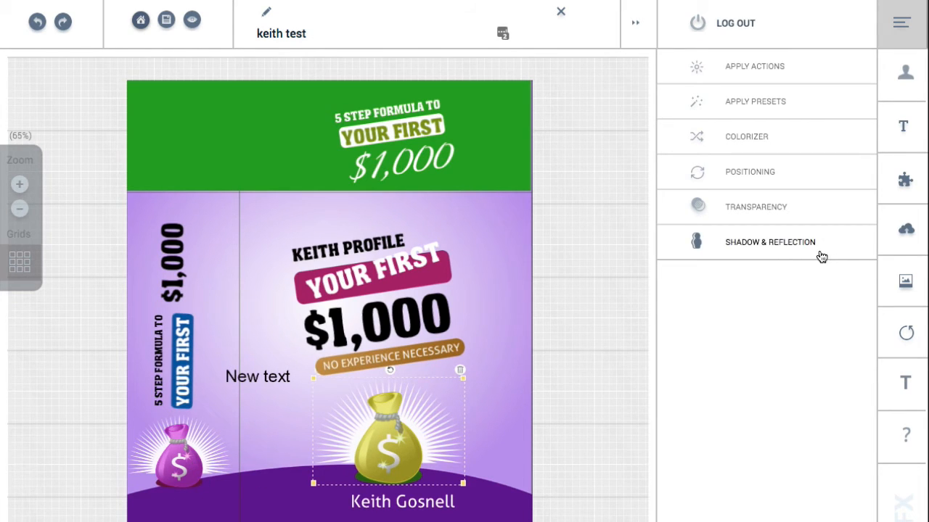
{"action": "left_click", "coordinate": [770, 241]}
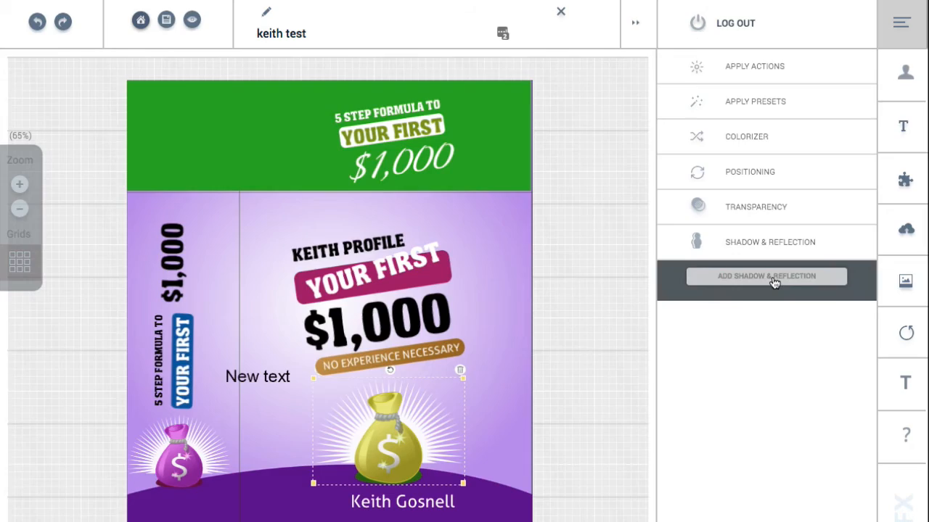
{"action": "left_click", "coordinate": [766, 277]}
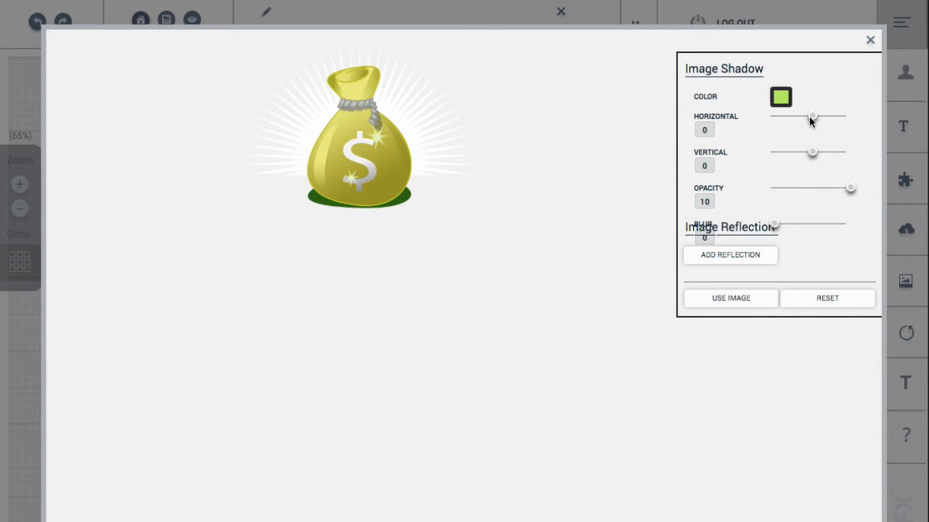
Step: Try a Horizontal shadow offset of 5 on the money bag, then close the editor
{"action": "left_click_drag", "start_coordinate": [812, 116], "coordinate": [831, 116]}
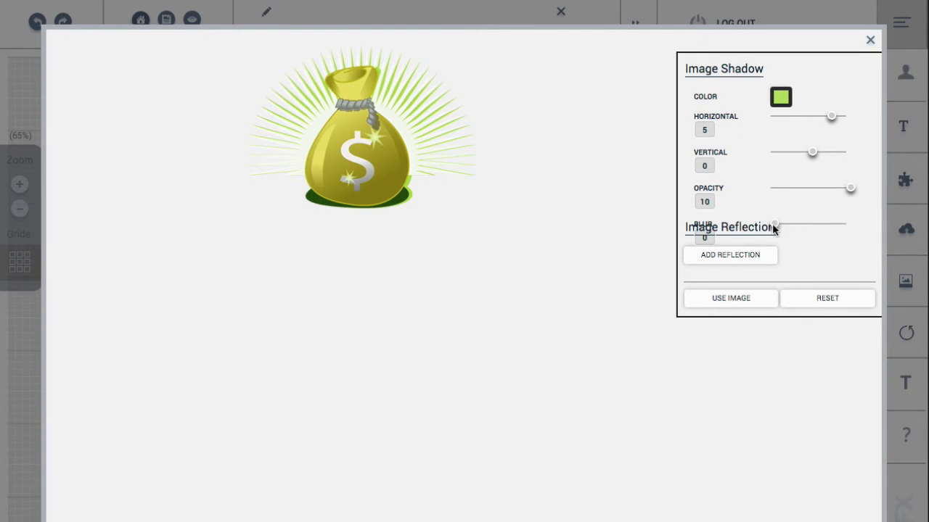
{"action": "left_click", "coordinate": [729, 255]}
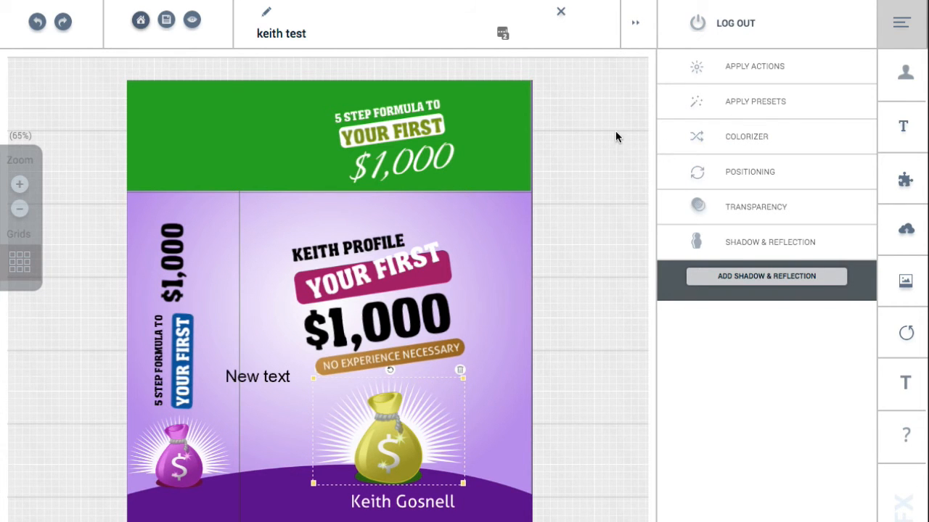
{"action": "mouse_move", "coordinate": [174, 64]}
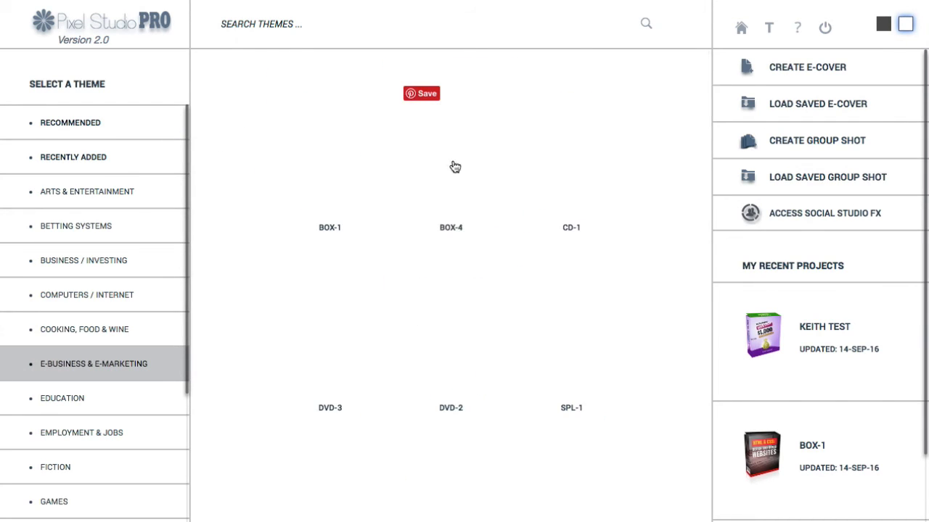
Step: Scroll down the main screen and bring up the group shot template gallery
{"action": "scroll", "scroll_direction": "down", "scroll_amount": 3}
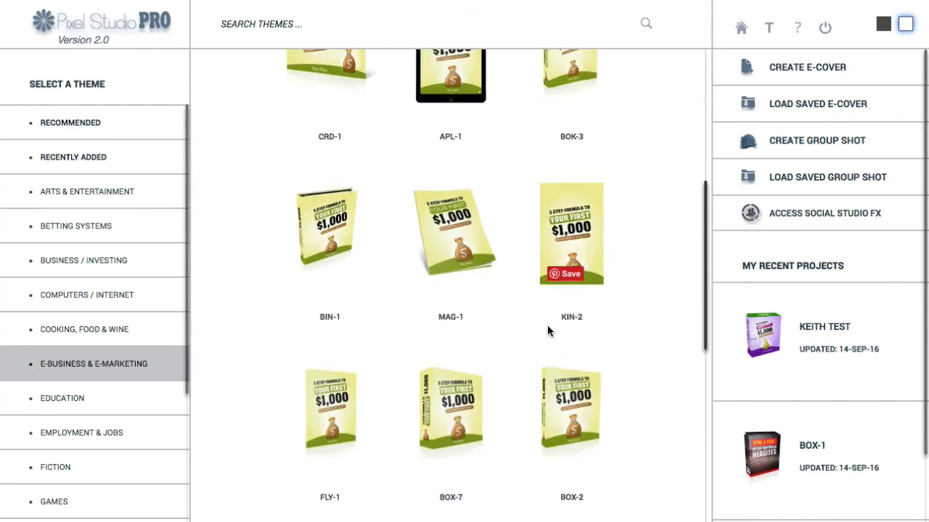
{"action": "scroll", "scroll_direction": "down", "scroll_amount": 3}
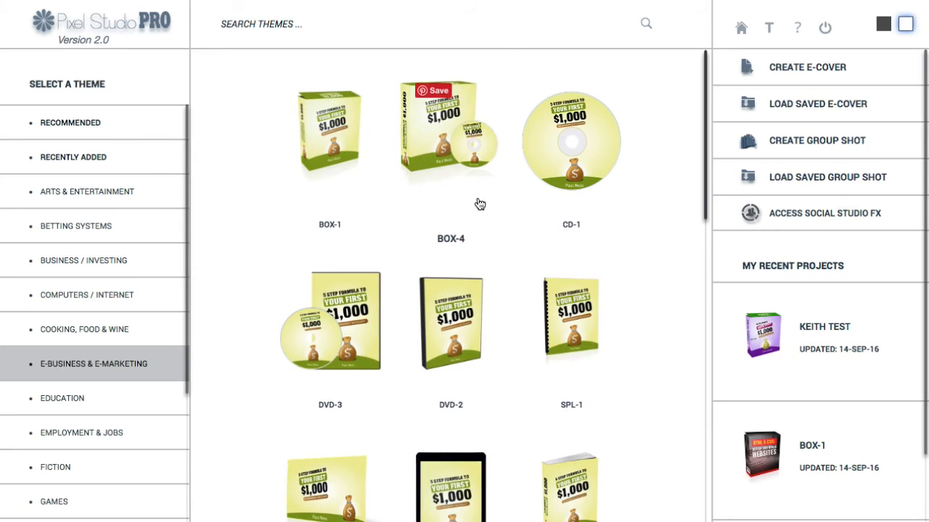
{"action": "mouse_move", "coordinate": [801, 145]}
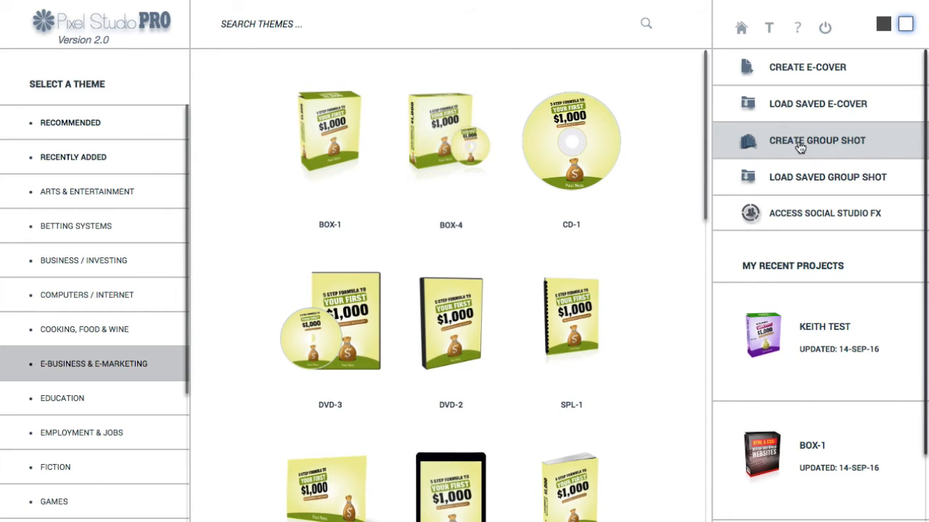
{"action": "mouse_move", "coordinate": [812, 138]}
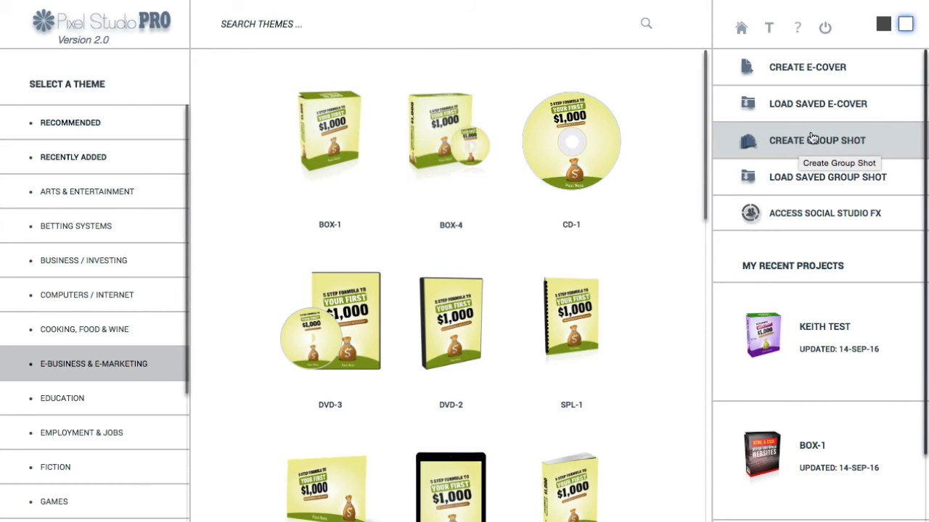
{"action": "left_click", "coordinate": [817, 140]}
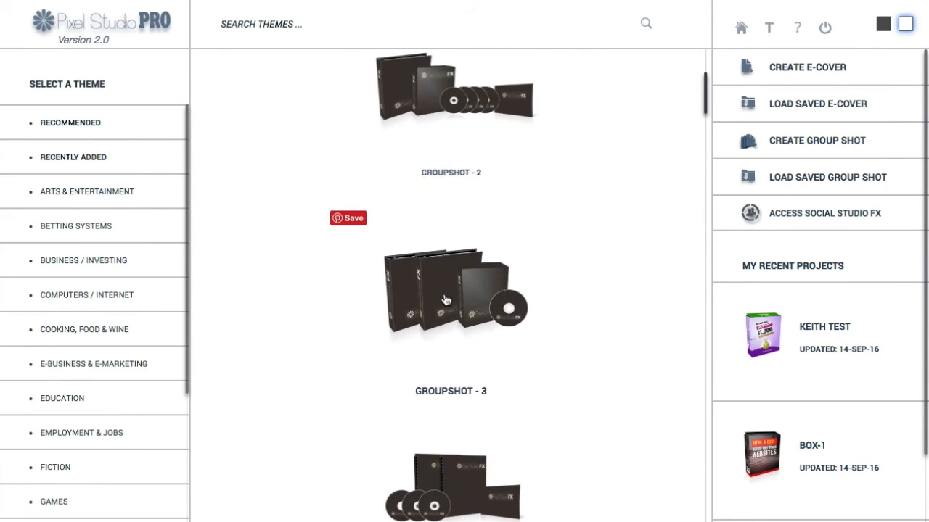
Step: Choose the GROUPSHOT-3 template, create and save the BIN-1 binder cover
{"action": "left_click", "coordinate": [816, 140]}
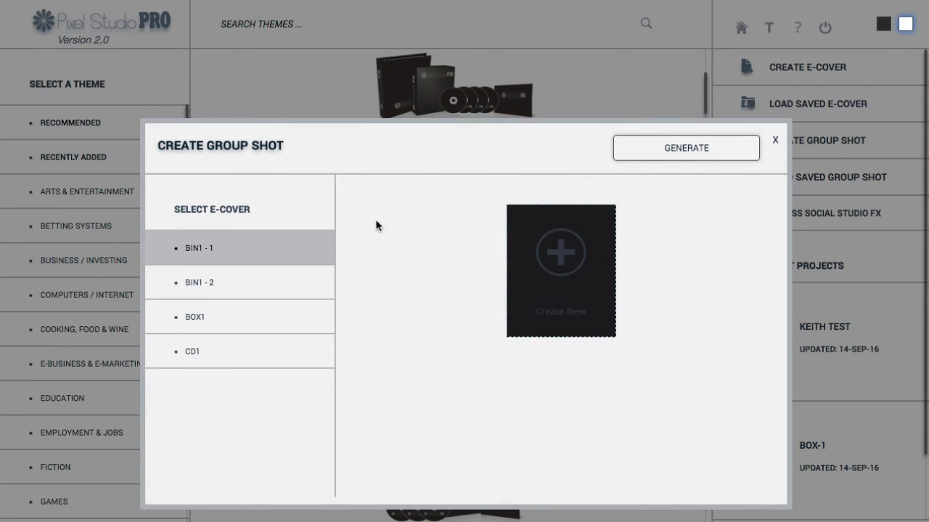
{"action": "mouse_move", "coordinate": [262, 254]}
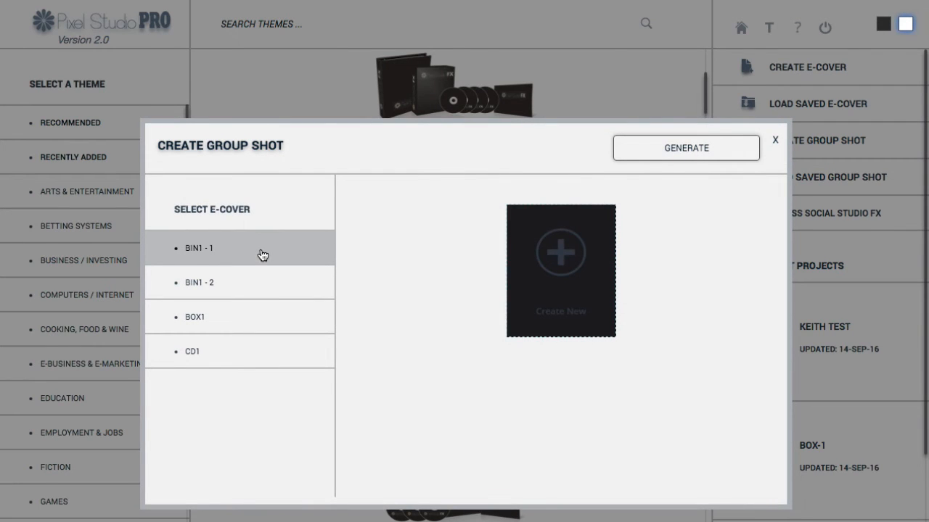
{"action": "mouse_move", "coordinate": [356, 130]}
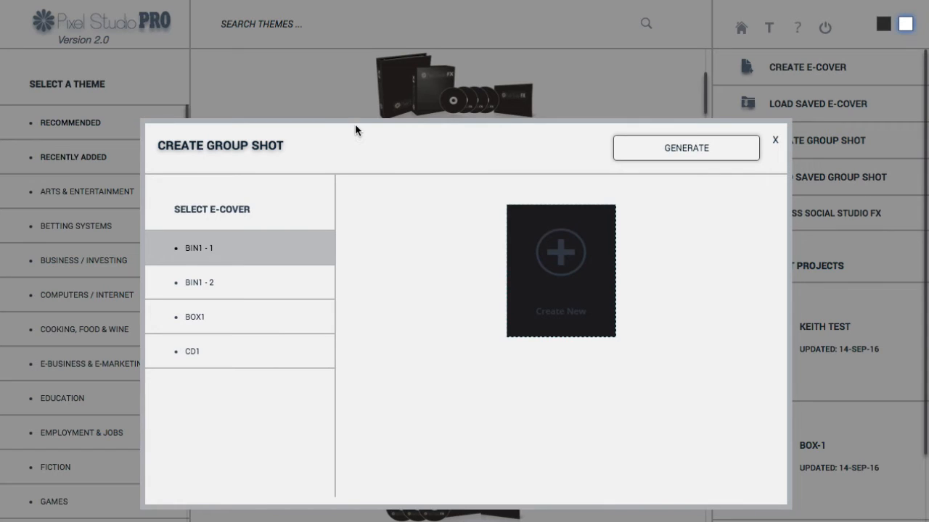
{"action": "left_click", "coordinate": [775, 139]}
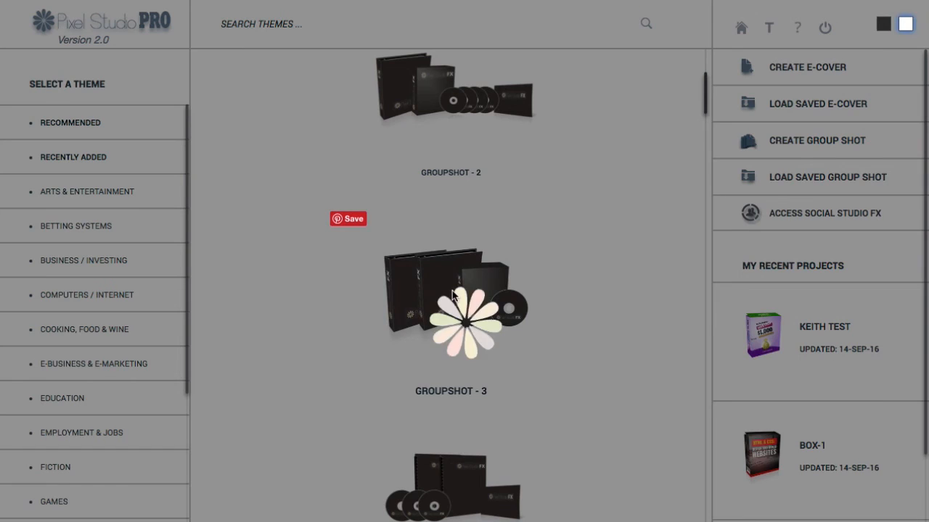
{"action": "left_click", "coordinate": [816, 140]}
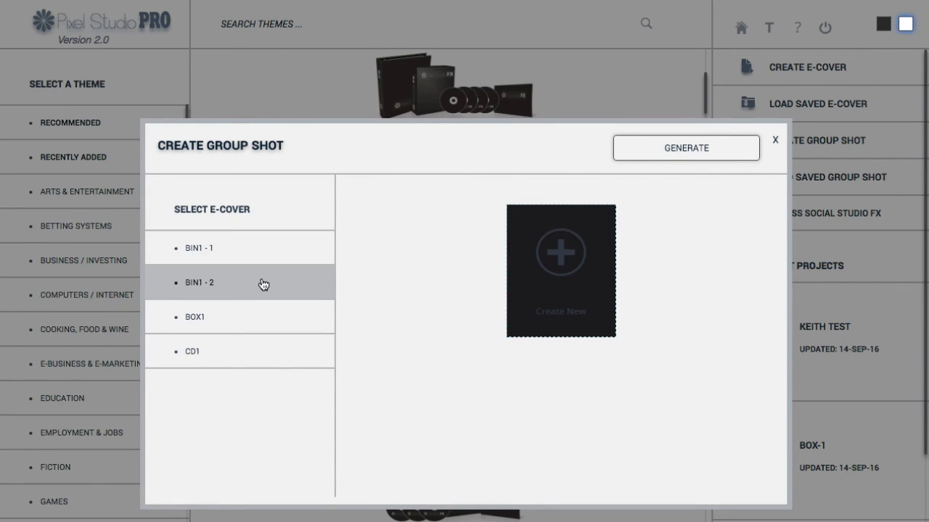
{"action": "mouse_move", "coordinate": [244, 240]}
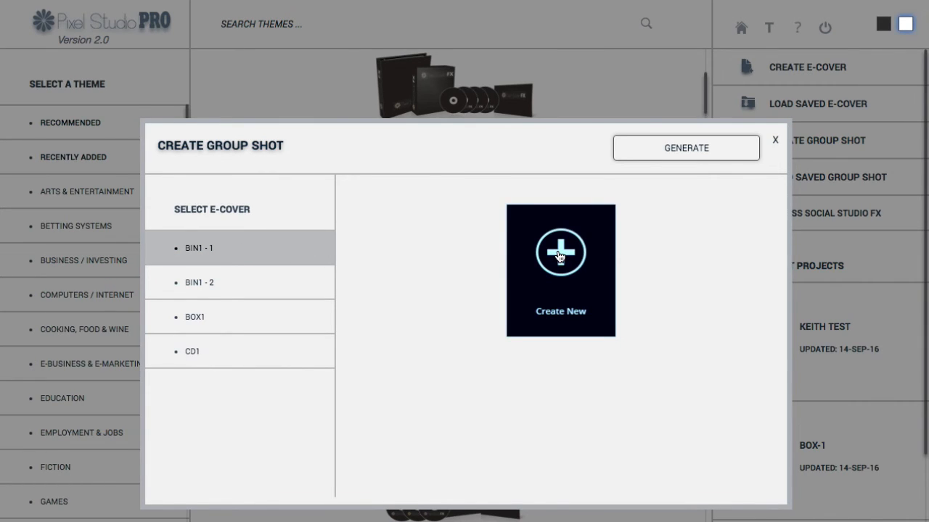
{"action": "left_click", "coordinate": [561, 252]}
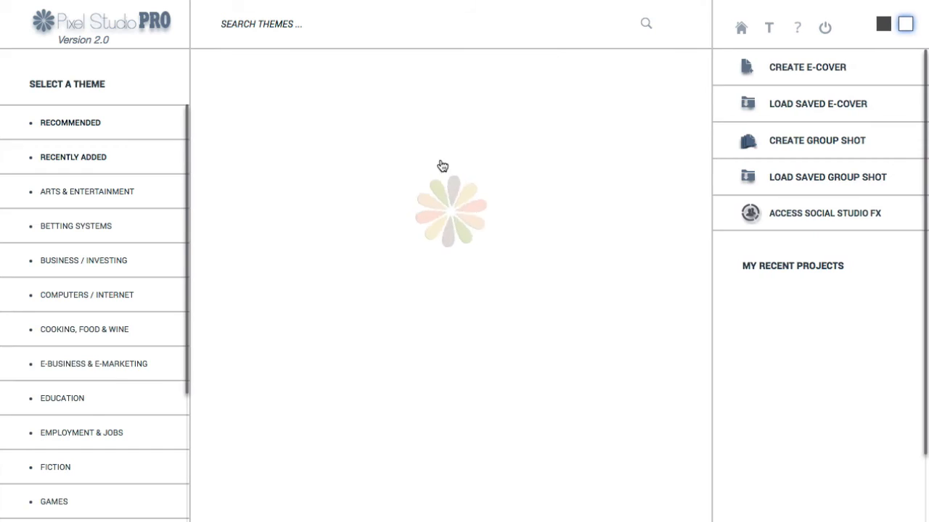
{"action": "left_click", "coordinate": [94, 364]}
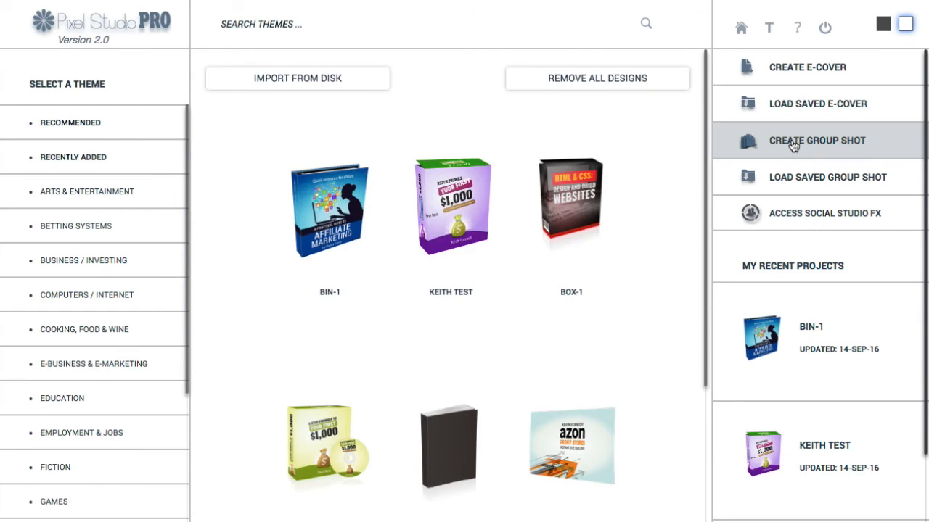
{"action": "mouse_move", "coordinate": [808, 180]}
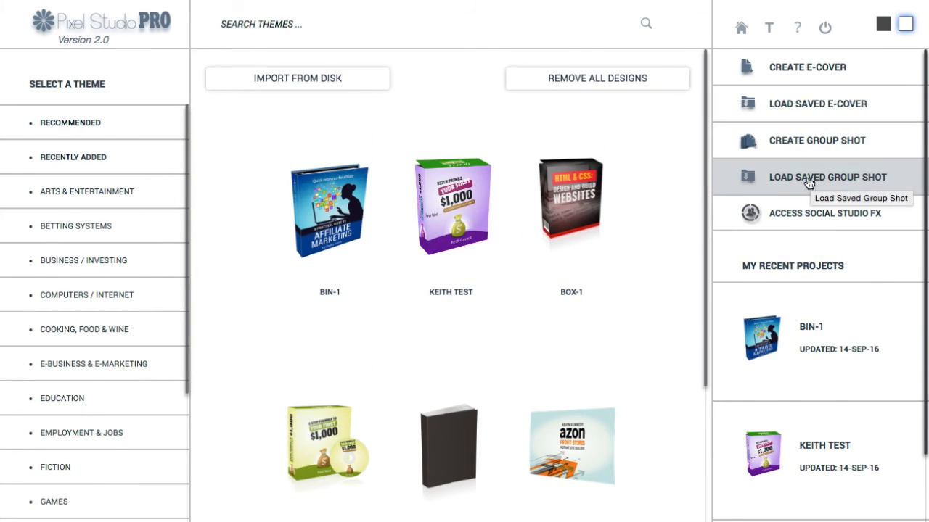
Step: Reopen the group shot templates and scroll down to GROUPSHOT-3
{"action": "left_click", "coordinate": [817, 140]}
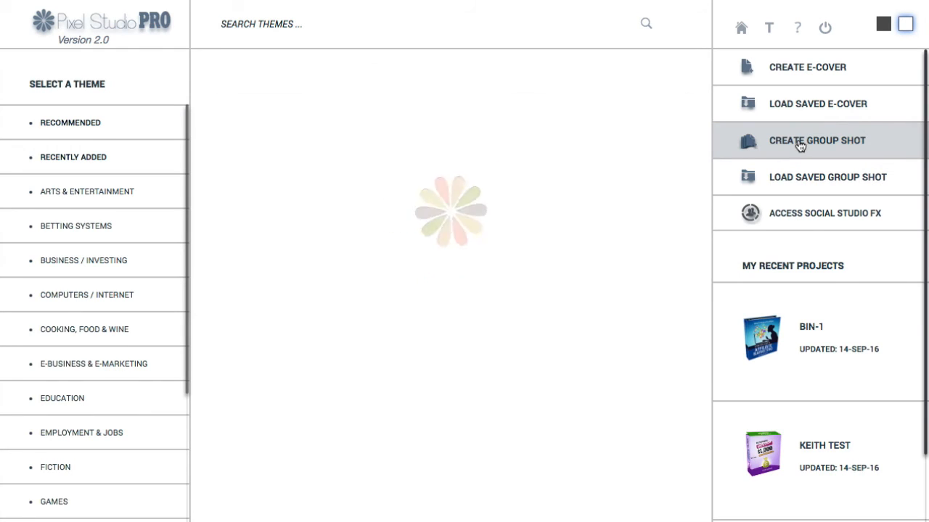
{"action": "left_click", "coordinate": [816, 140]}
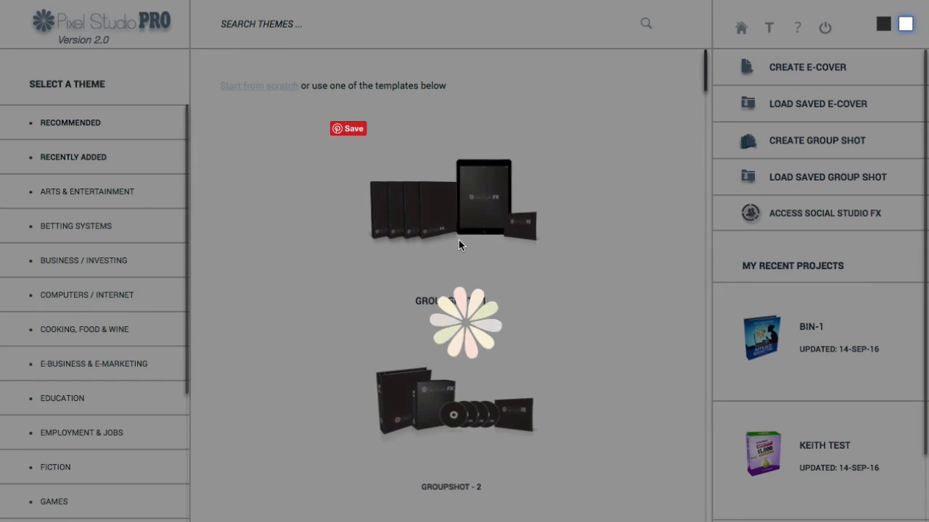
{"action": "scroll", "scroll_direction": "down", "scroll_amount": 3}
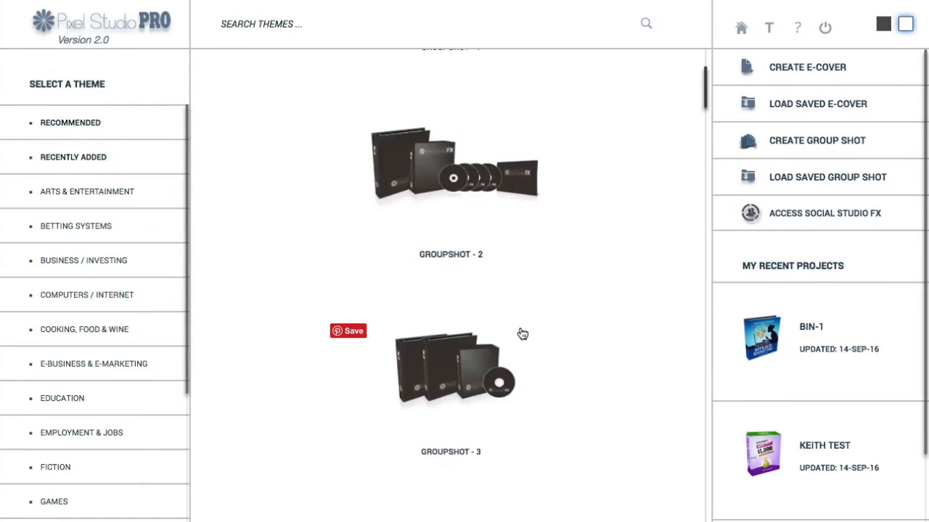
{"action": "scroll", "scroll_direction": "down", "scroll_amount": 3}
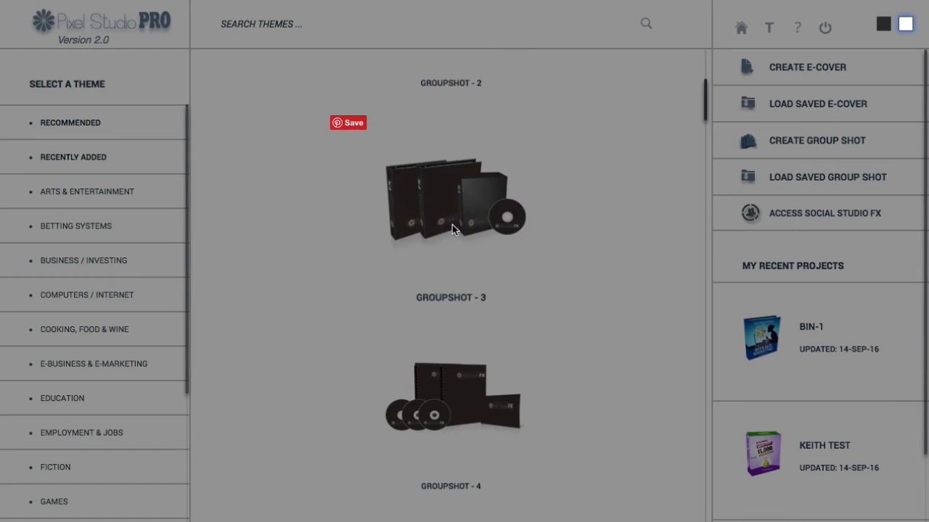
Step: Open GROUPSHOT-3, assign BIN-1 to both binders and KEITH TEST to the box
{"action": "left_click", "coordinate": [817, 140]}
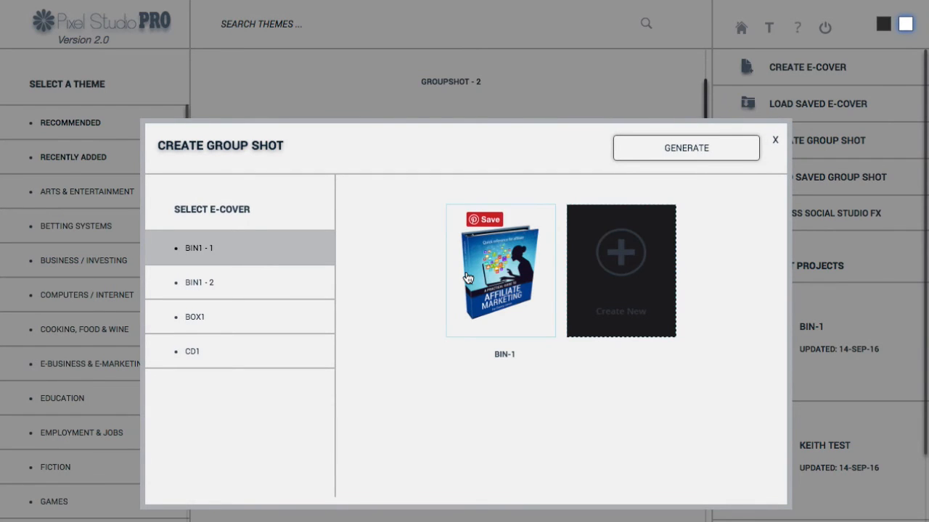
{"action": "mouse_move", "coordinate": [483, 269]}
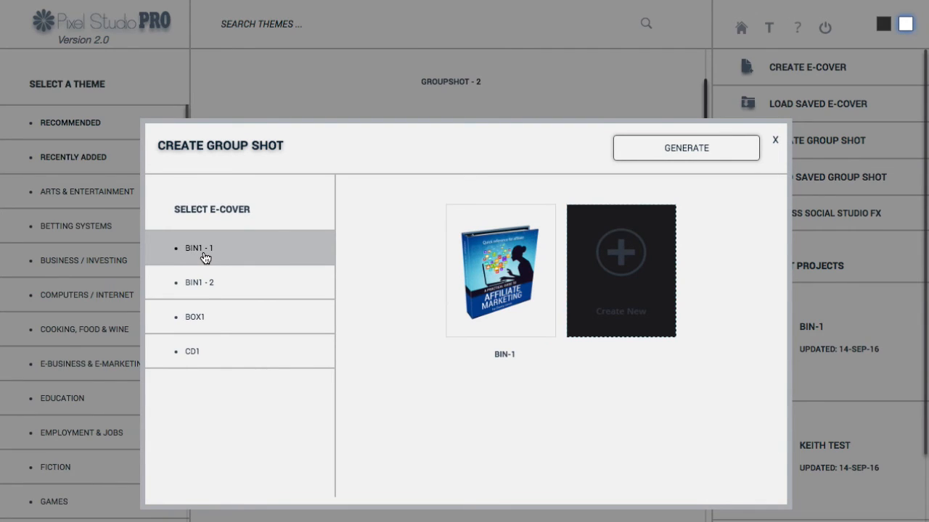
{"action": "mouse_move", "coordinate": [221, 238]}
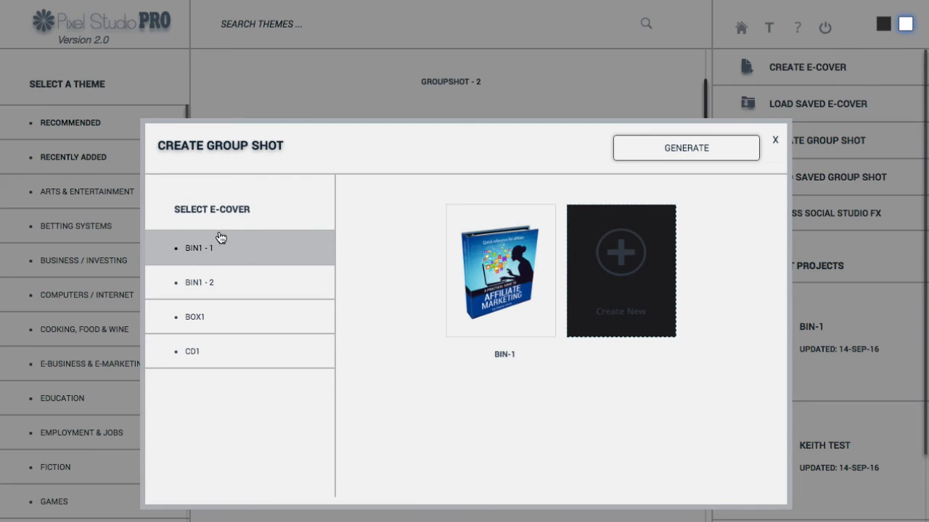
{"action": "mouse_move", "coordinate": [233, 259]}
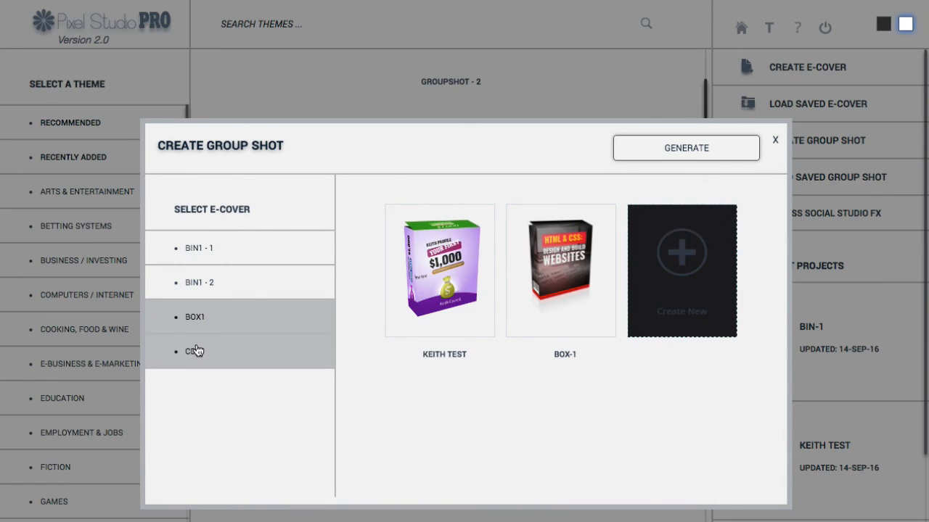
{"action": "left_click", "coordinate": [193, 351]}
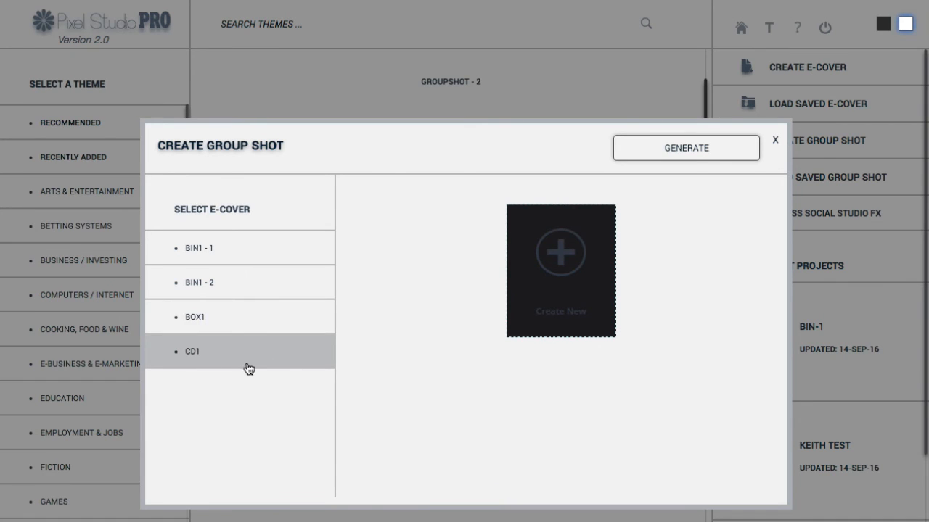
{"action": "mouse_move", "coordinate": [246, 258]}
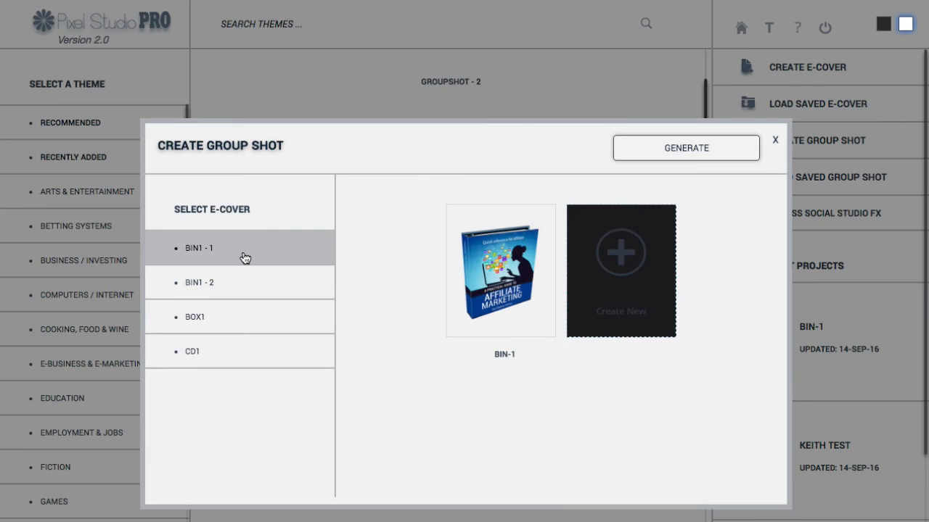
{"action": "left_click", "coordinate": [501, 271]}
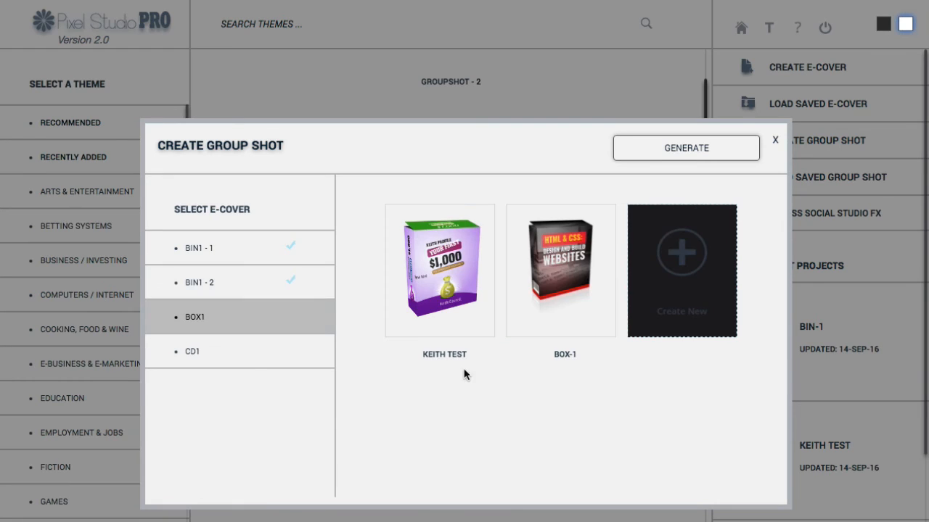
{"action": "left_click", "coordinate": [439, 270]}
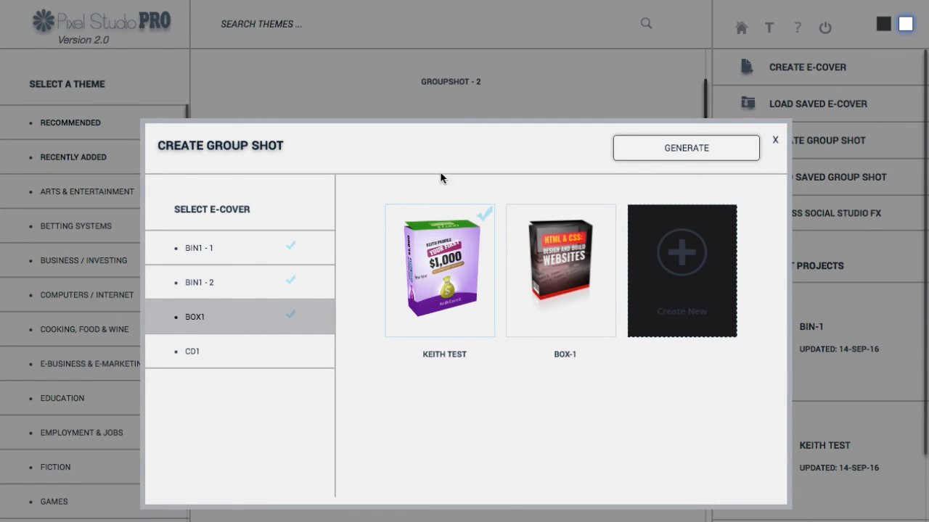
{"action": "left_click", "coordinate": [192, 351]}
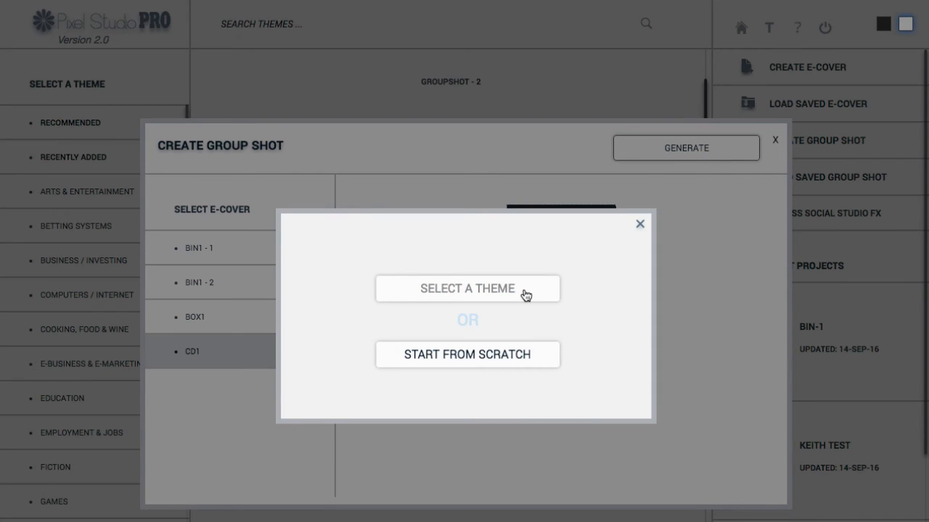
{"action": "mouse_move", "coordinate": [501, 357]}
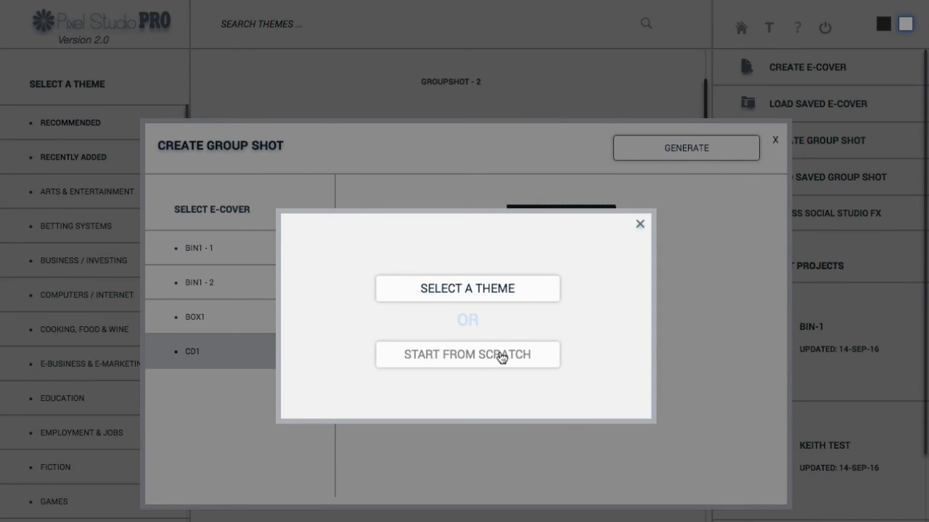
Step: Create a new CD1 cover, starting from scratch
{"action": "left_click", "coordinate": [468, 355]}
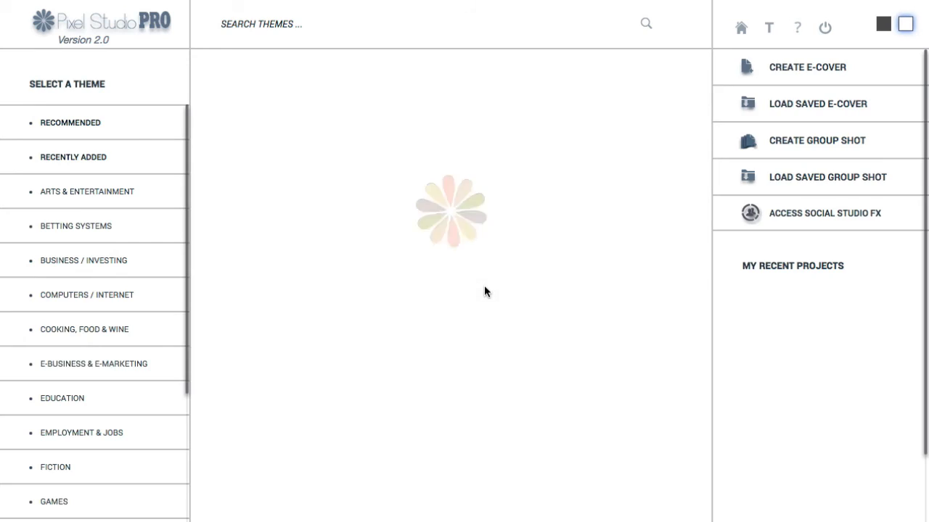
{"action": "left_click", "coordinate": [94, 363]}
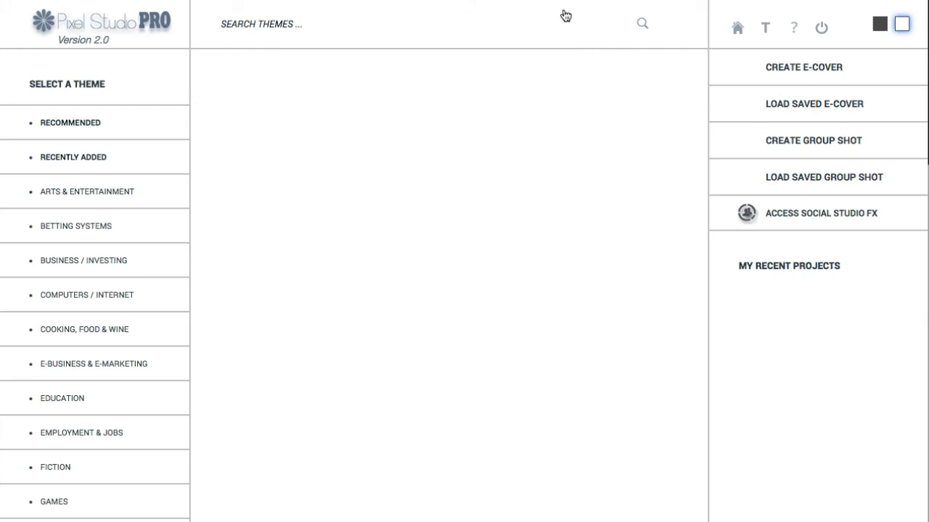
Step: Reopen GROUPSHOT-3 and assign CD-1 to CD1 and KEITH TEST to BOX1
{"action": "left_click", "coordinate": [94, 364]}
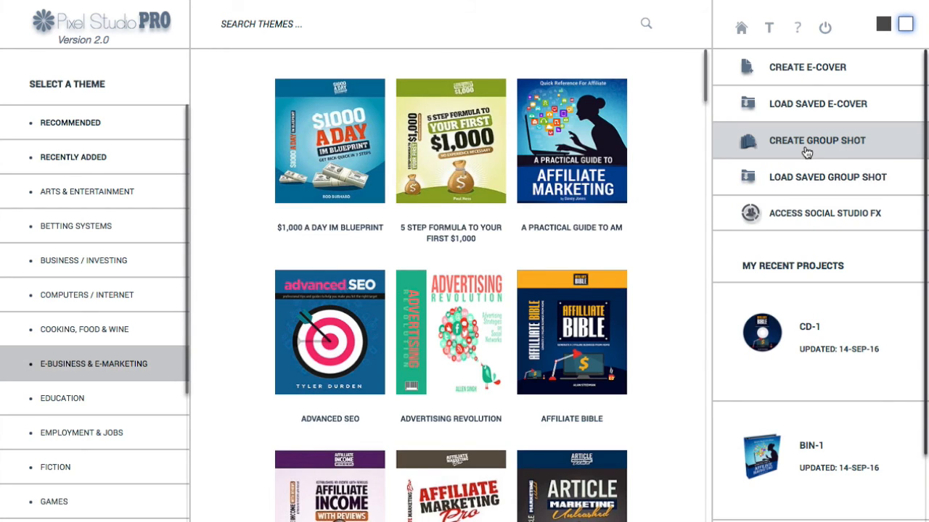
{"action": "left_click", "coordinate": [816, 140]}
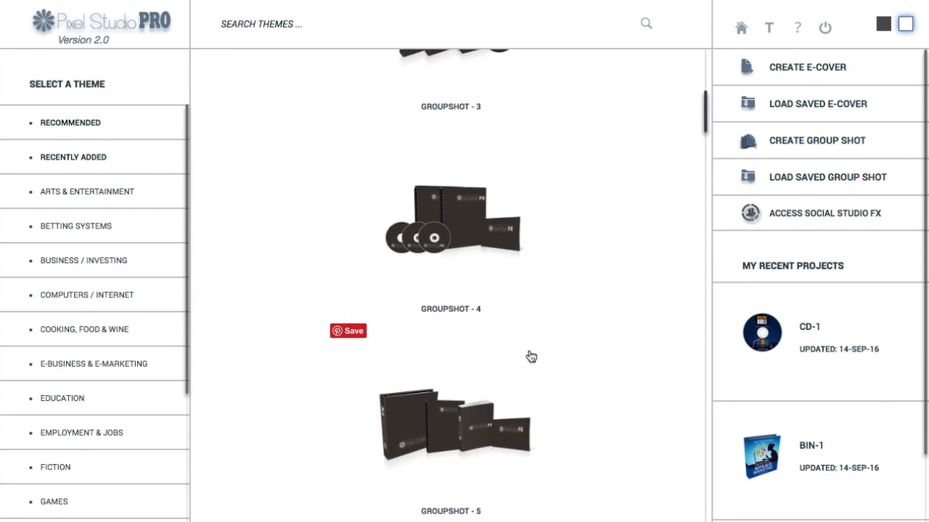
{"action": "left_click", "coordinate": [816, 140]}
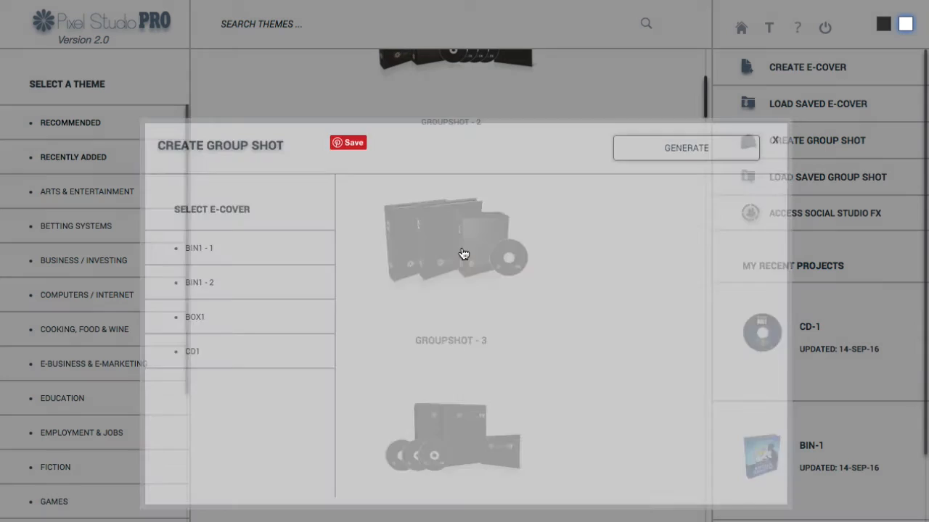
{"action": "left_click", "coordinate": [193, 352]}
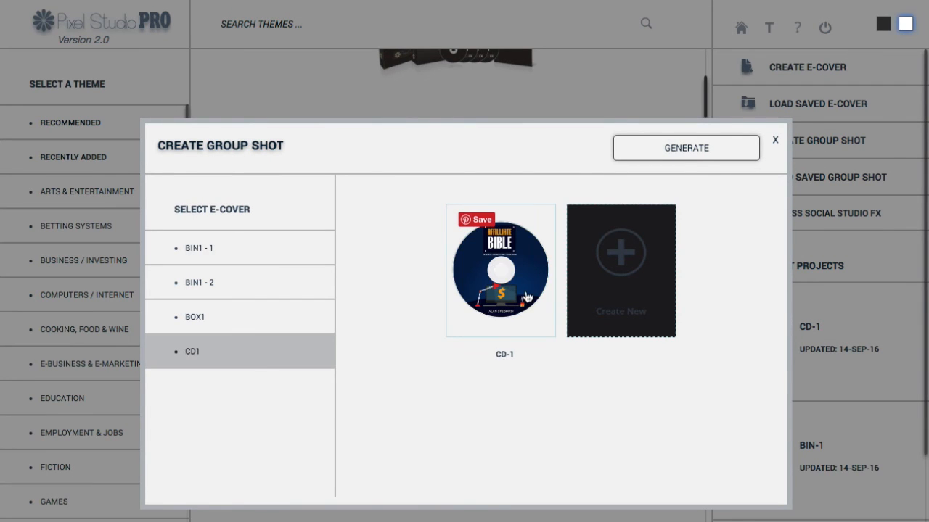
{"action": "left_click", "coordinate": [195, 317]}
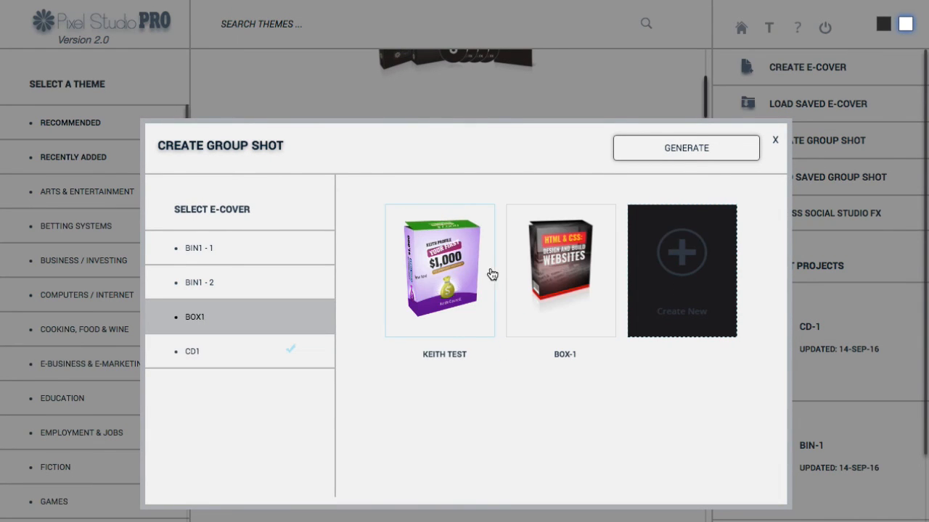
{"action": "left_click", "coordinate": [199, 283]}
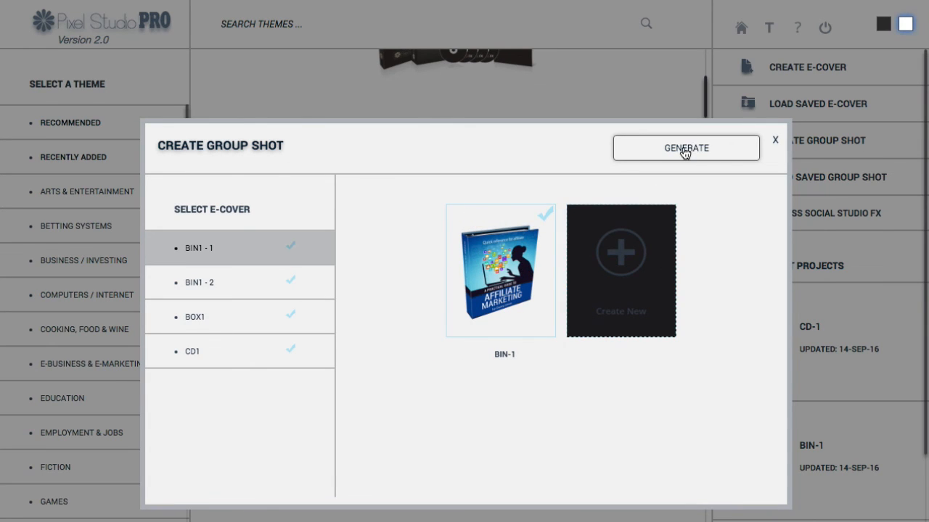
Step: Generate the group shot with the binders, $1,000 box and CD
{"action": "left_click", "coordinate": [685, 148]}
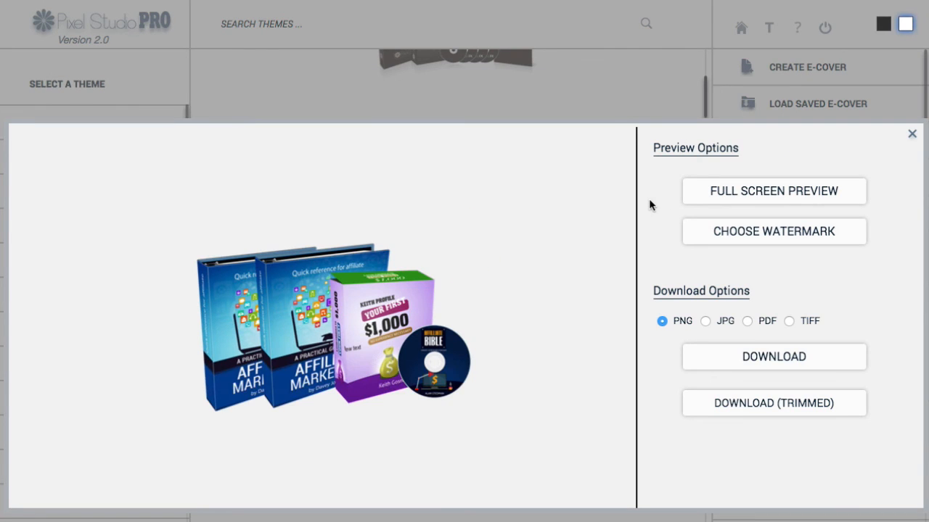
{"action": "mouse_move", "coordinate": [477, 336]}
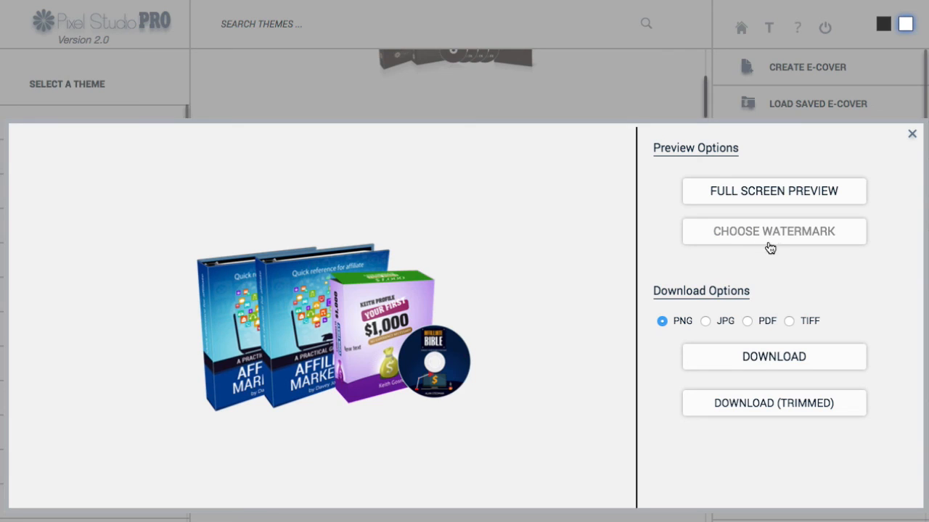
{"action": "mouse_move", "coordinate": [612, 398]}
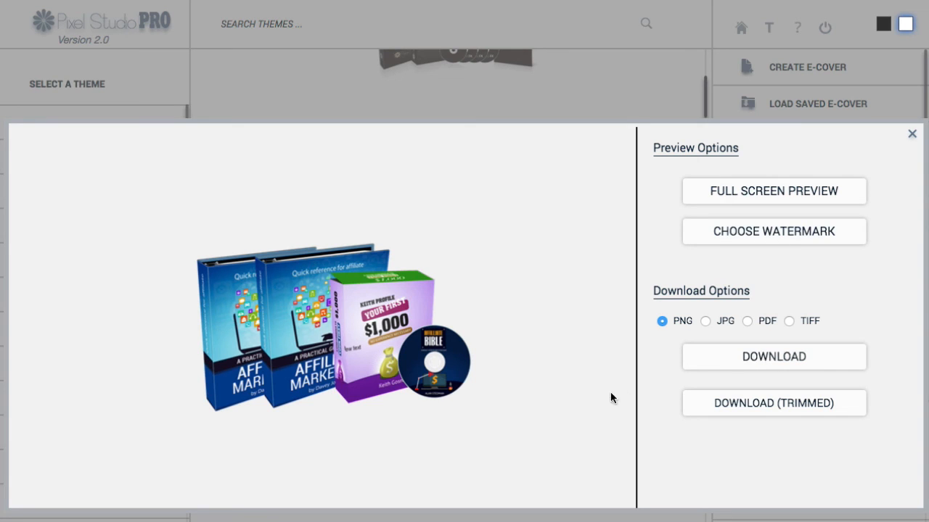
{"action": "mouse_move", "coordinate": [228, 309]}
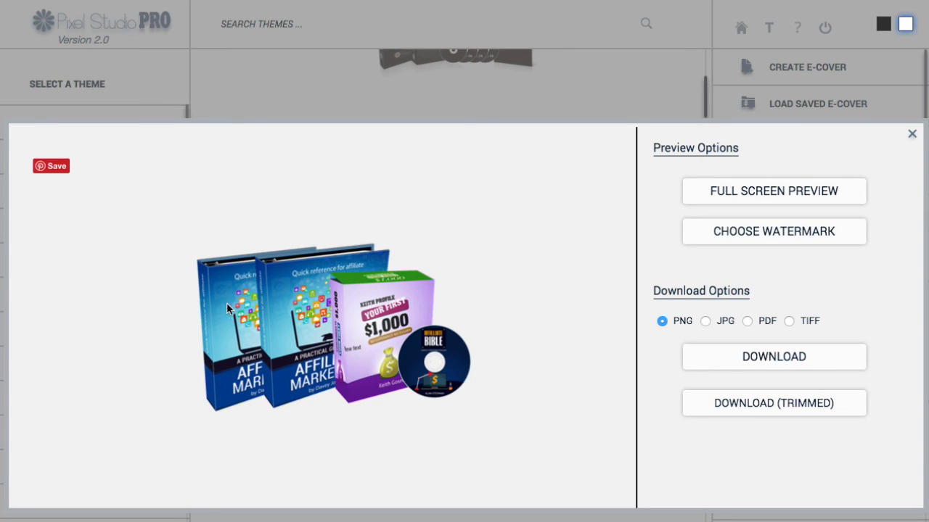
{"action": "mouse_move", "coordinate": [392, 217]}
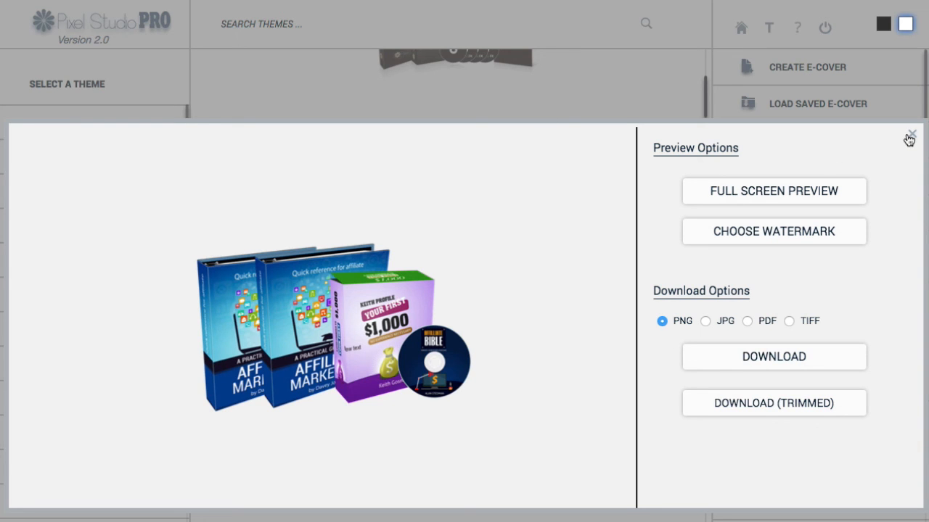
Step: Close the group shot preview and load the saved group shots
{"action": "left_click", "coordinate": [911, 135]}
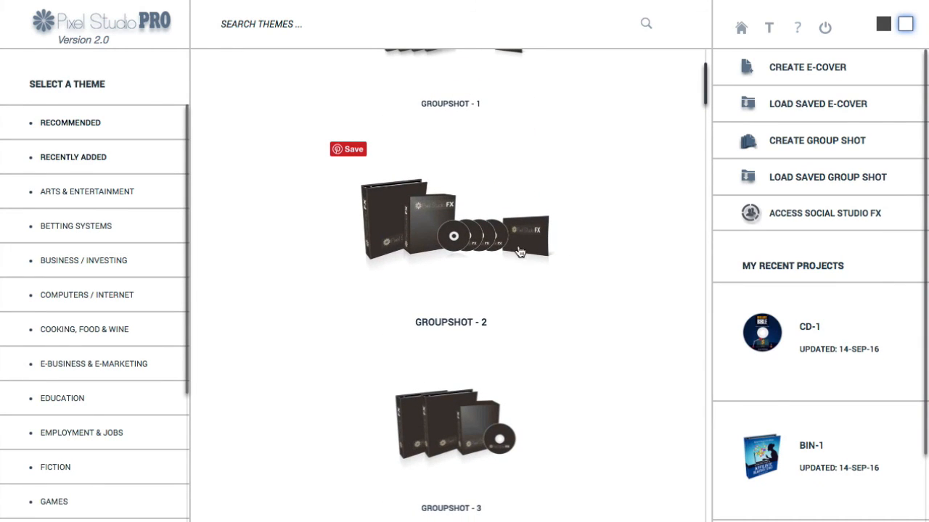
{"action": "mouse_move", "coordinate": [598, 235]}
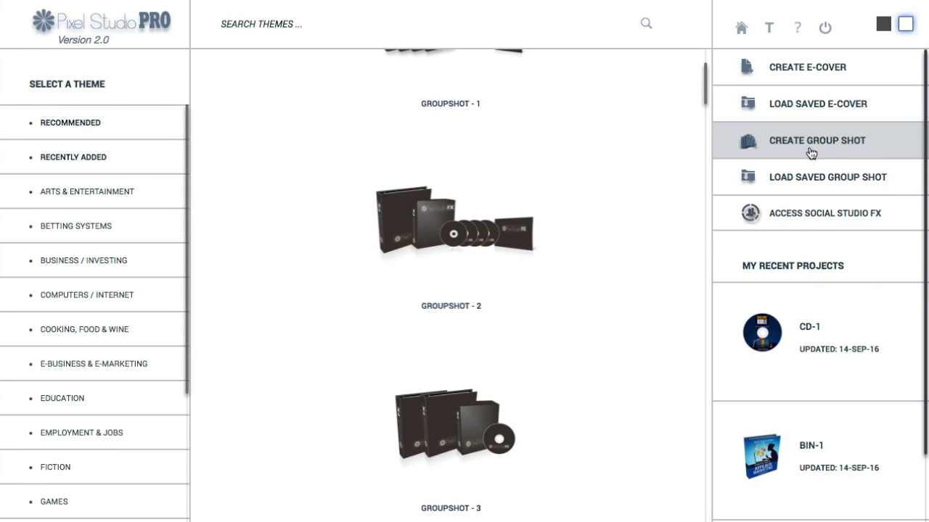
{"action": "left_click", "coordinate": [827, 177]}
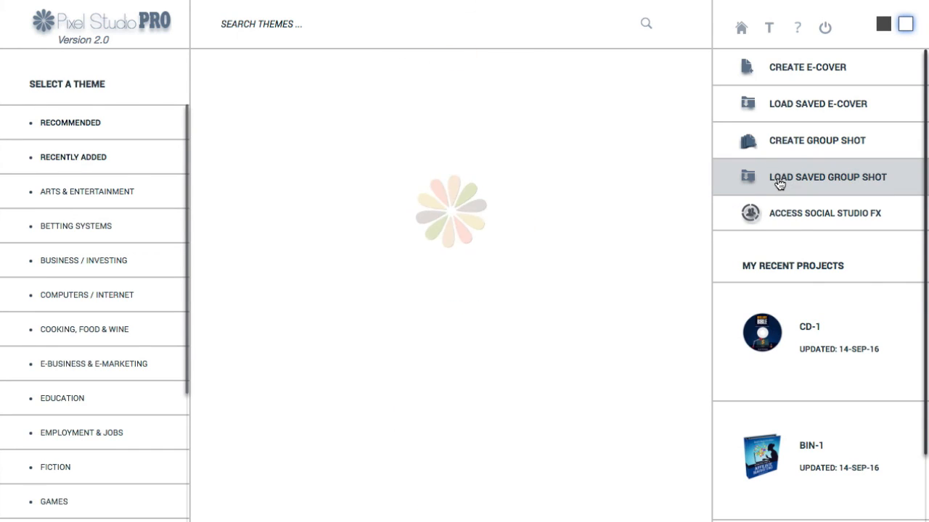
Step: Check that GROUPSHOT - 3 is listed in the saved group shot library
{"action": "left_click", "coordinate": [827, 177]}
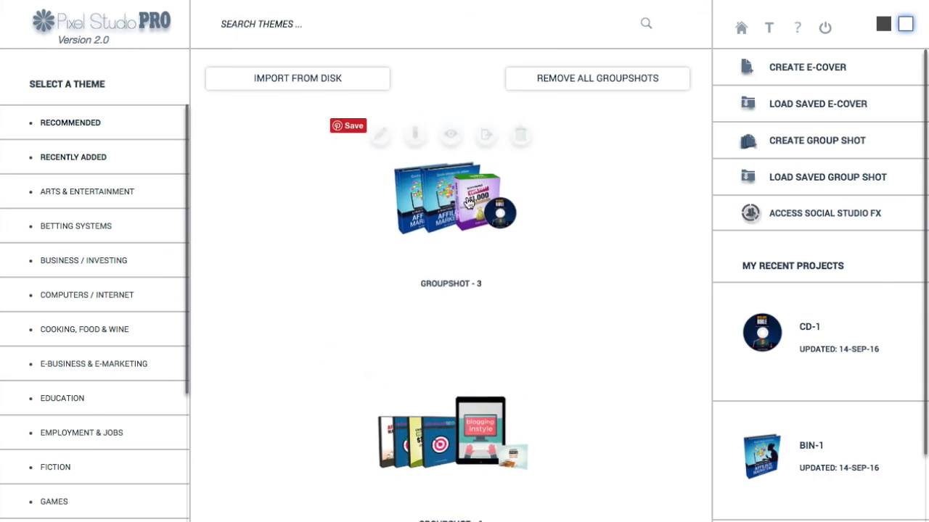
{"action": "mouse_move", "coordinate": [522, 293]}
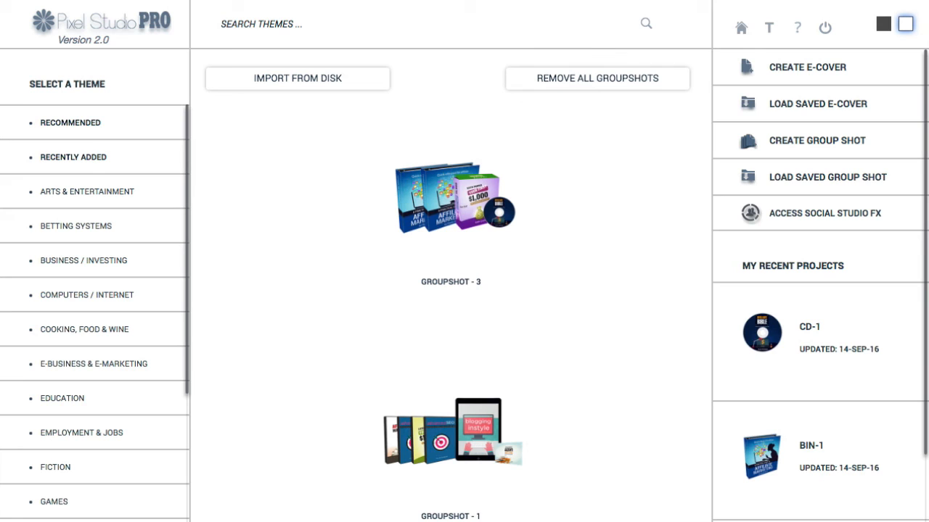
{"action": "mouse_move", "coordinate": [695, 131]}
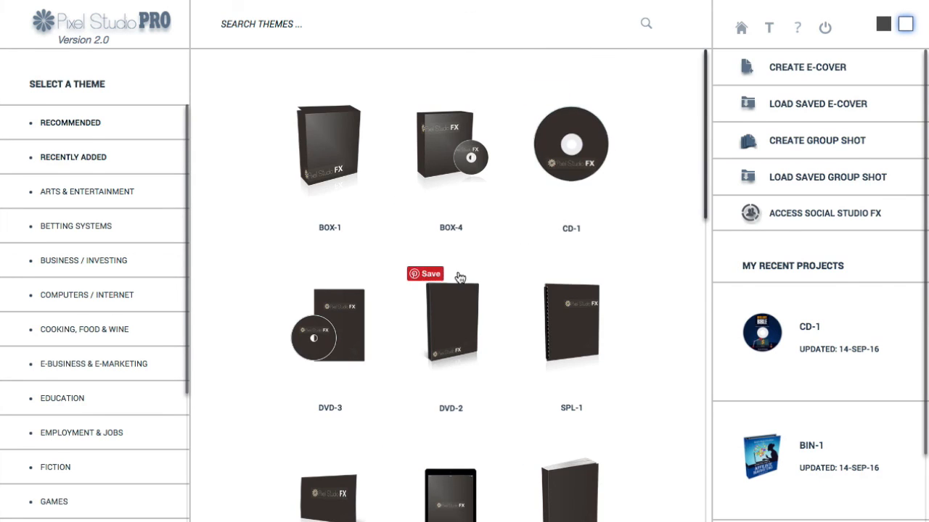
Step: Open the APL-1 tablet template in the editor, then return home
{"action": "scroll", "scroll_direction": "down", "scroll_amount": 3}
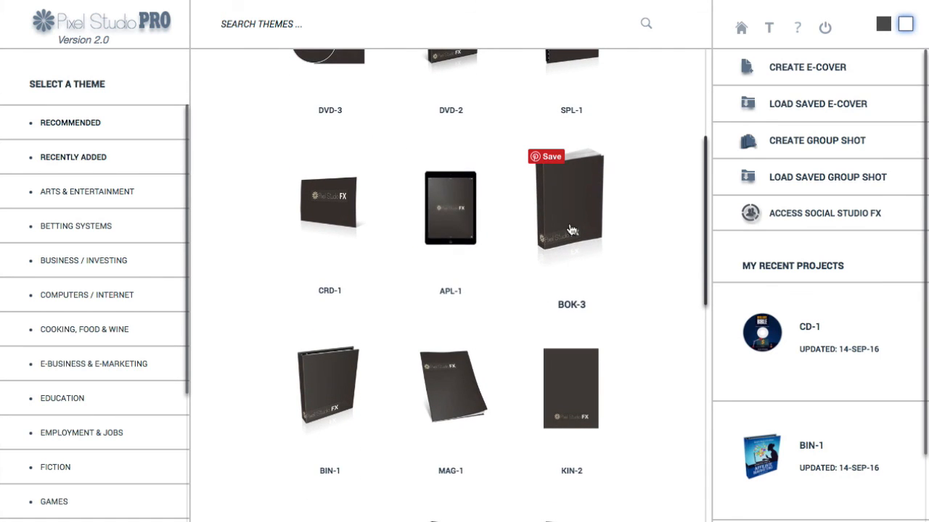
{"action": "left_click", "coordinate": [450, 207]}
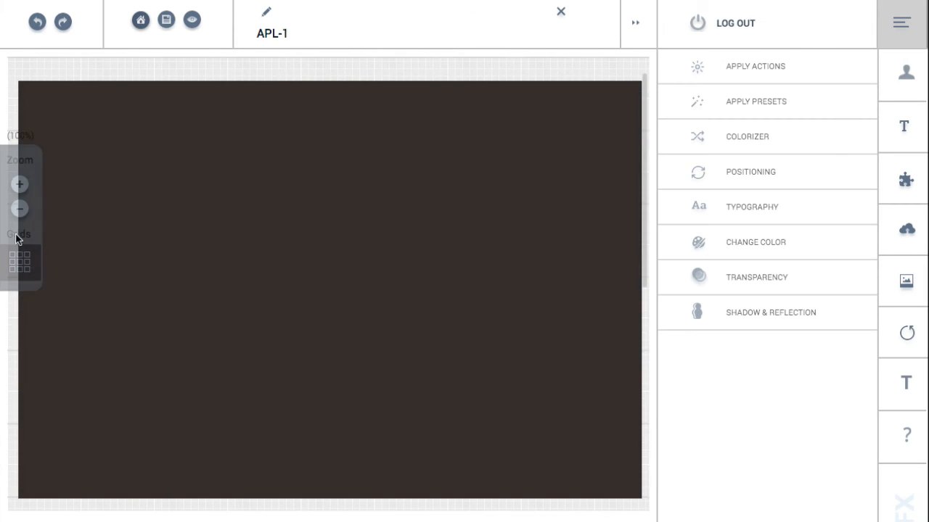
{"action": "mouse_move", "coordinate": [19, 210]}
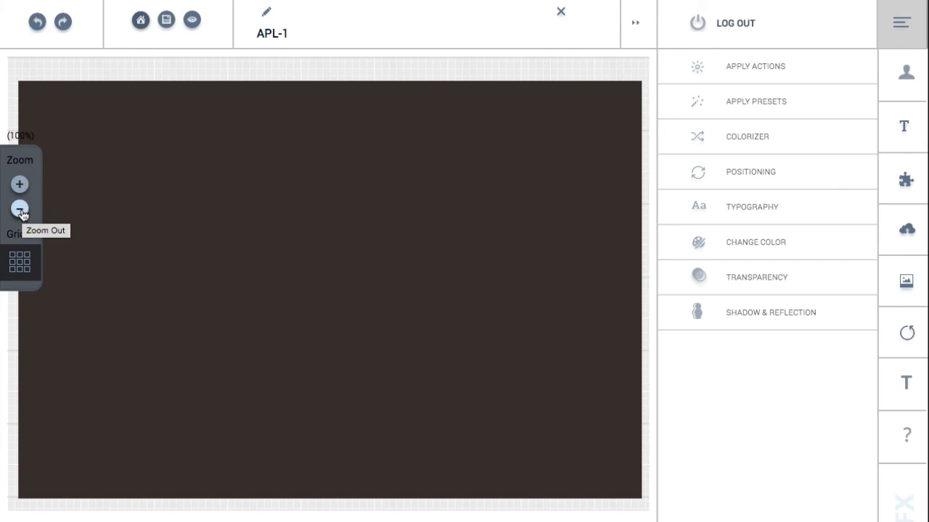
{"action": "left_click", "coordinate": [19, 209]}
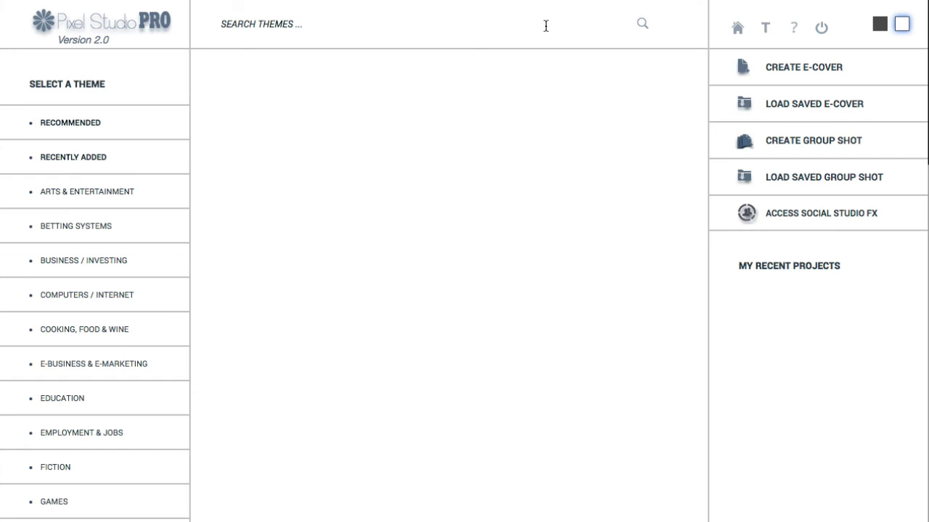
Step: Browse the E-Business & E-Marketing cover themes
{"action": "left_click", "coordinate": [94, 363]}
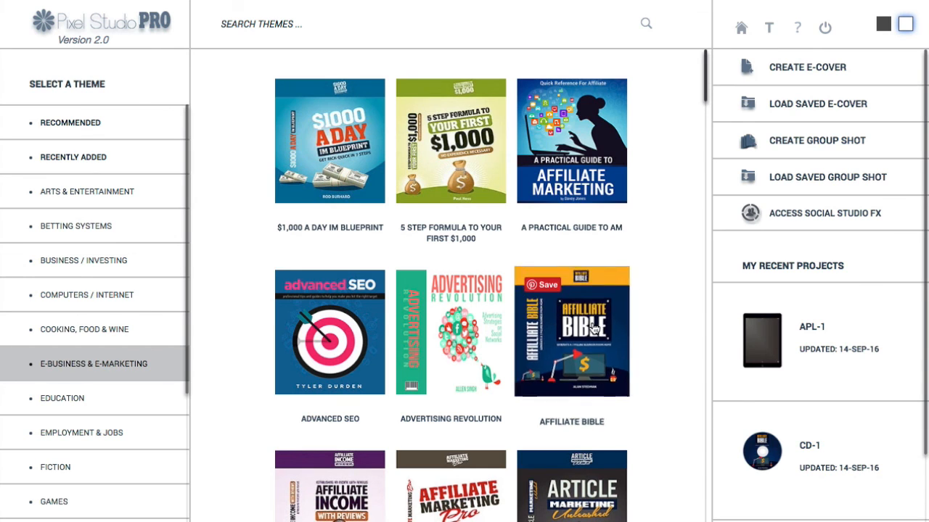
{"action": "scroll", "scroll_direction": "down", "scroll_amount": 3}
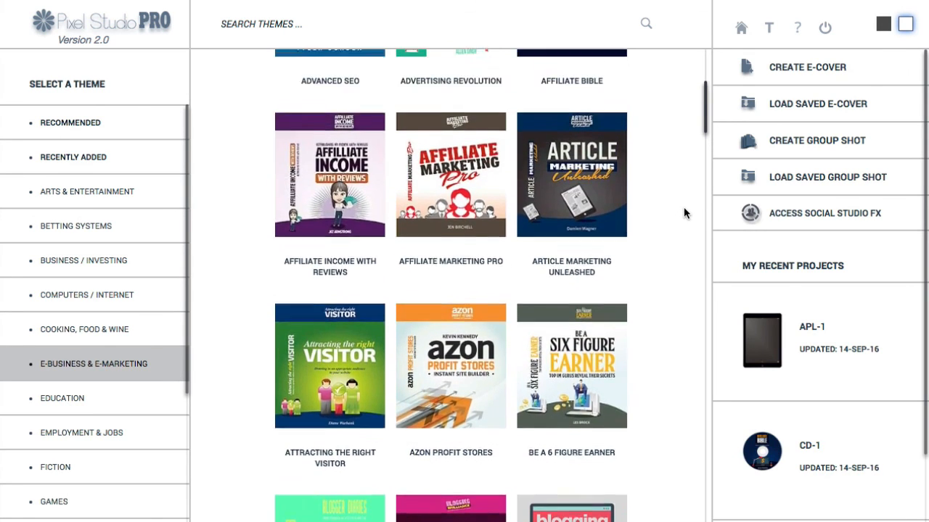
{"action": "scroll", "scroll_direction": "up", "scroll_amount": 3}
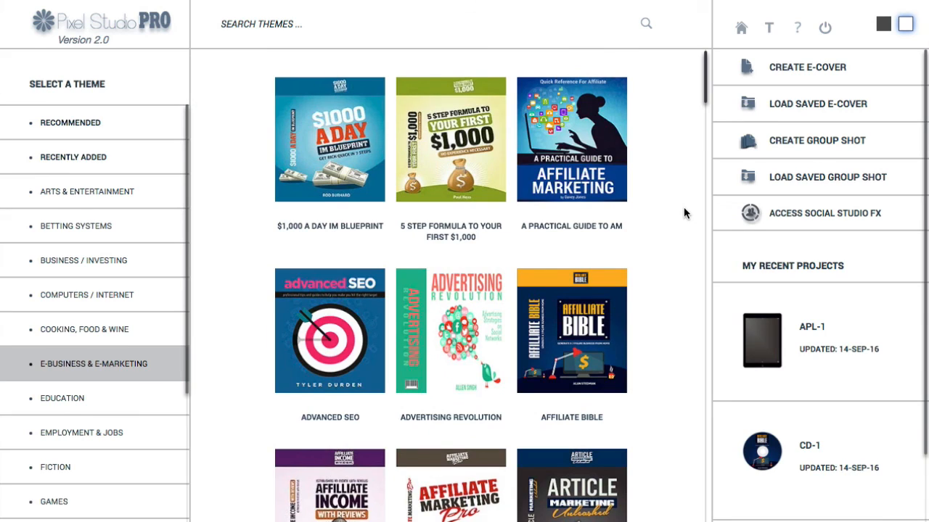